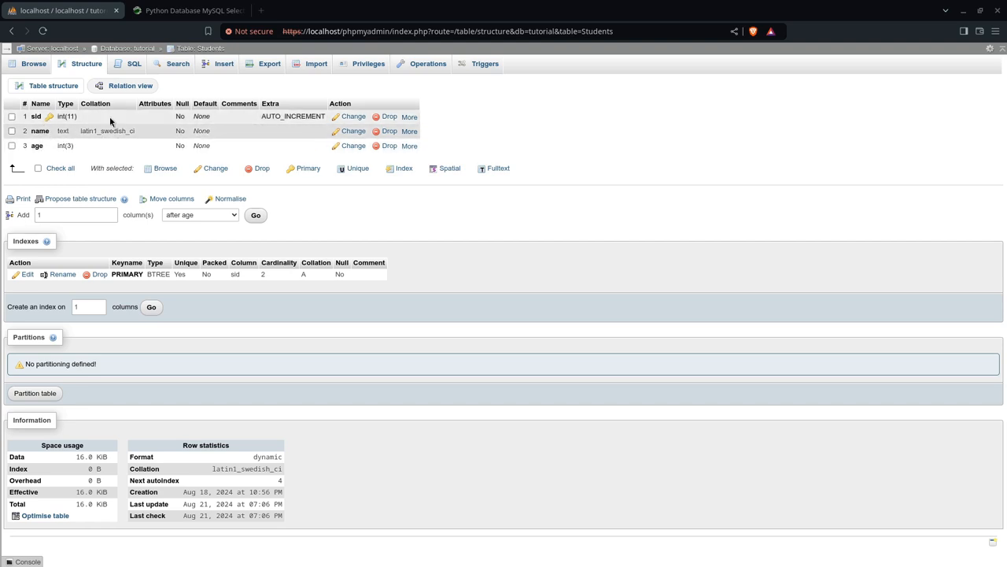
Step: Browse the Students table to show its rows John 23, Jane 24 and D'Arcy 35
left_click(34, 65)
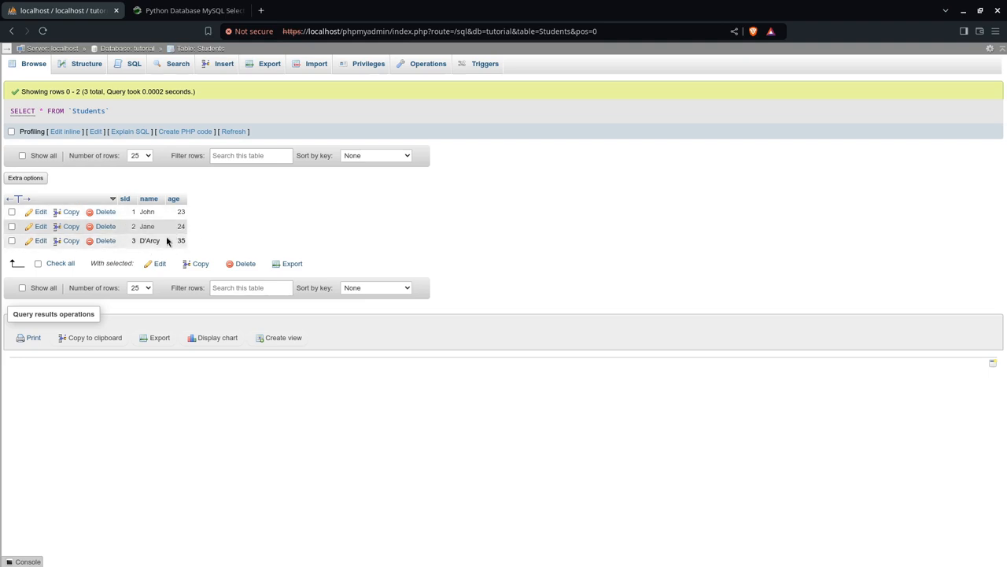
mouse_move(152, 253)
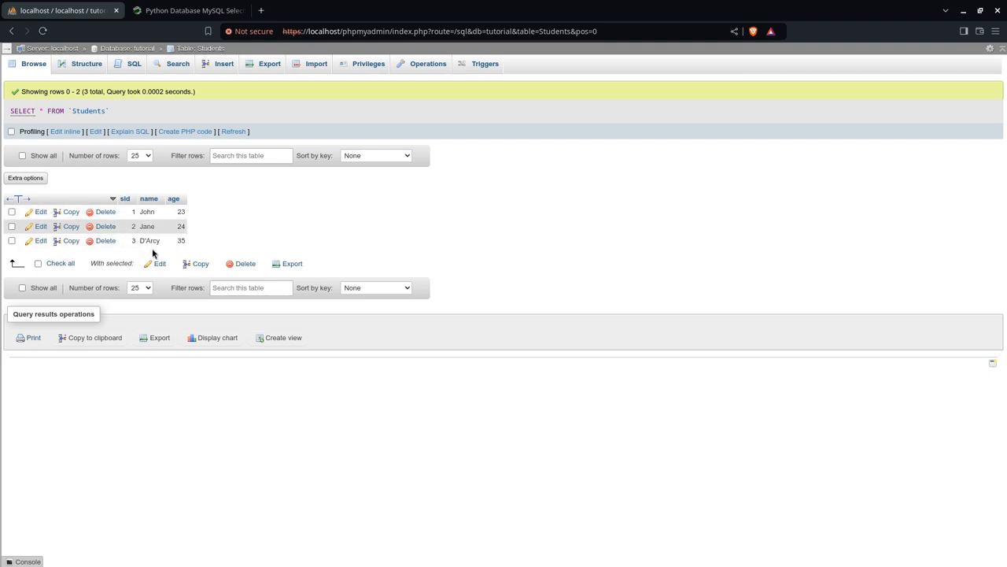
mouse_move(148, 250)
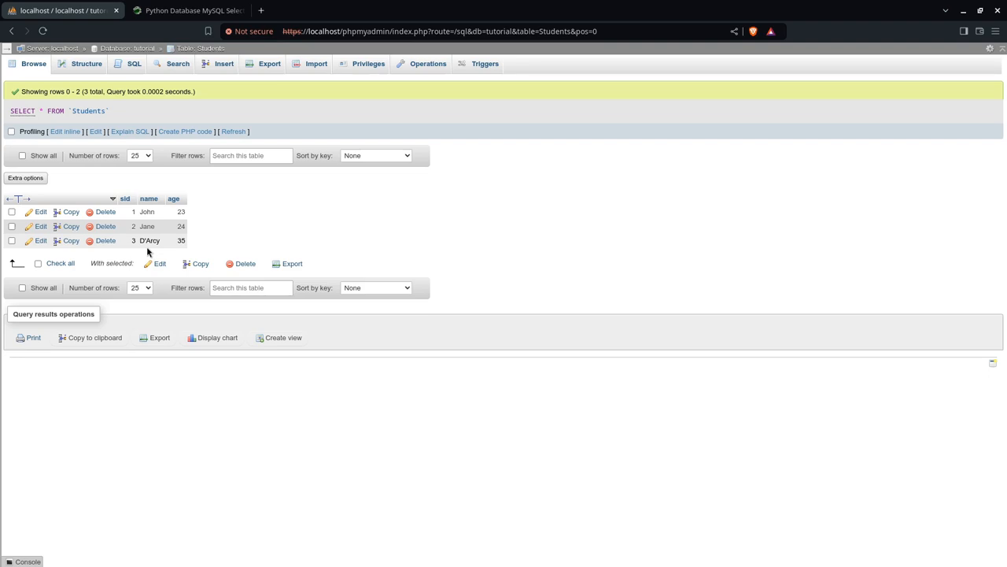
mouse_move(151, 252)
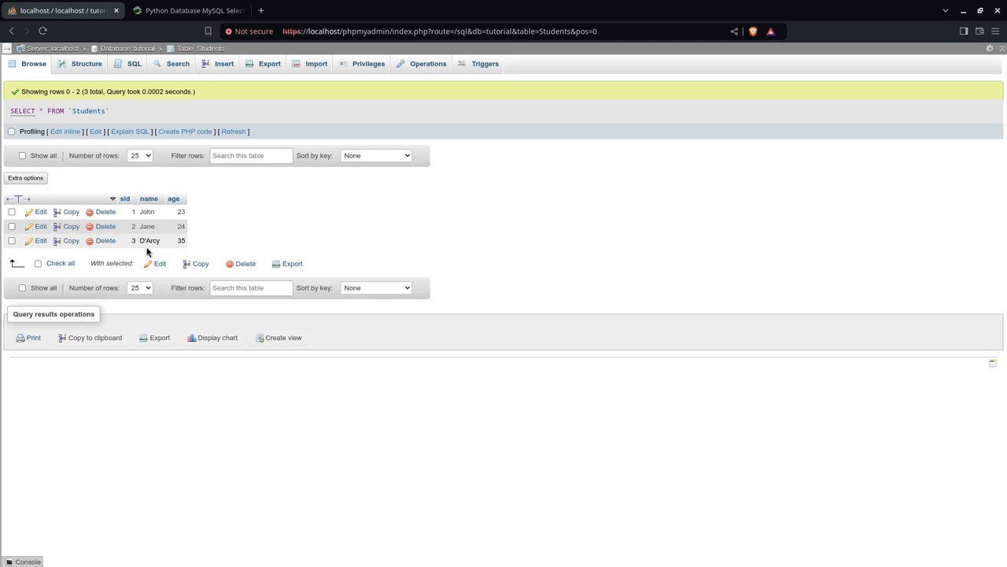
mouse_move(123, 240)
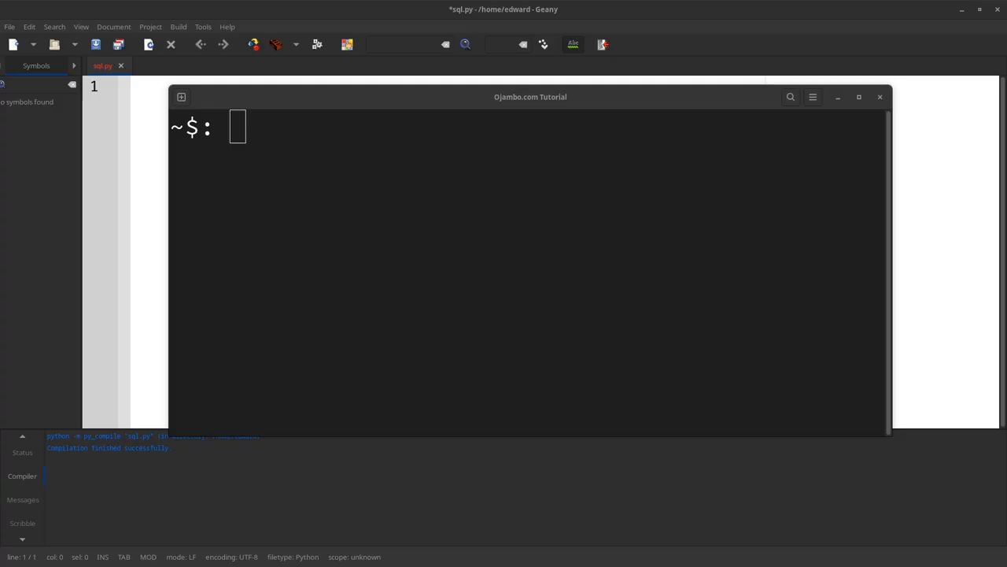
mouse_move(285, 175)
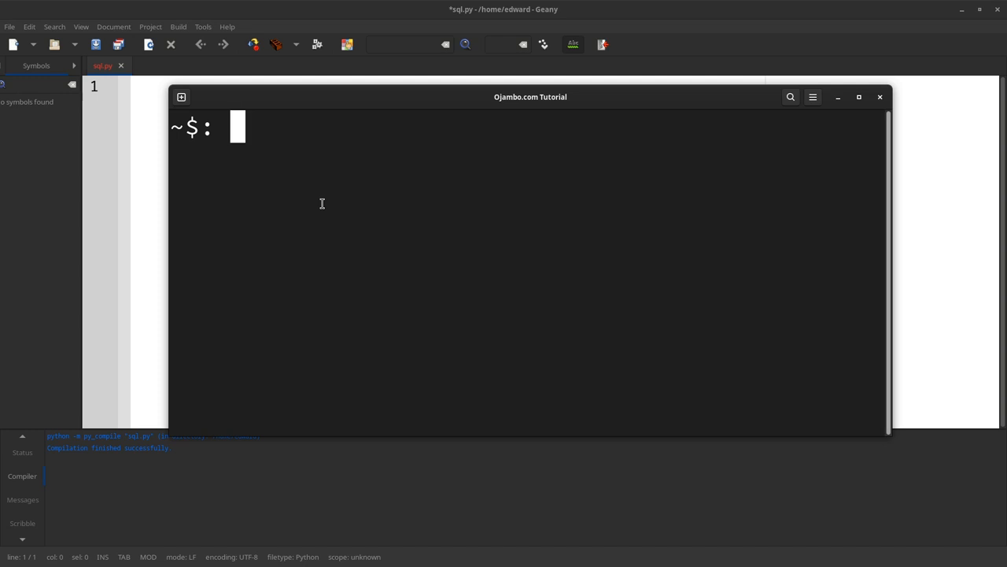
Step: Enter pip install mysql-connector-python at the Terminal prompt
type("pip")
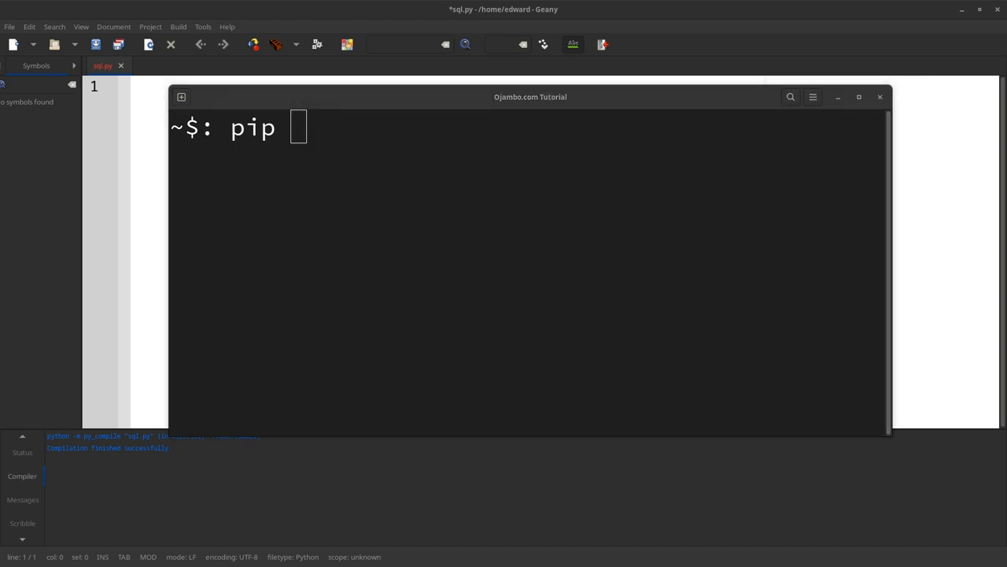
mouse_move(521, 192)
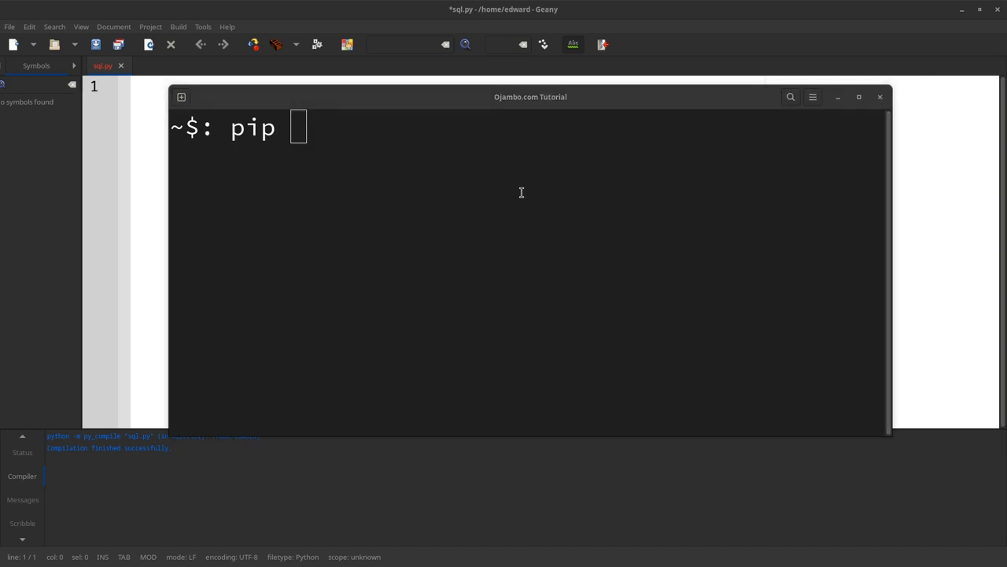
type("instal")
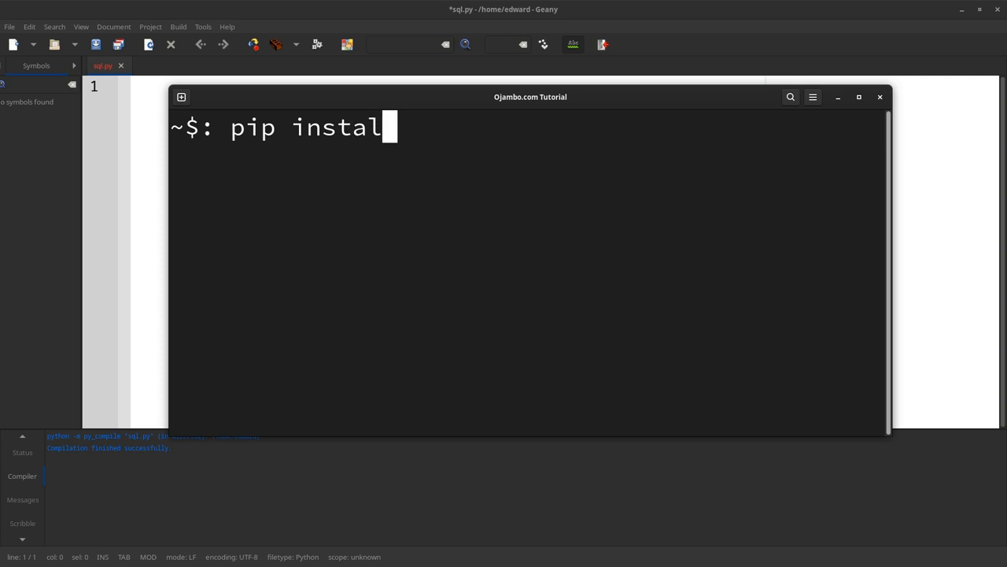
type("l mys")
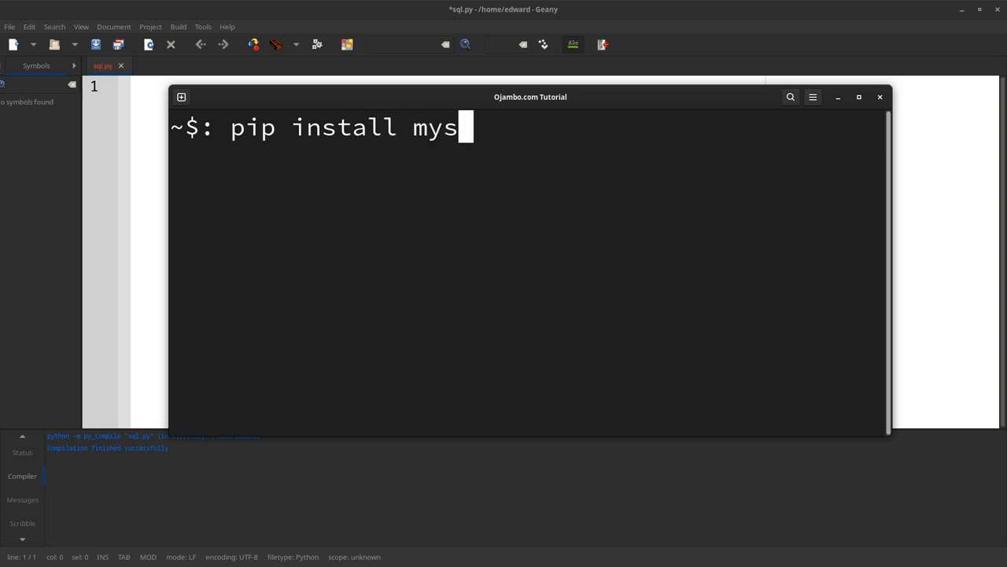
type("ql-connec")
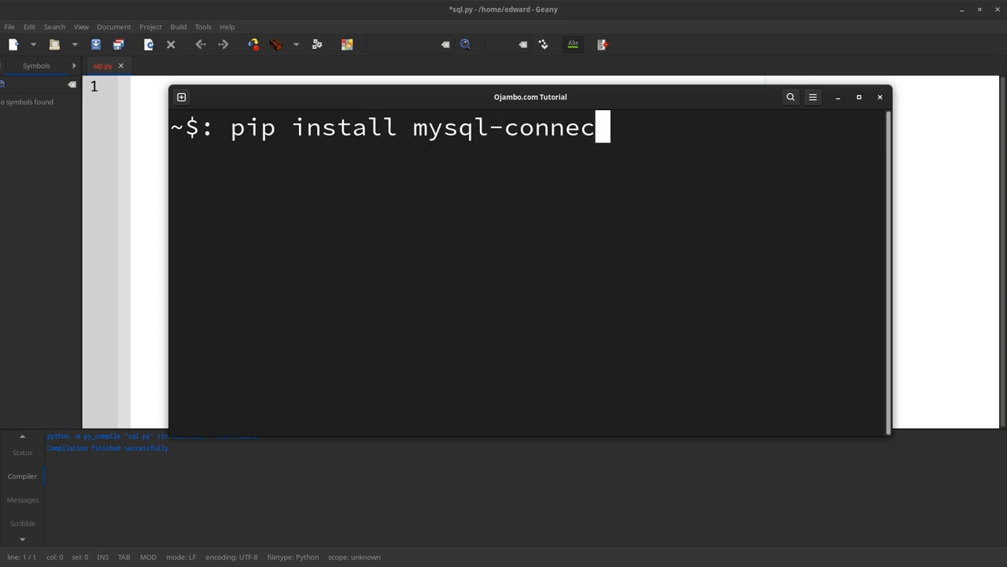
type("tor-pyth")
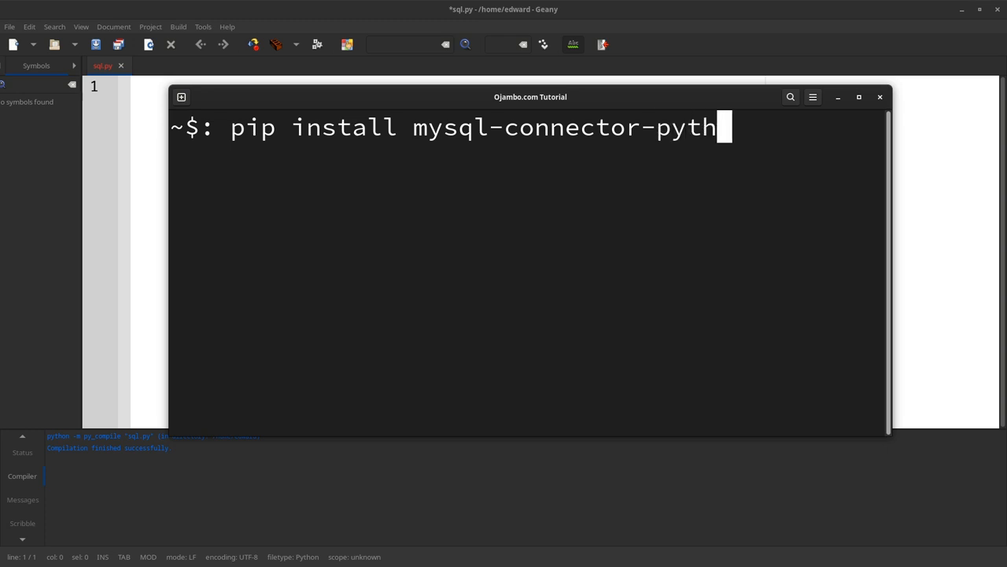
type("o")
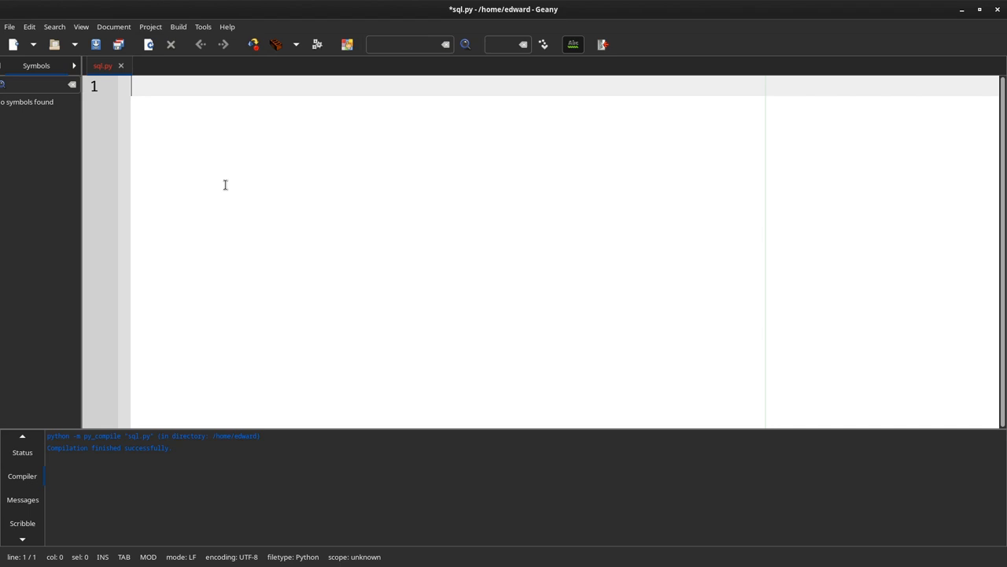
Step: Begin sql.py with import mysql.connector followed by blank lines
type("impor")
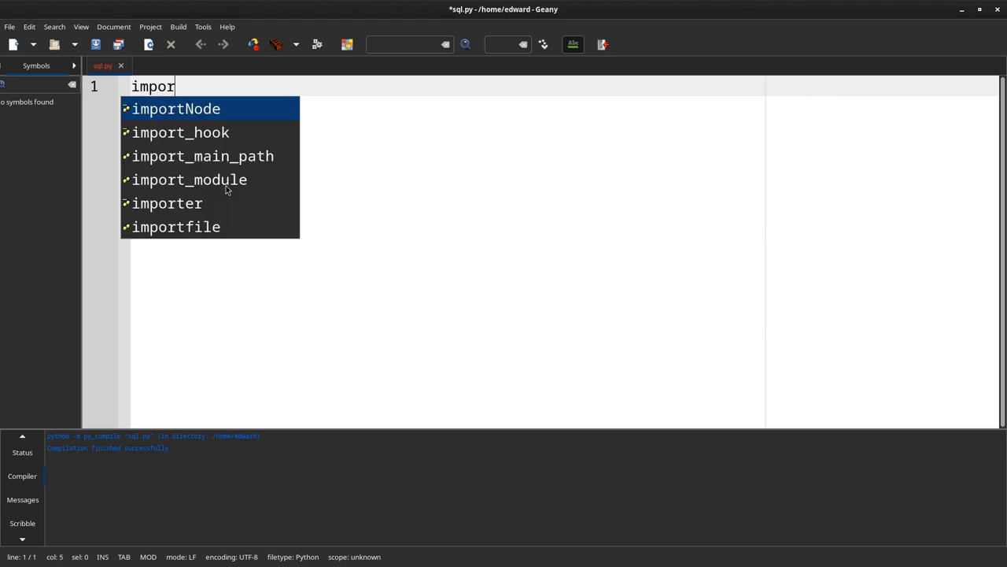
type("t")
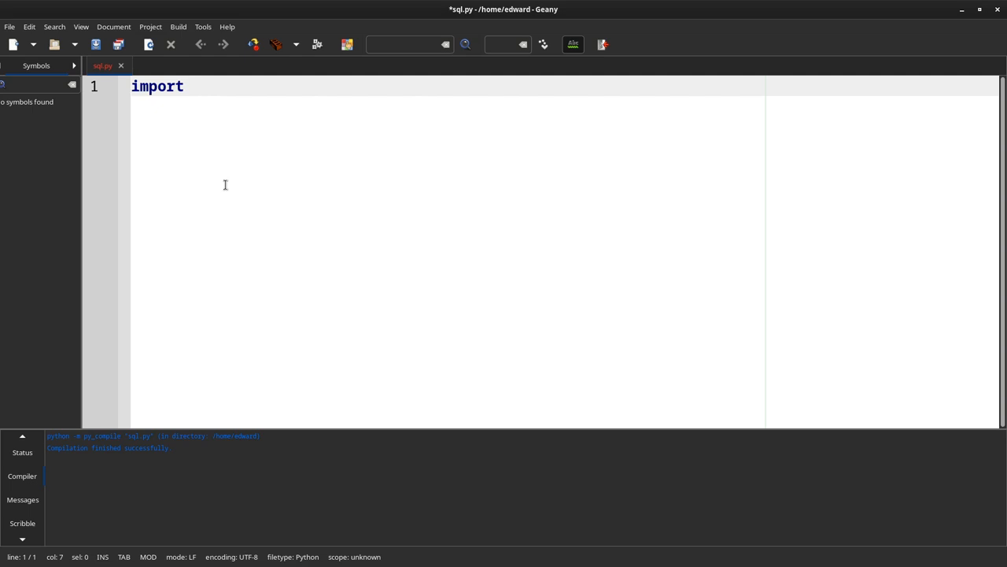
type("m")
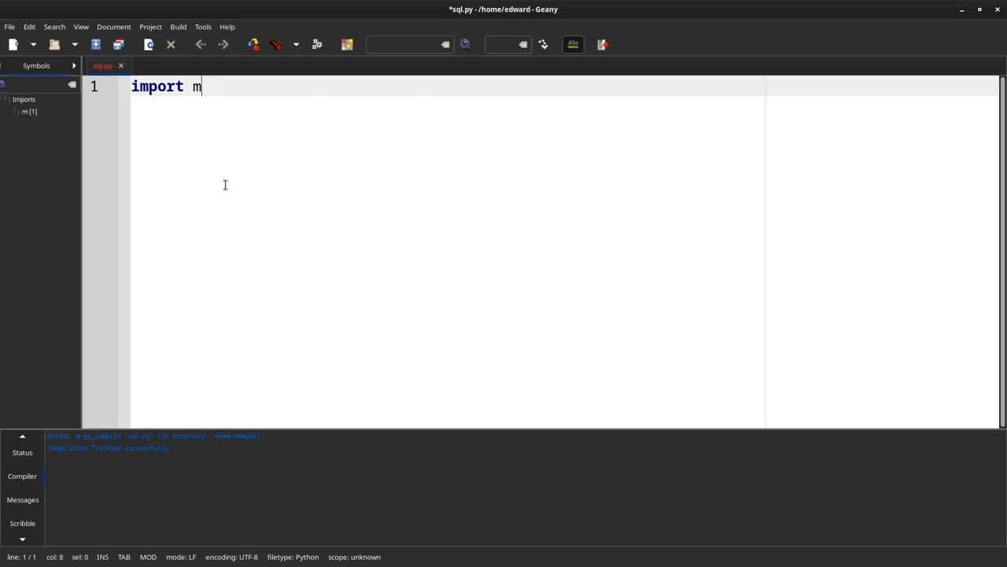
type("ysql")
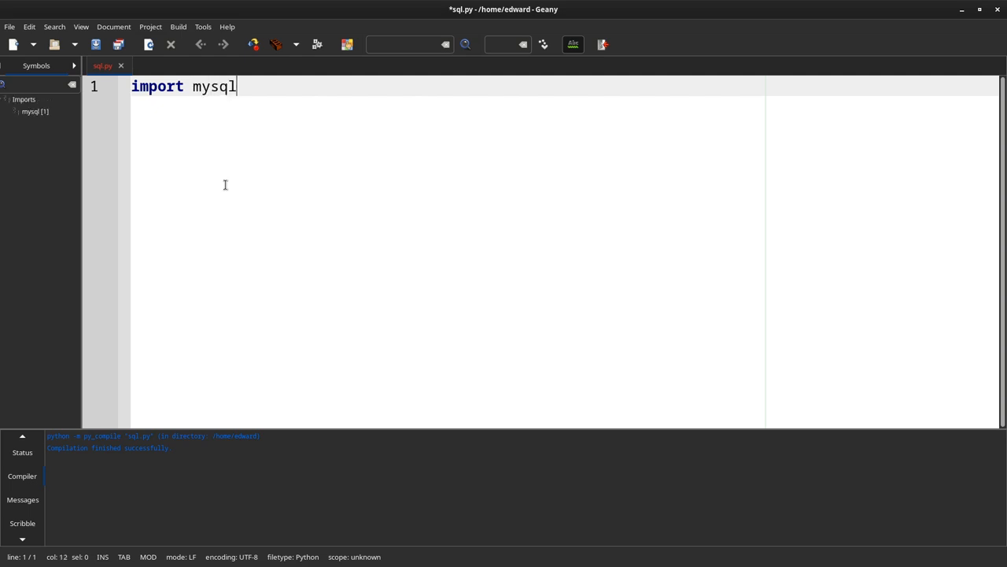
type(".co")
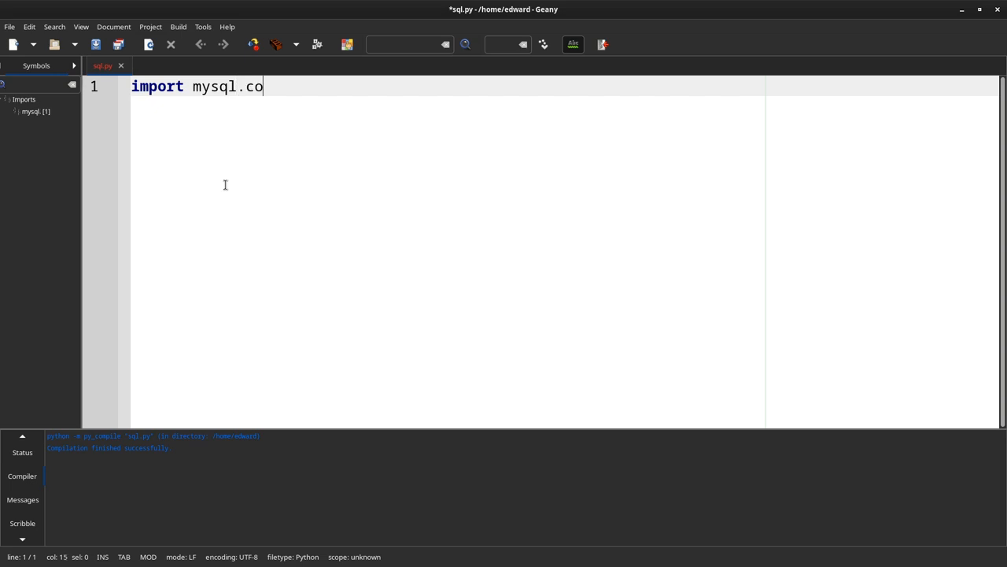
type("nnecto")
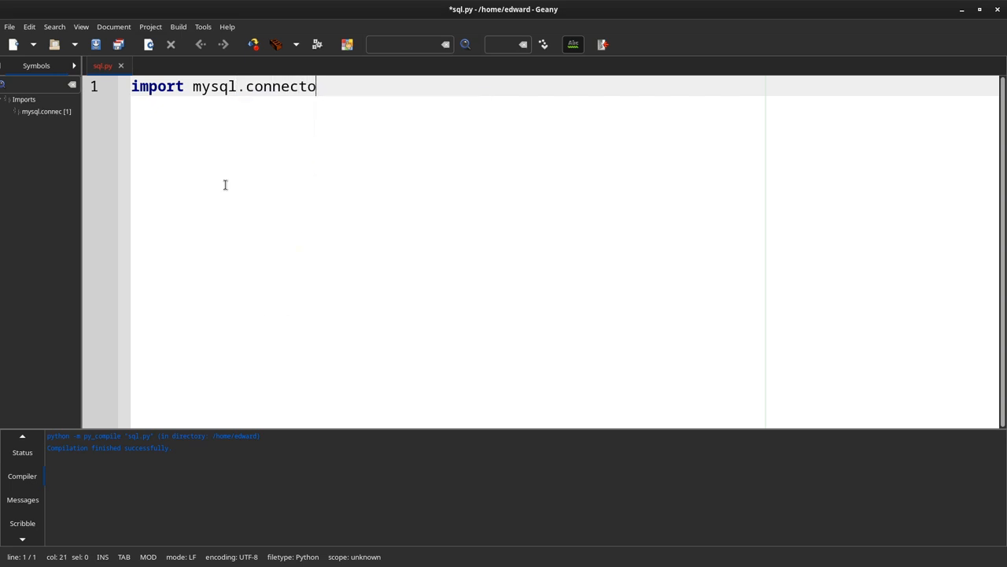
type("r\\n\\n")
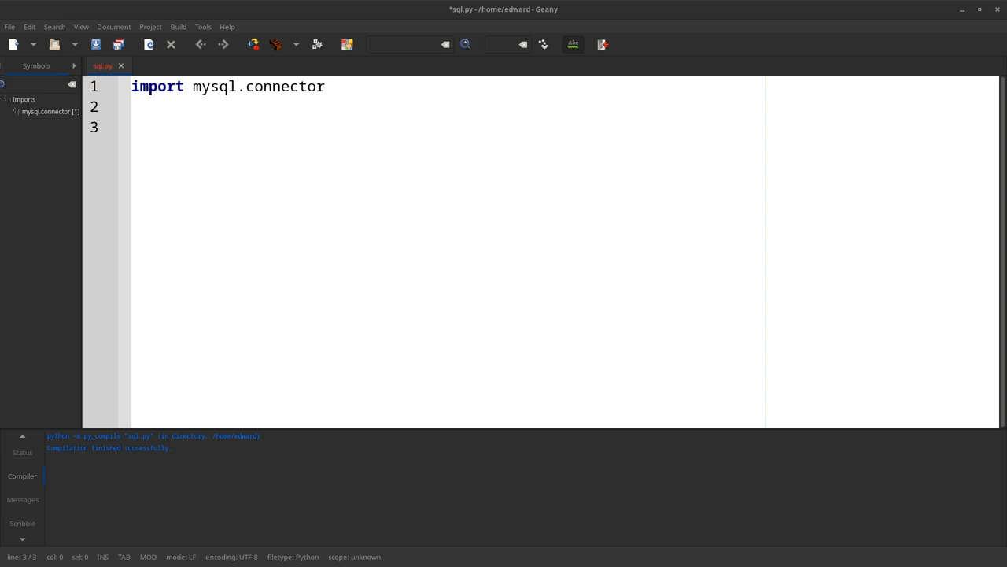
Step: Save sql.py and run it once, finishing with exit code 0
left_click(228, 107)
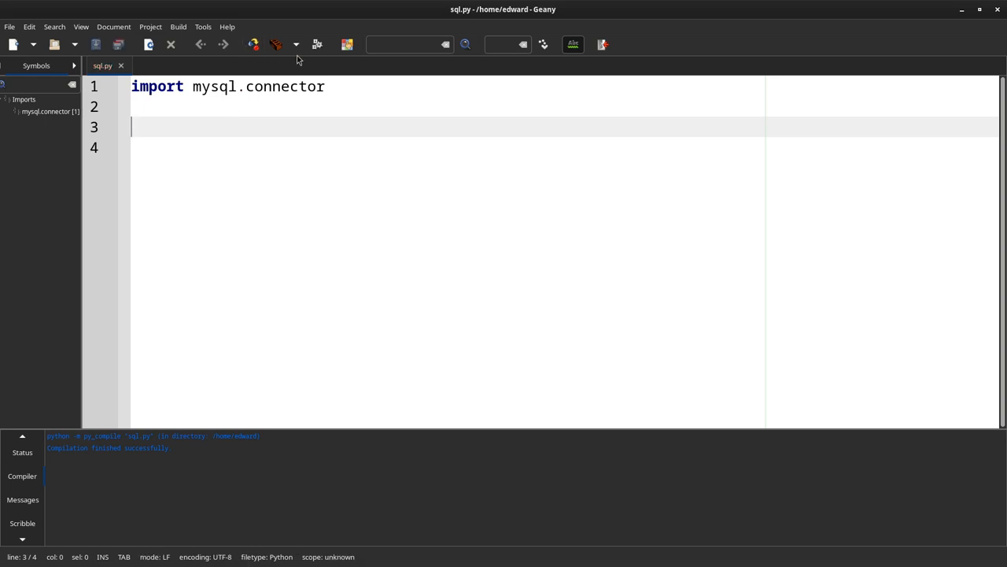
left_click(274, 44)
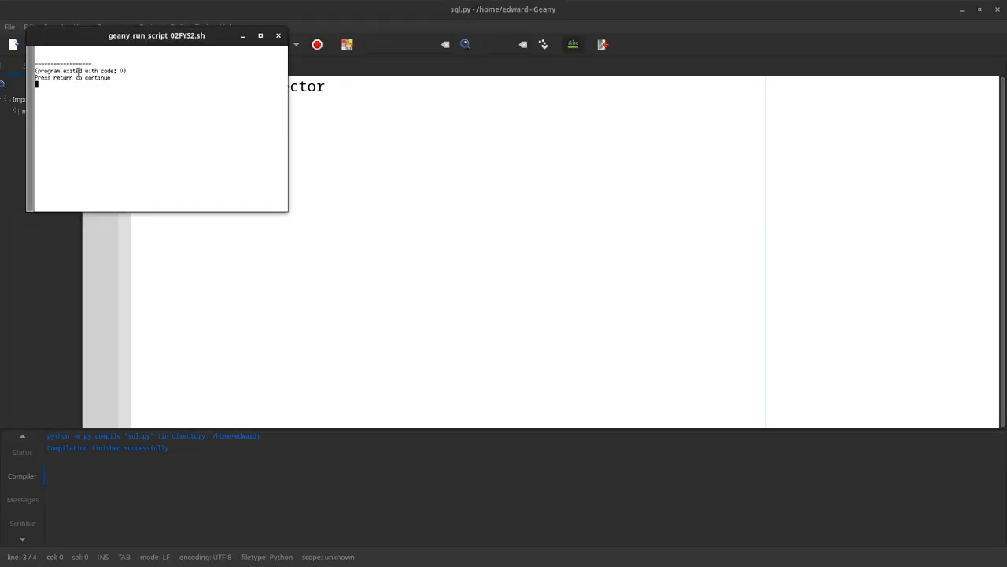
left_click(279, 34)
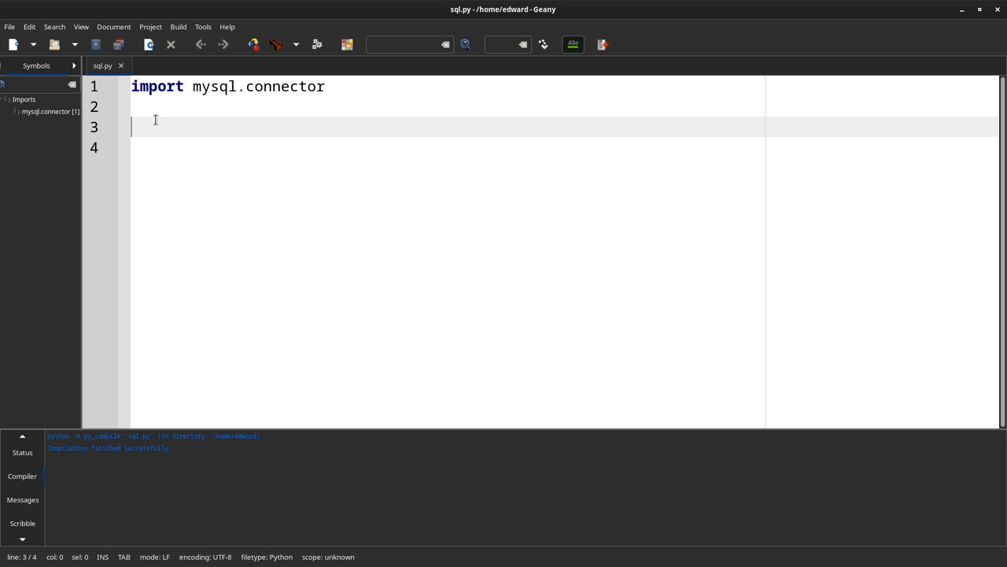
Step: Start mydb = mysql.connector.connect( with host="localhost" as the first argument
type("mydb")
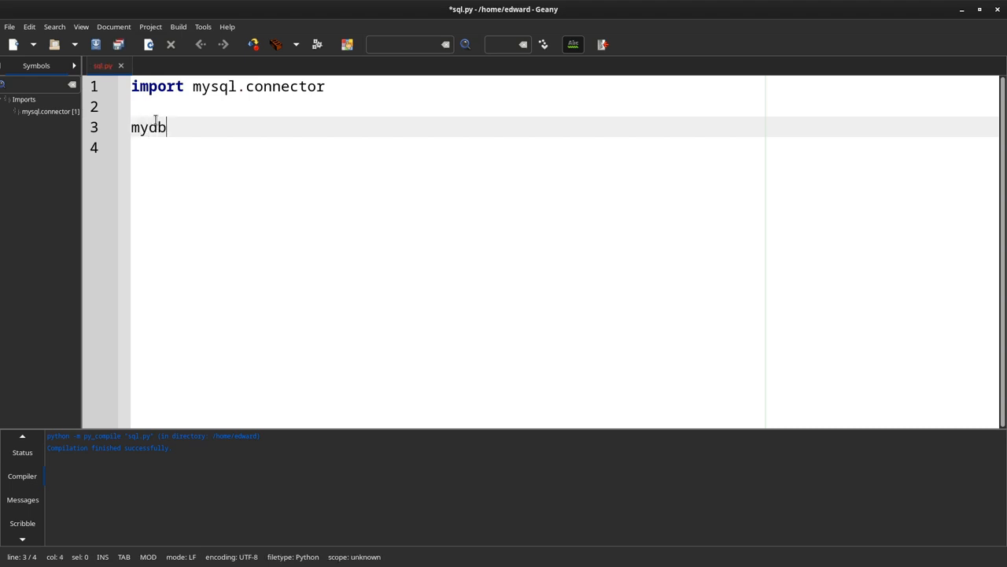
type("=")
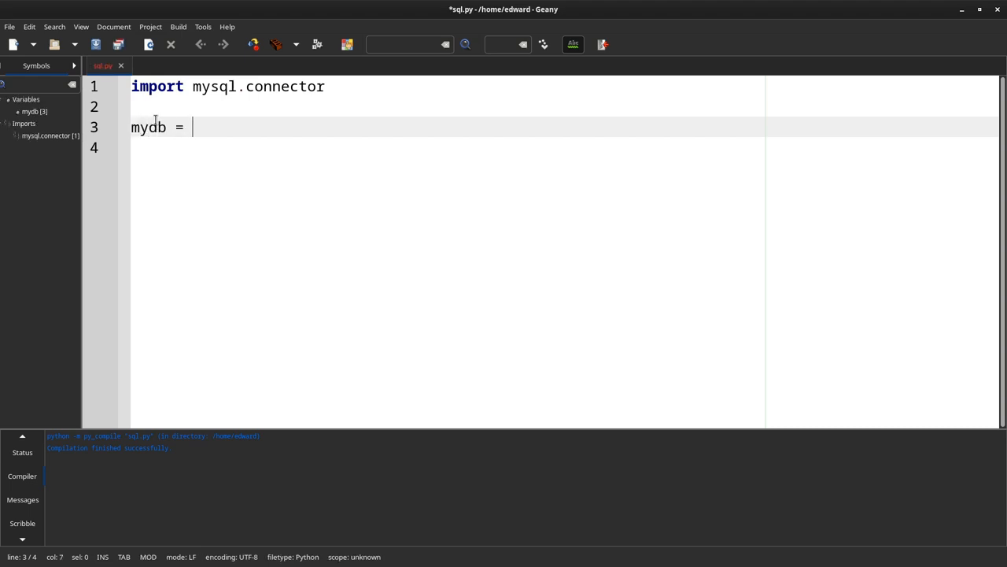
type("mysql.conn")
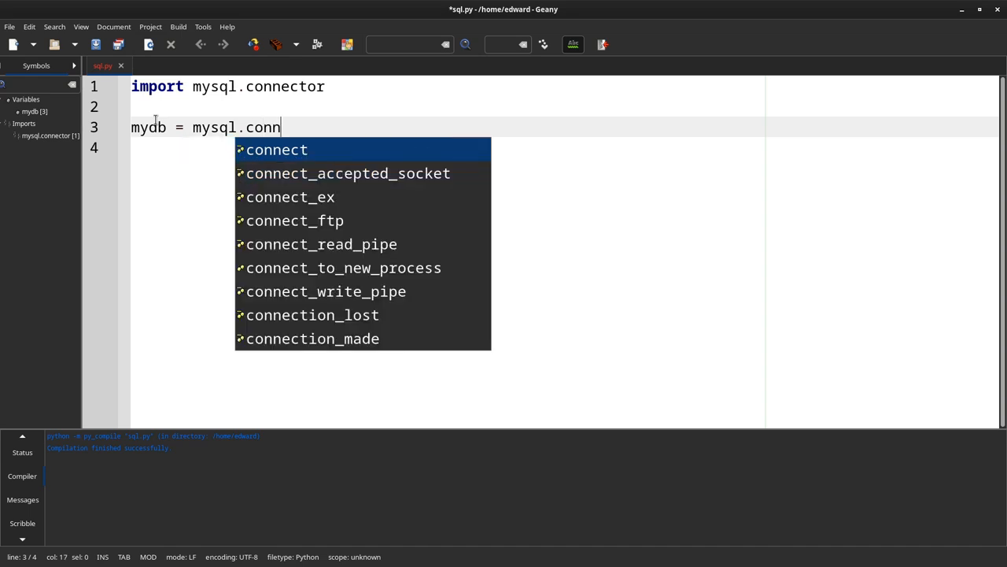
type("ector.")
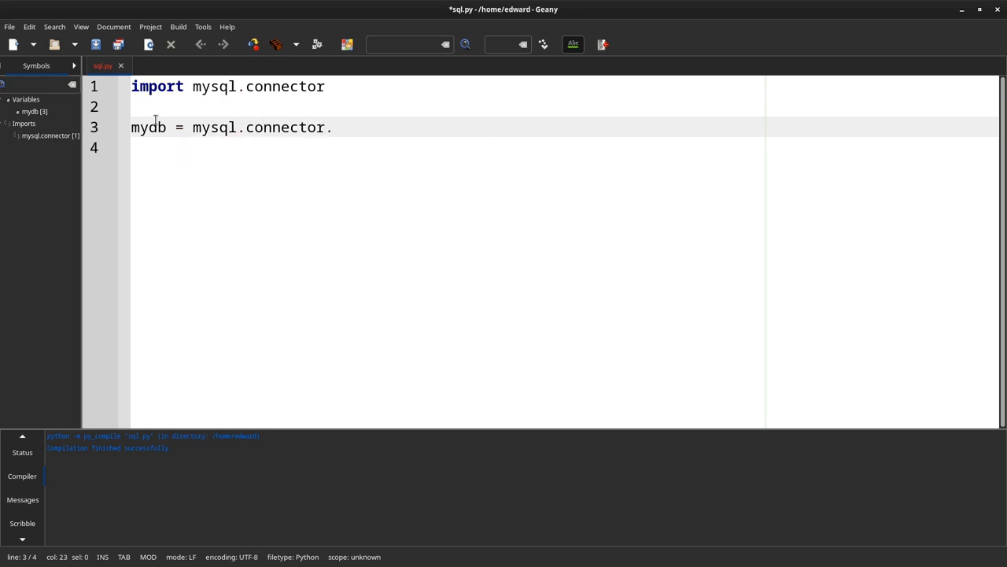
type("connec")
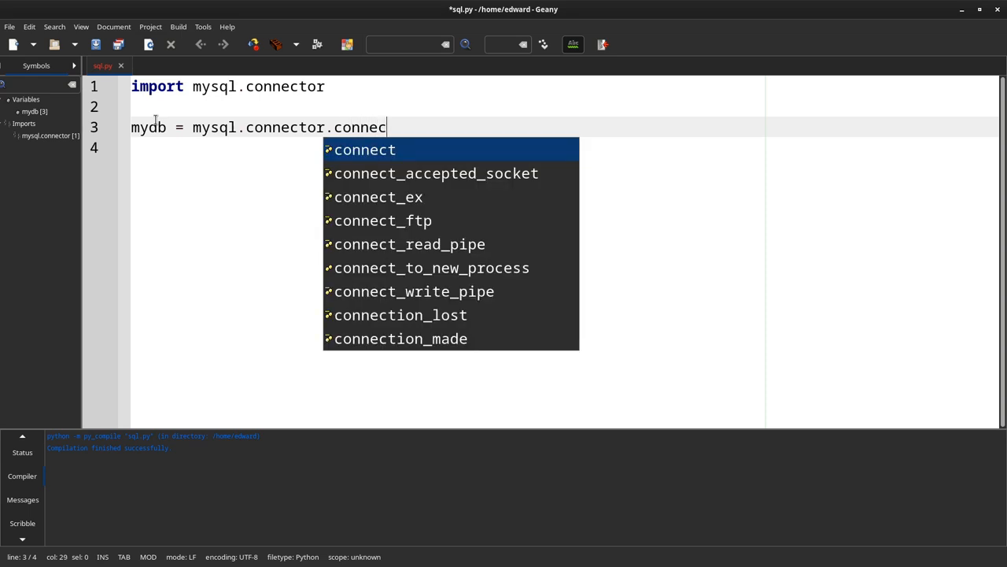
type("t(")
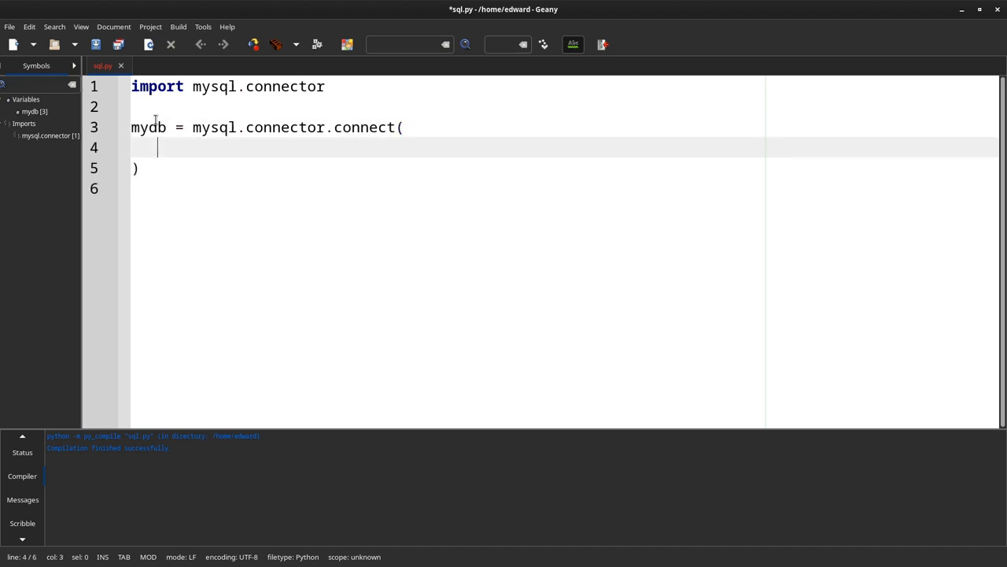
type("host=\"")
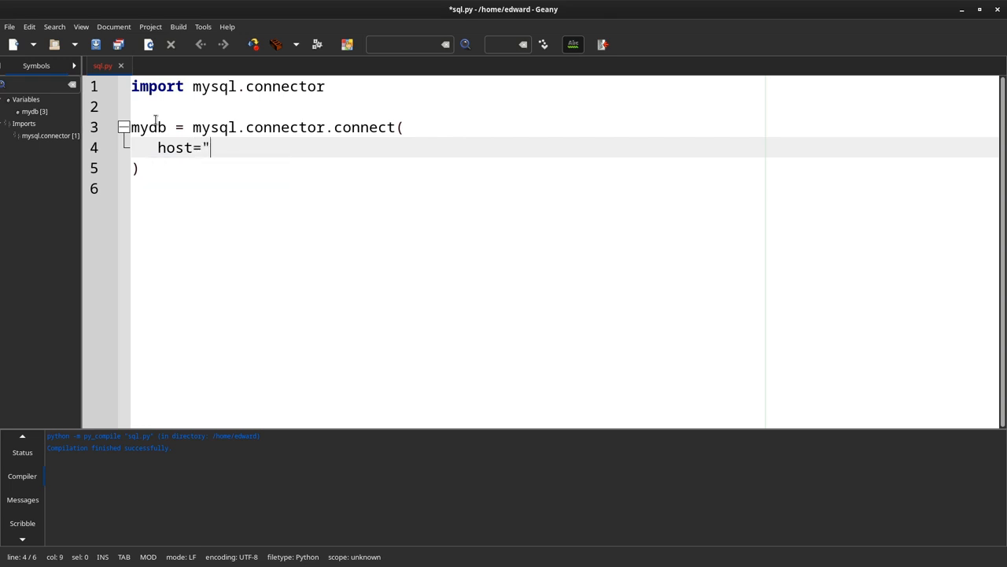
type("localhost")
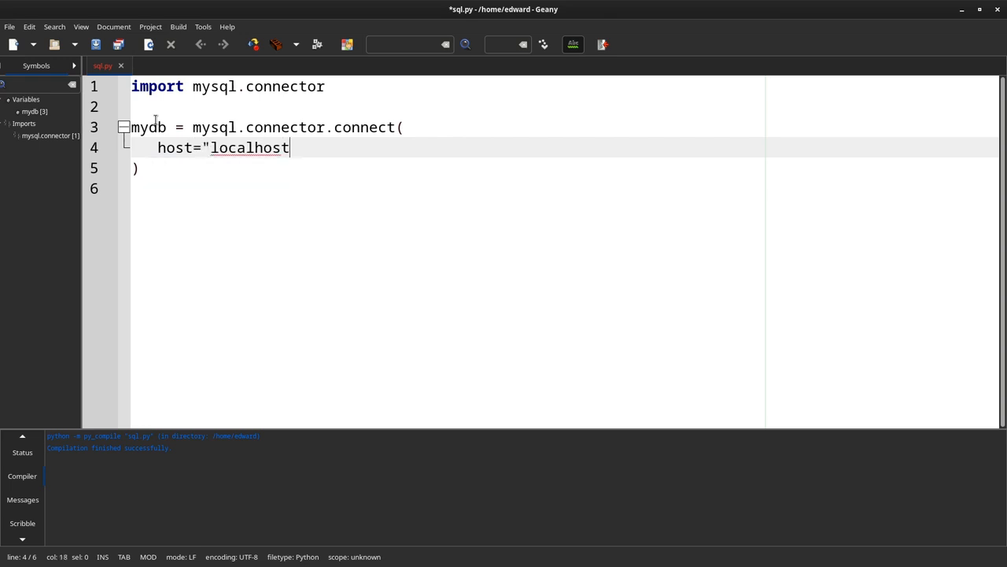
type("\"")
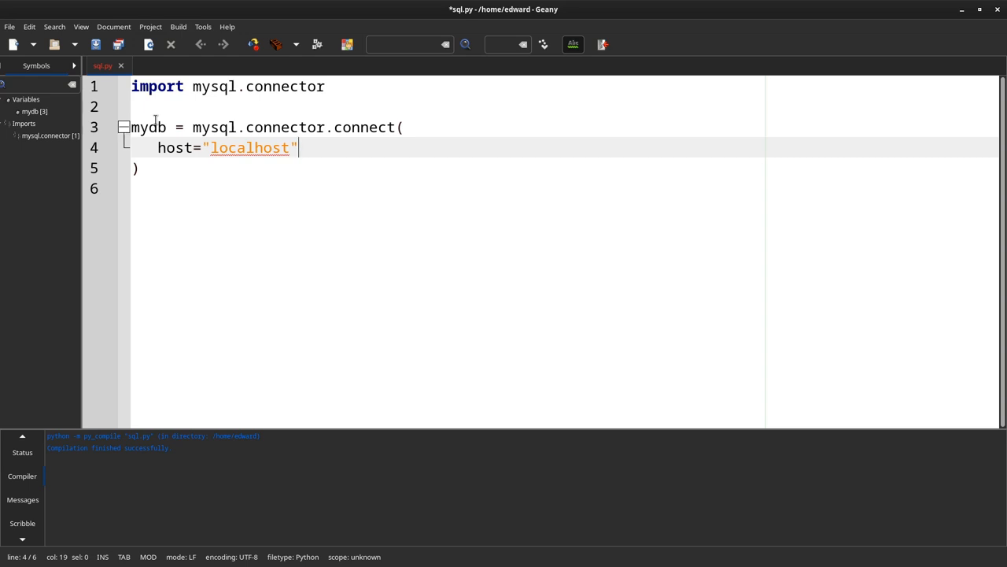
type(",\\n")
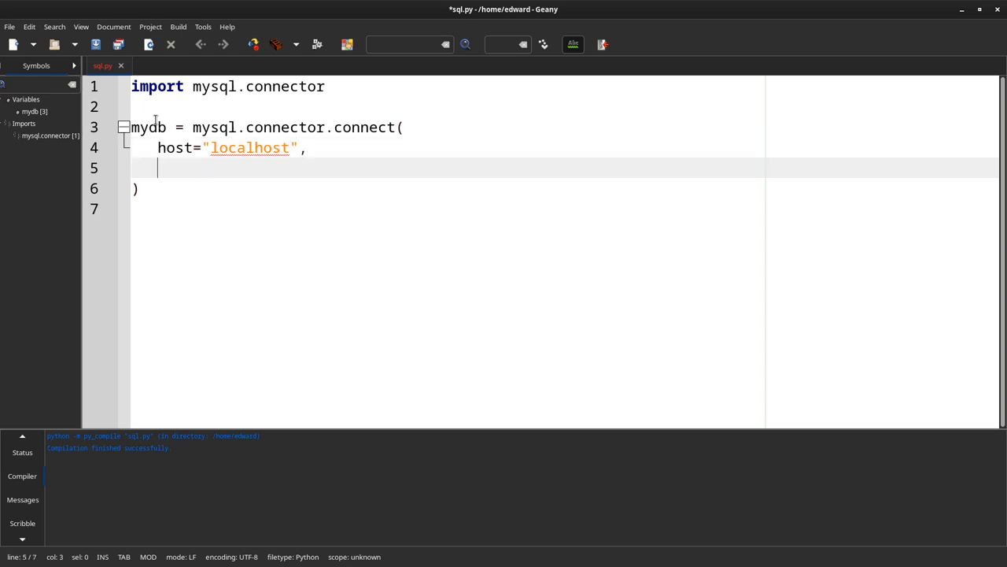
type("user=")
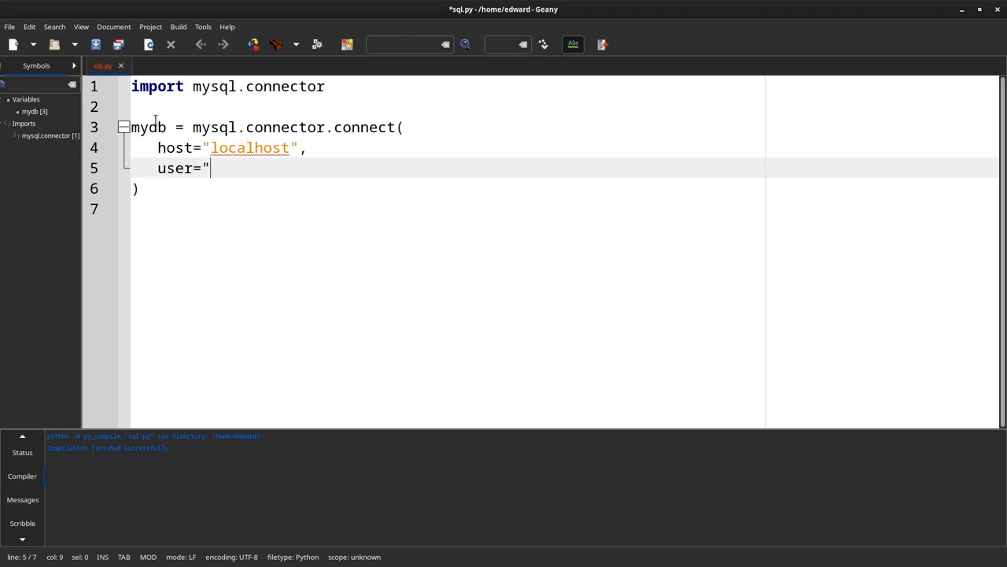
type("tutoria")
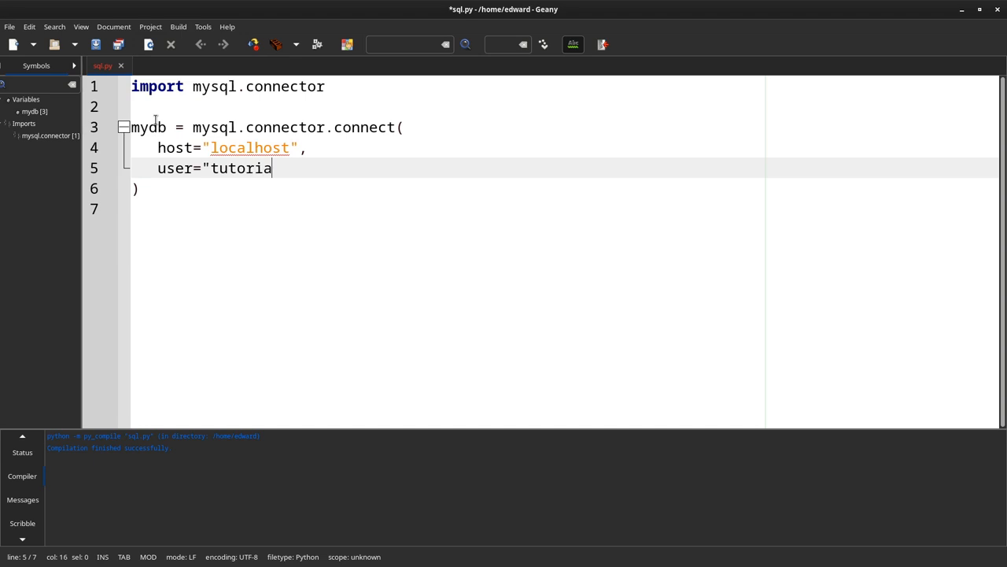
type("l\"")
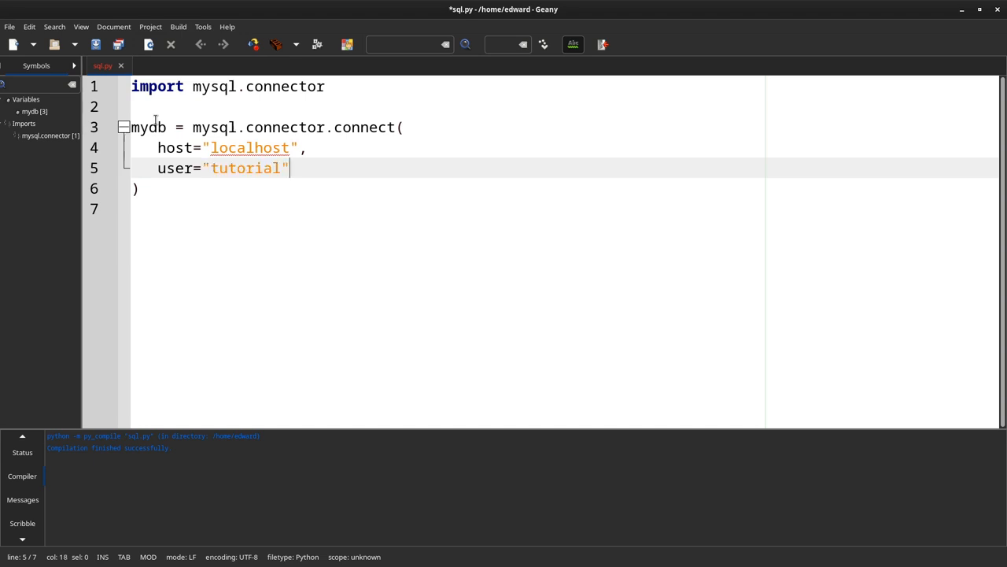
type(",")
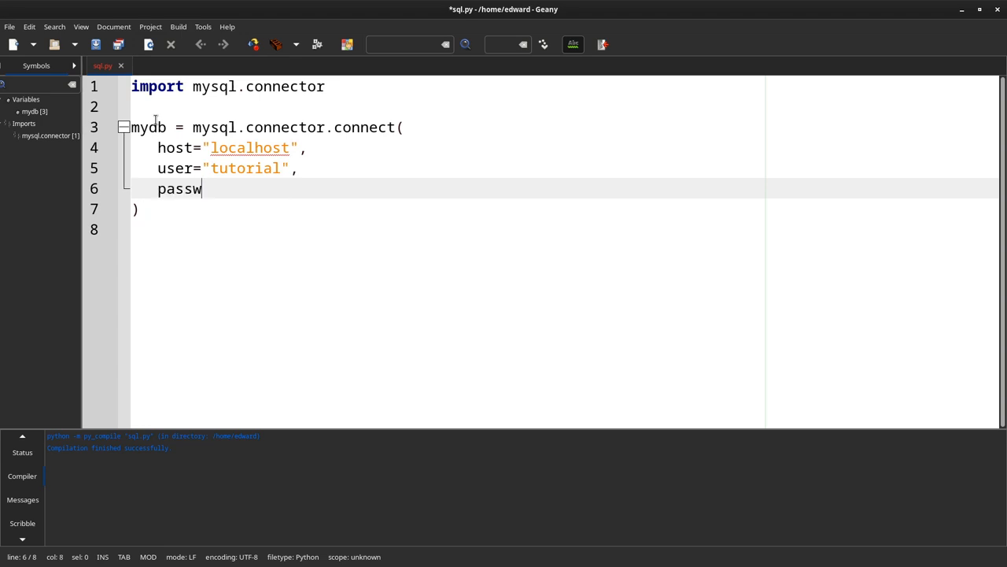
type("or")
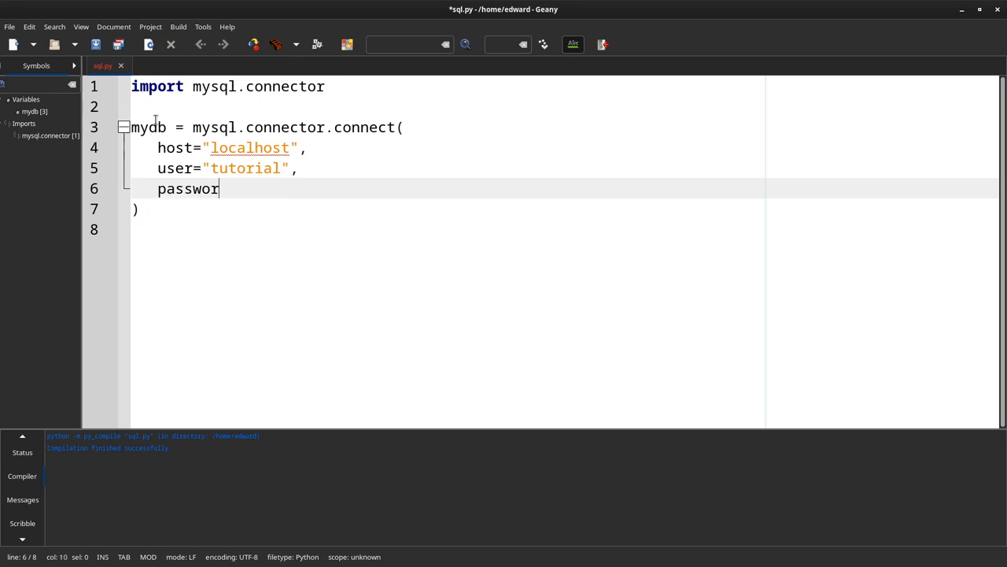
type("d=\"")
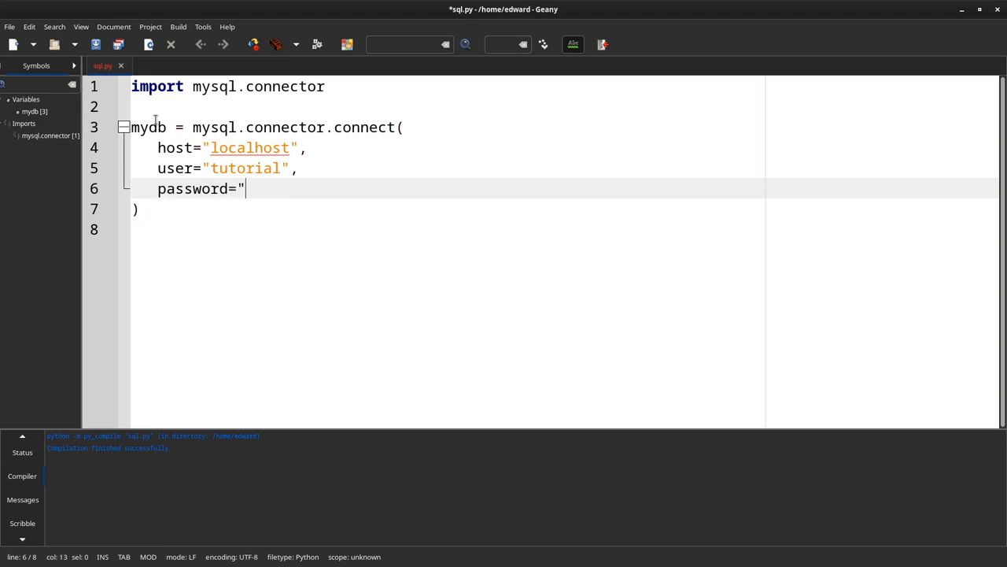
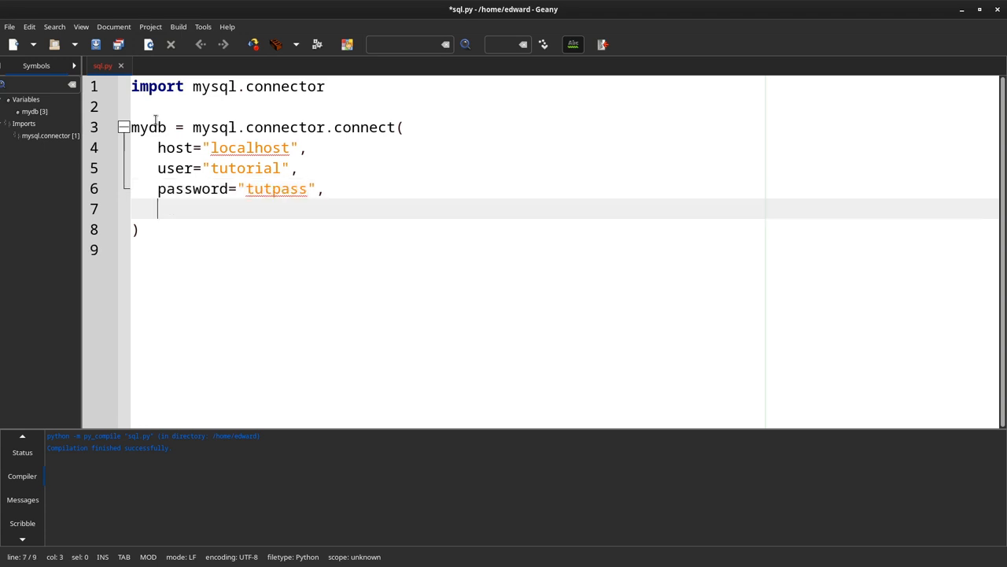
type("database")
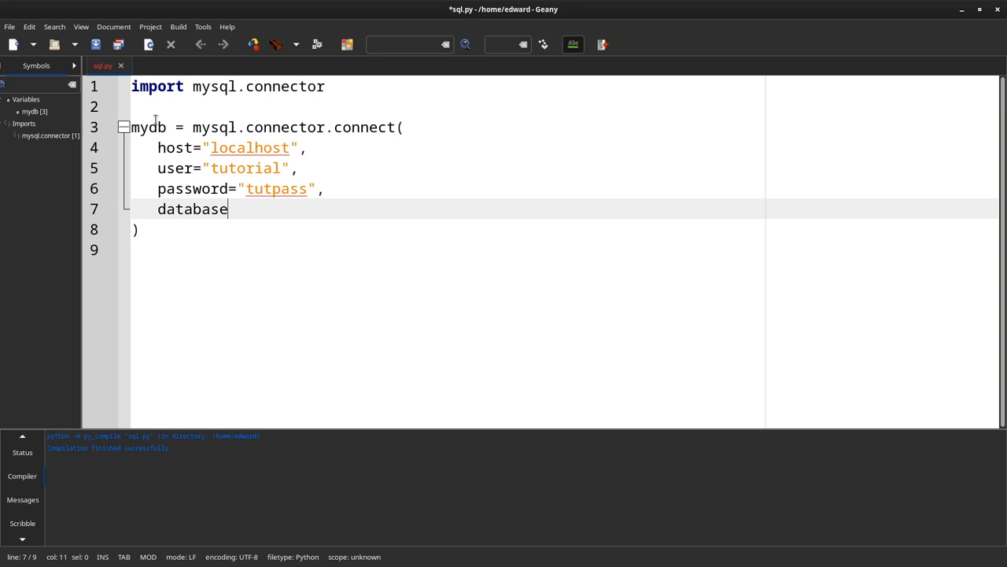
type("=")
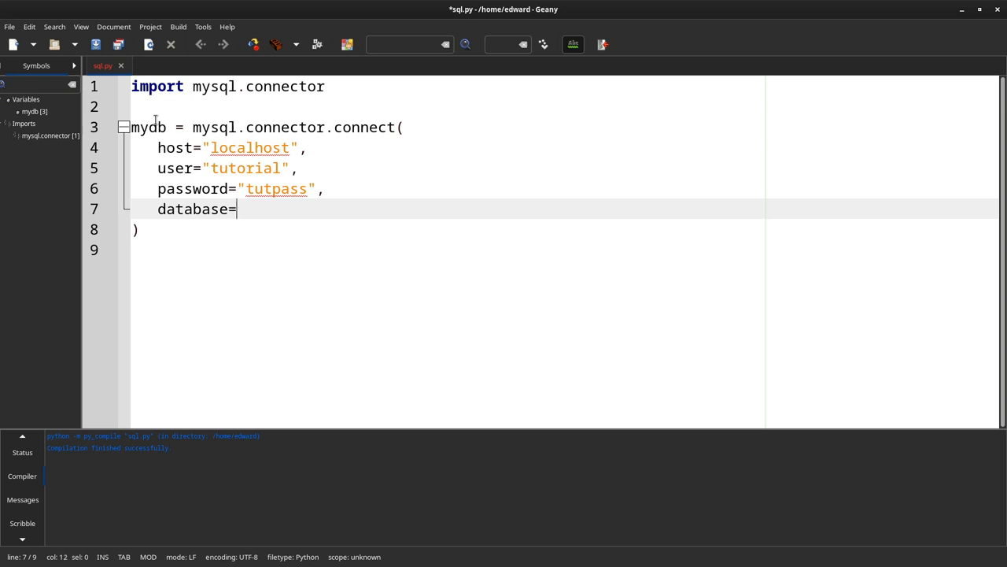
type("\"tutori")
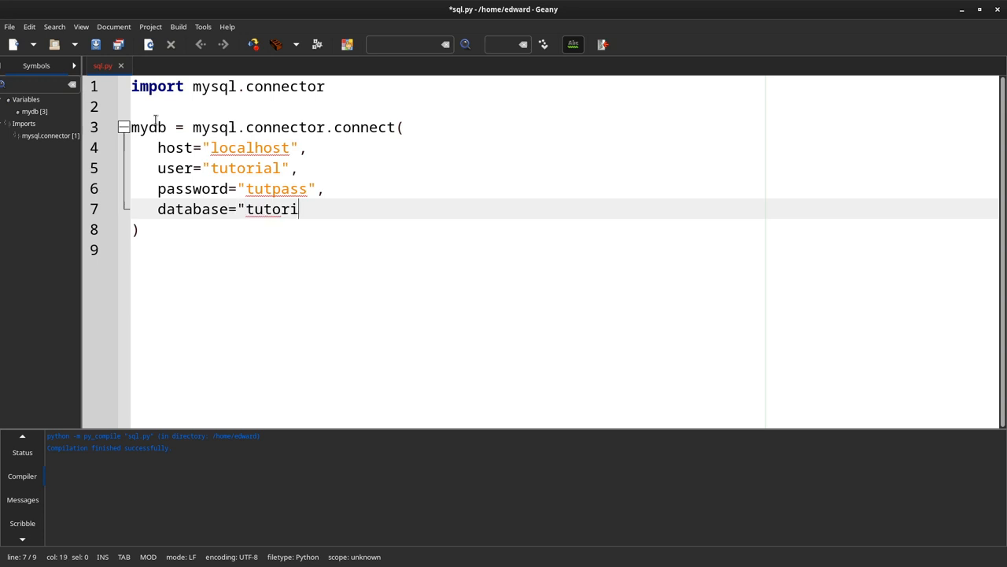
type("al\"")
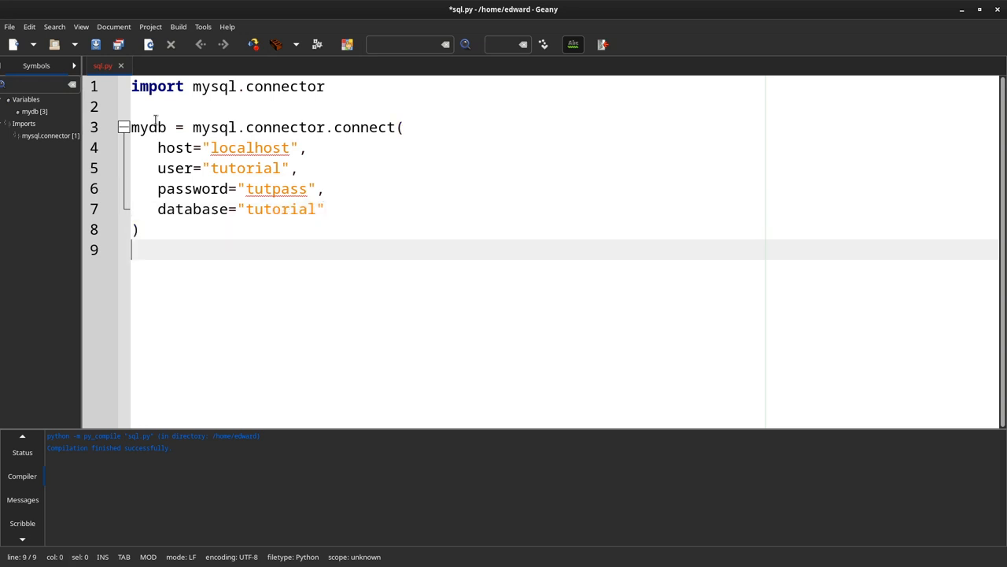
Step: Create mycursor = mydb.cursor() and start a fresh line below
type("myc")
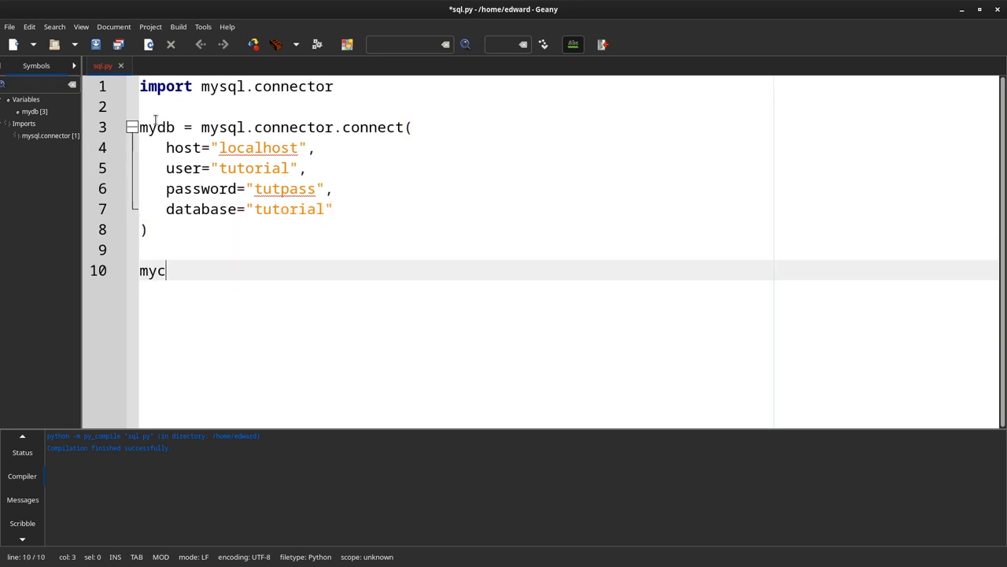
type("ursor")
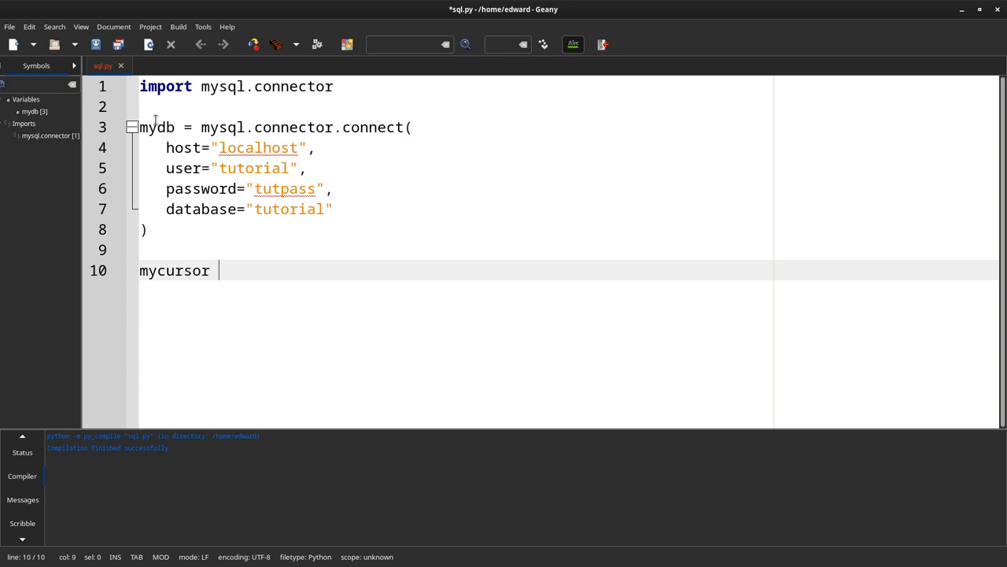
type("= myd")
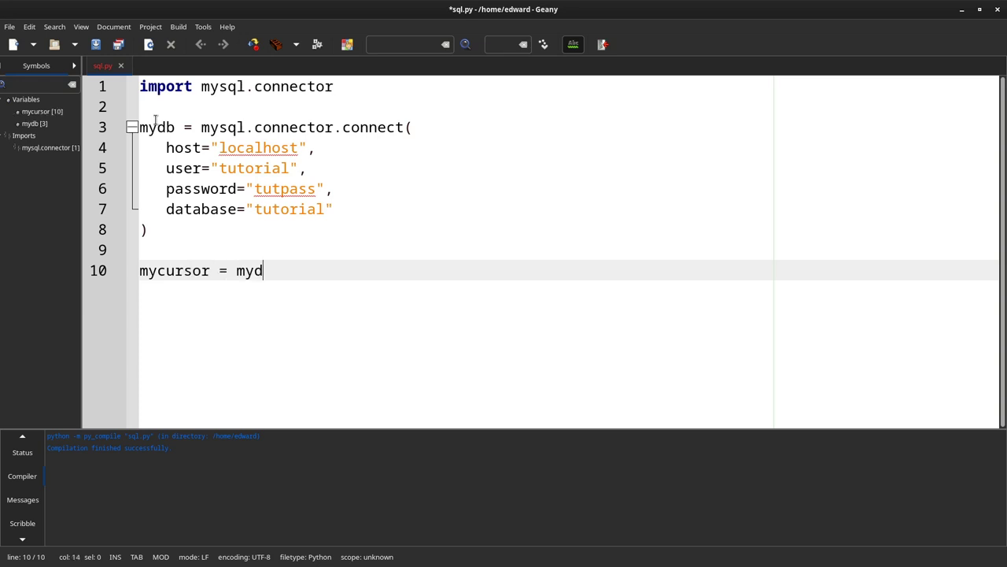
type("b.")
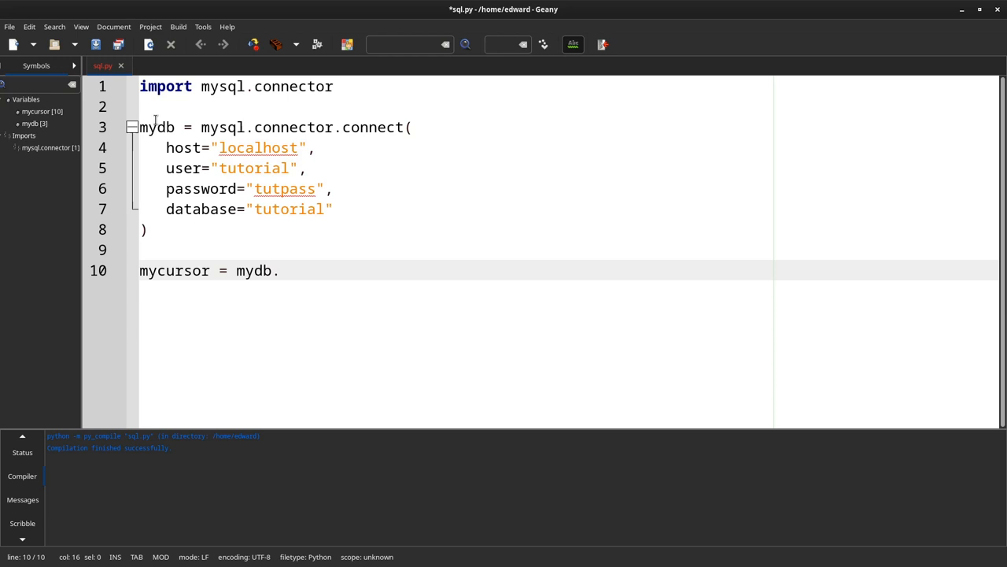
type("curso")
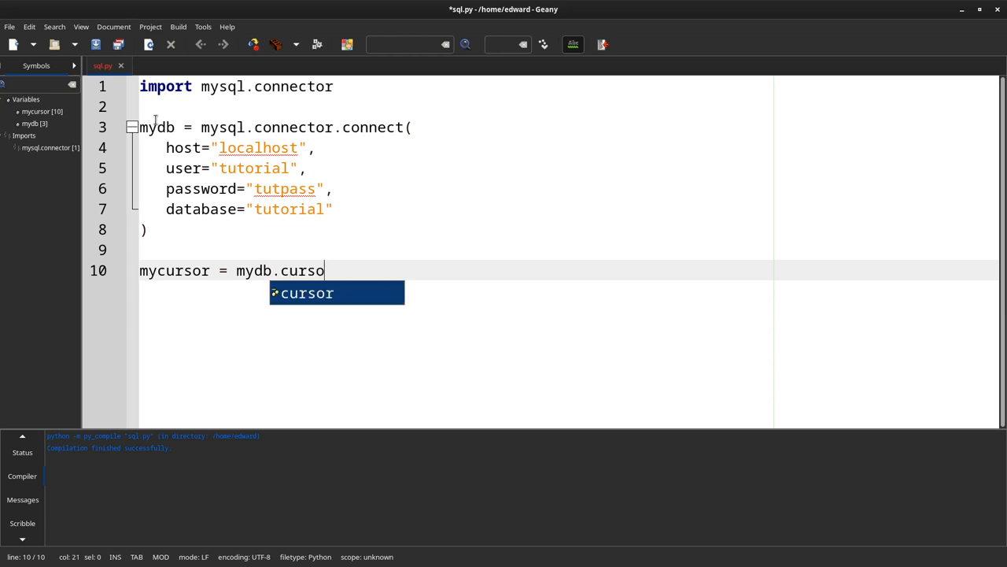
type("r()")
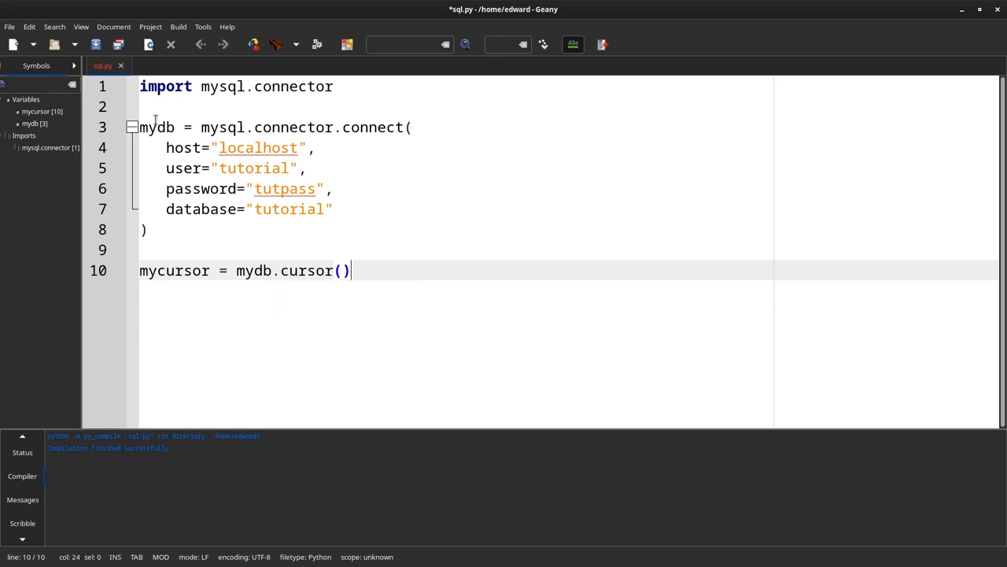
key("Return")
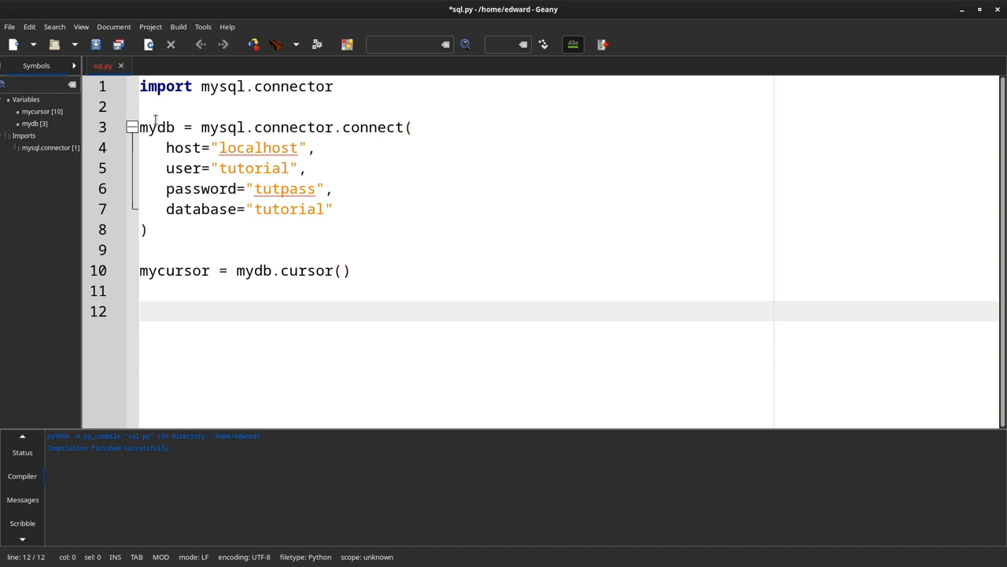
Step: Write mycursor.execute("SELECT sid, name, age FROM Students") with an empty line below
type("mycurso")
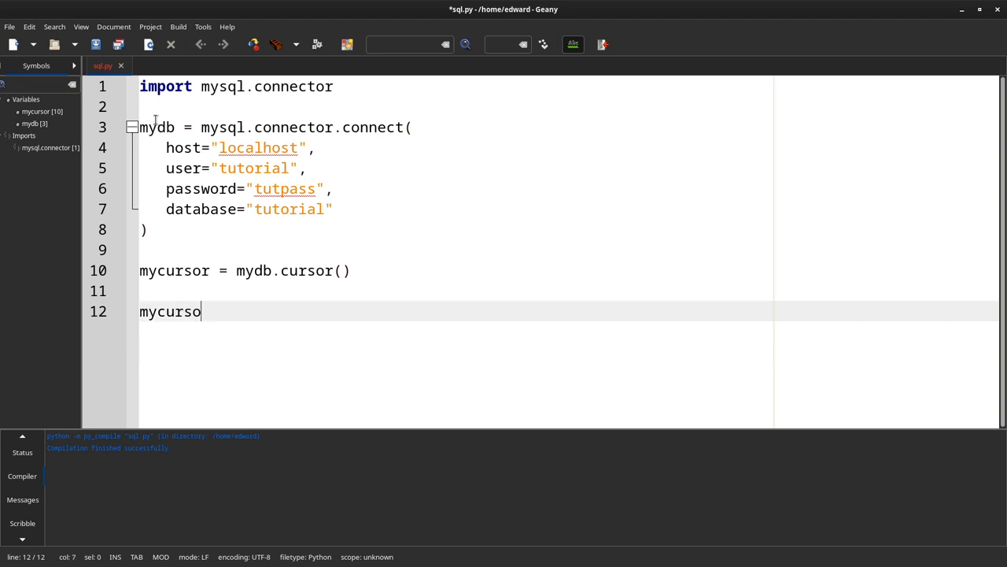
type("r.exe")
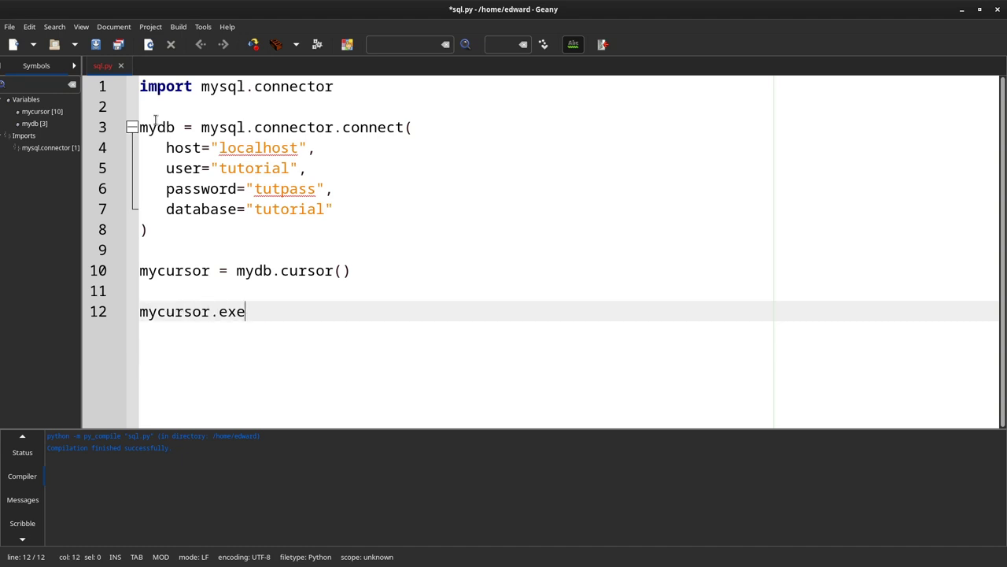
type("cture")
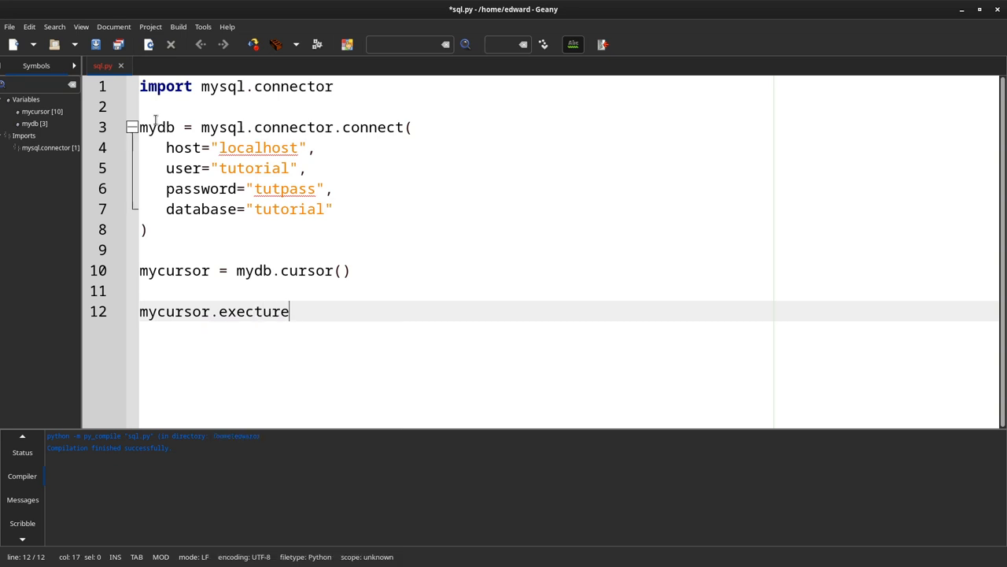
key("BackSpace")
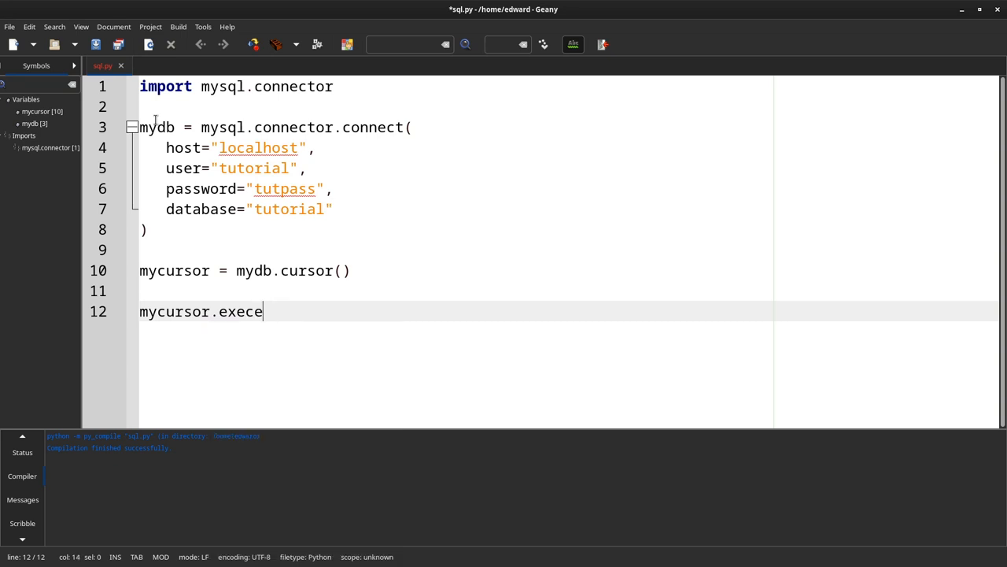
type("te")
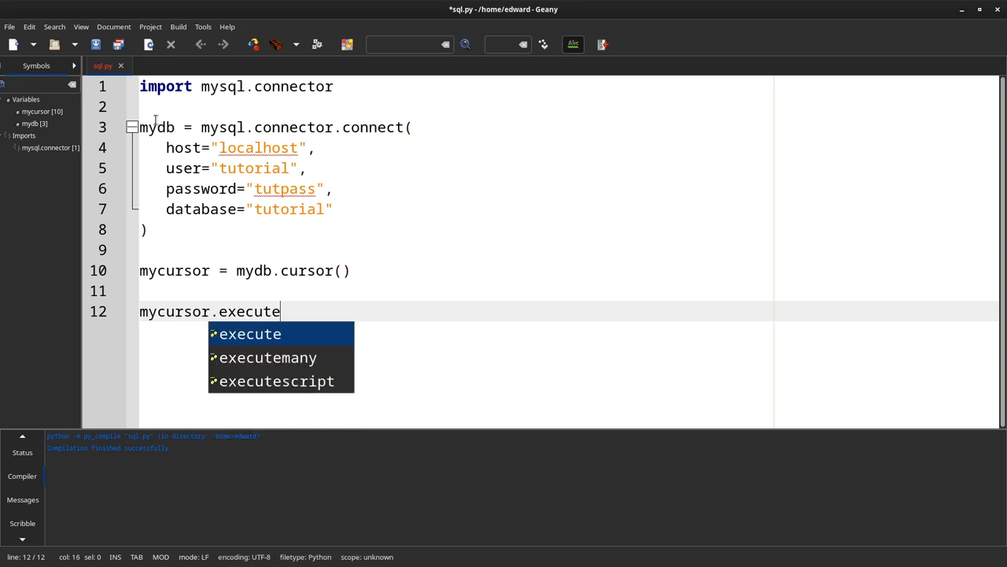
type("(")
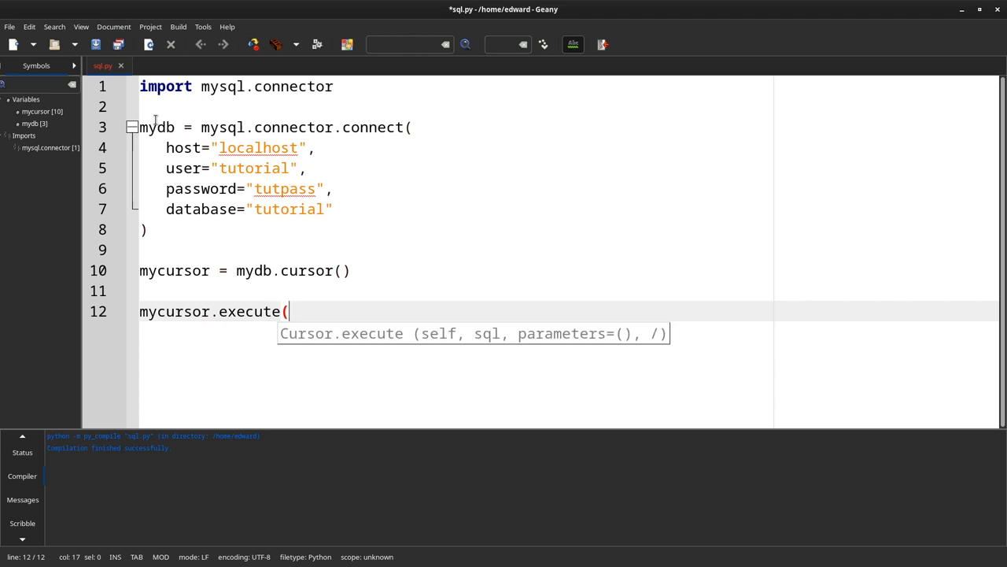
type("\"S")
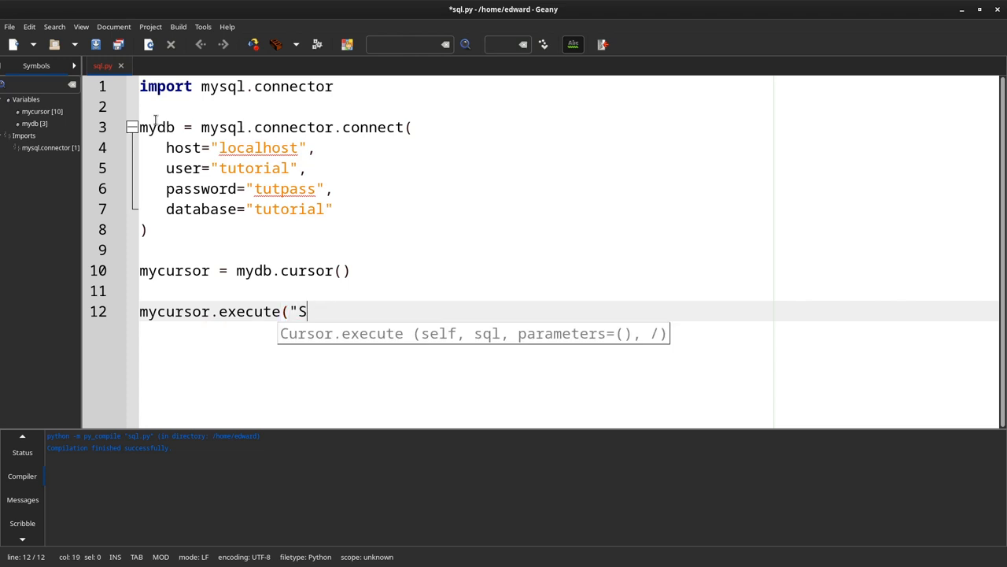
type("ELECT sid")
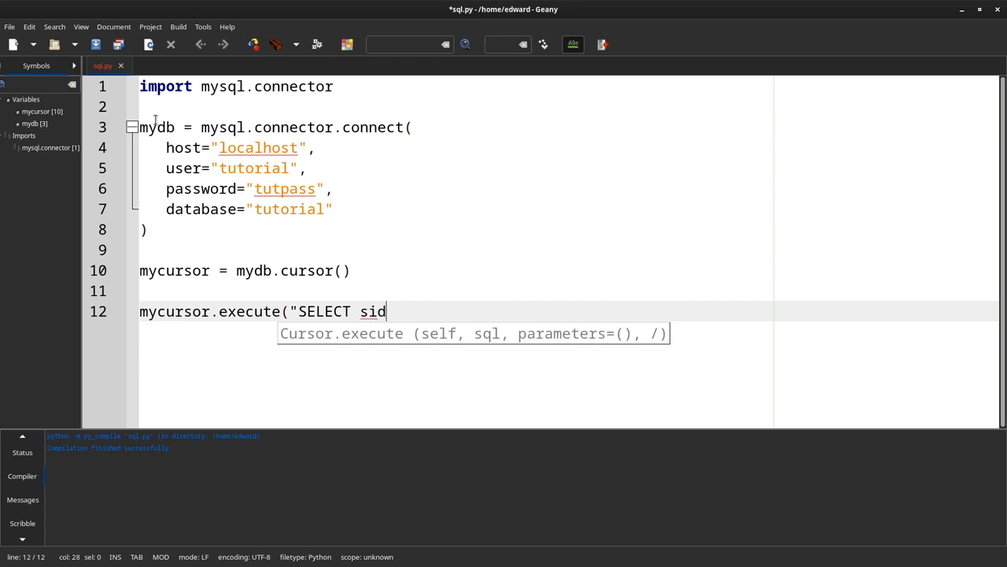
type(", name,")
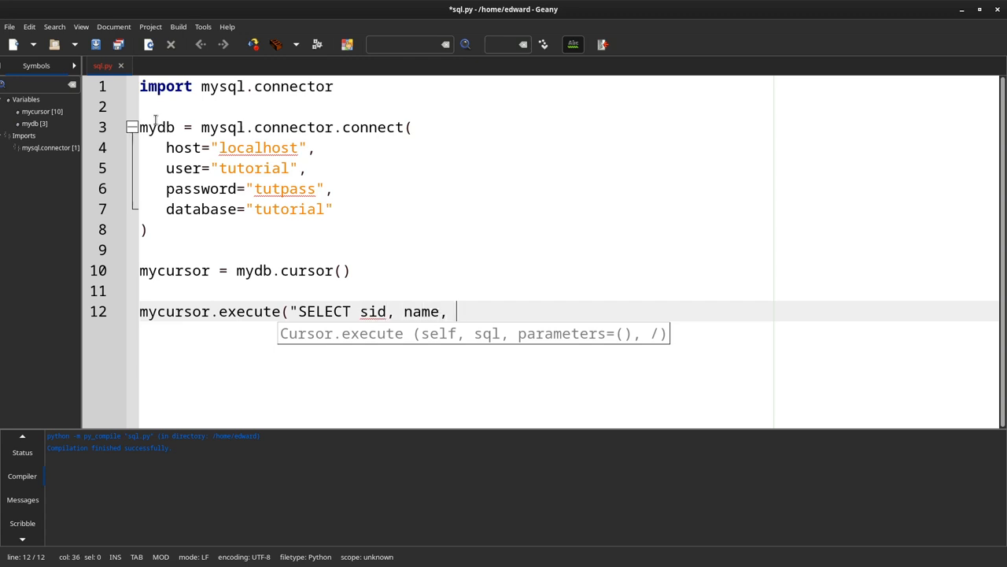
type("age FROM")
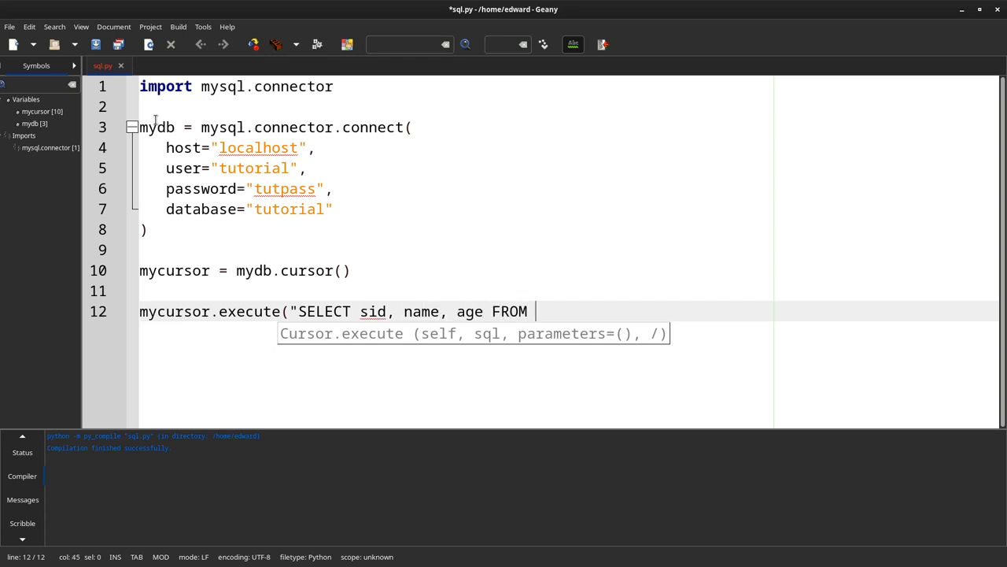
type("Stud")
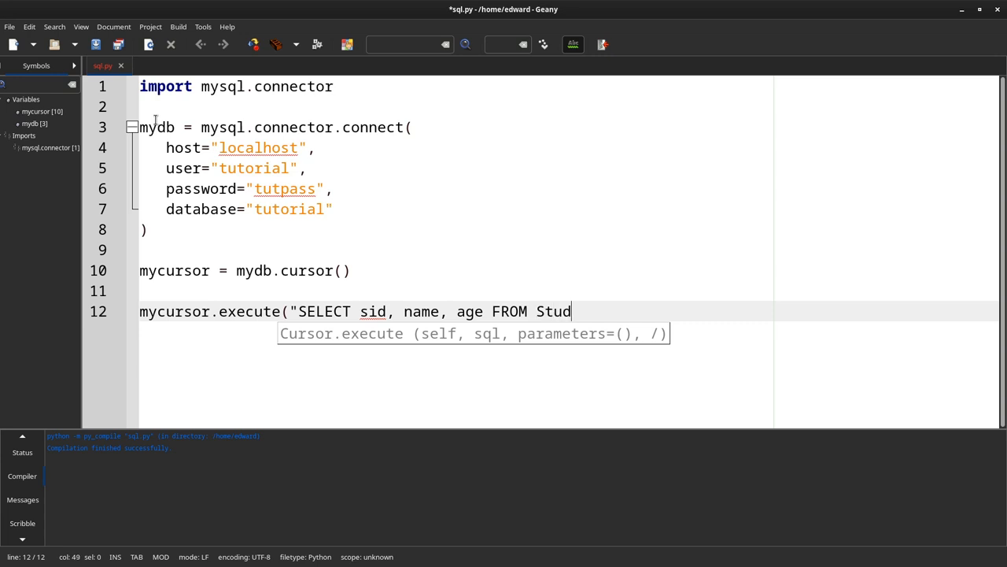
type("ents\")")
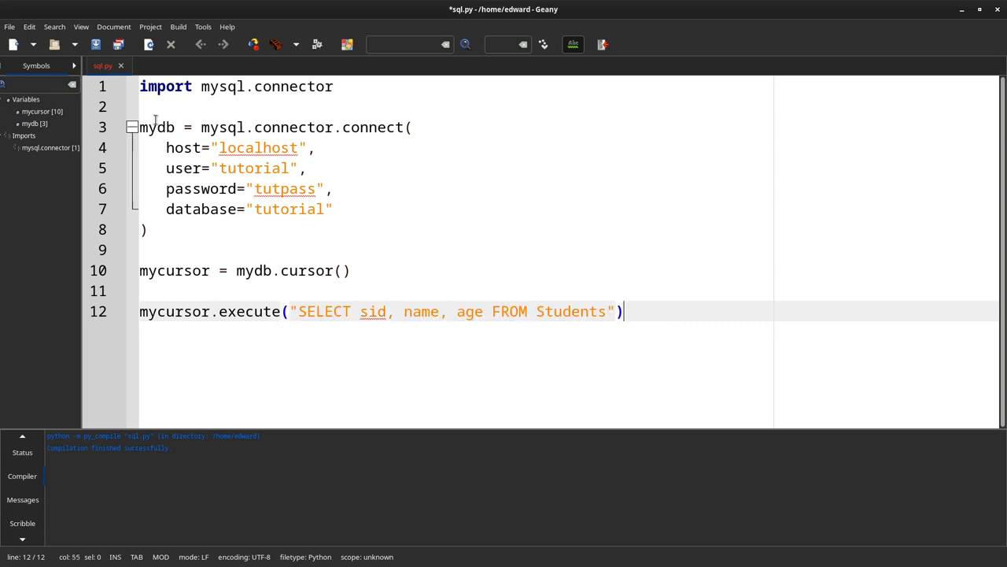
key("Return")
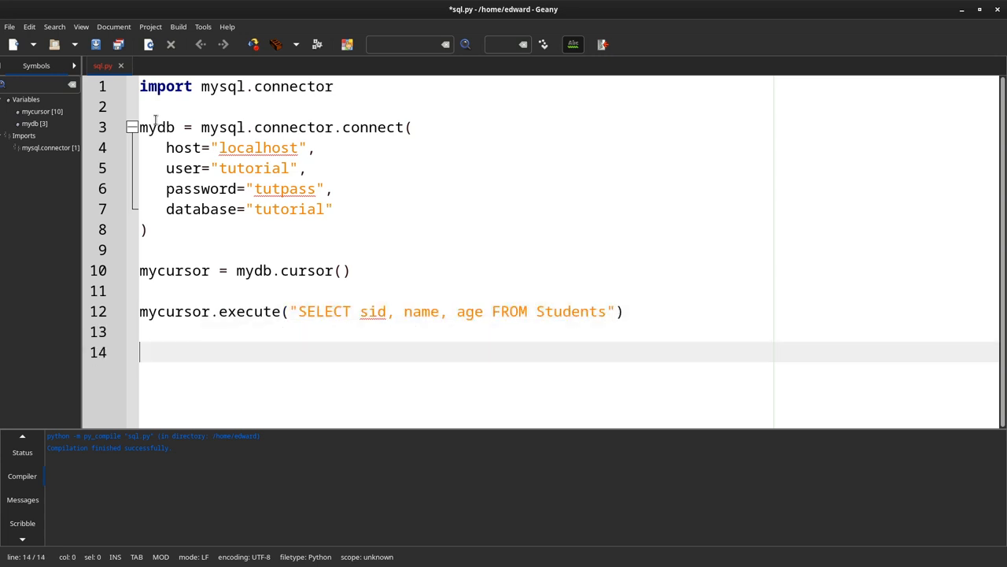
Step: Store mycursor.fetchall() in result, print each row in a for loop, and save
type("result")
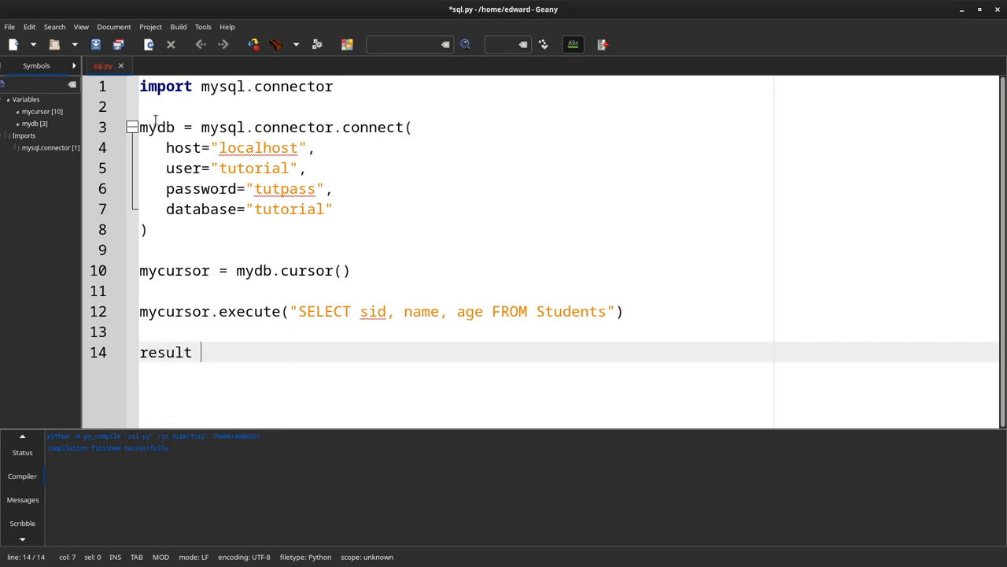
type("= m")
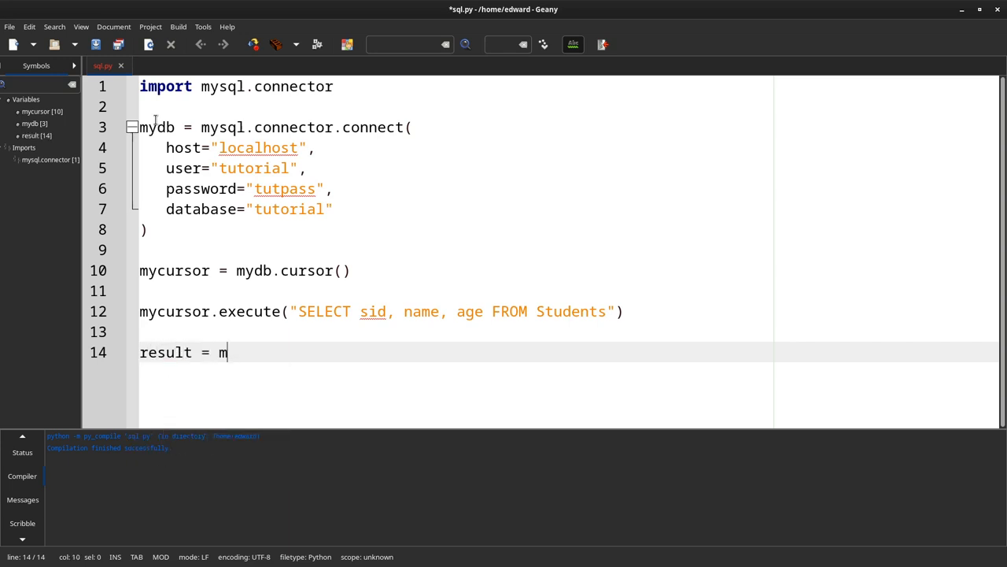
type("ycursor.")
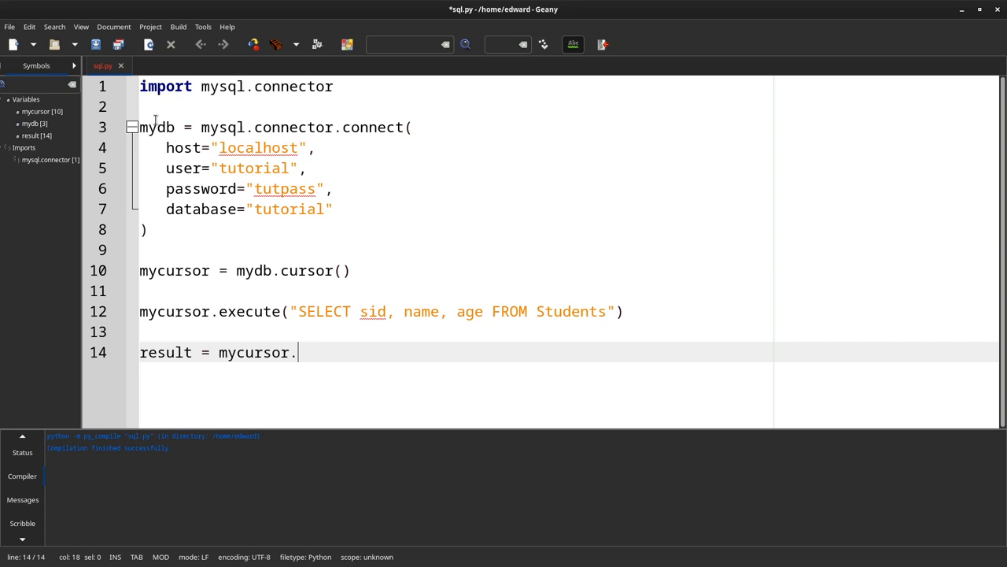
type("fetchal")
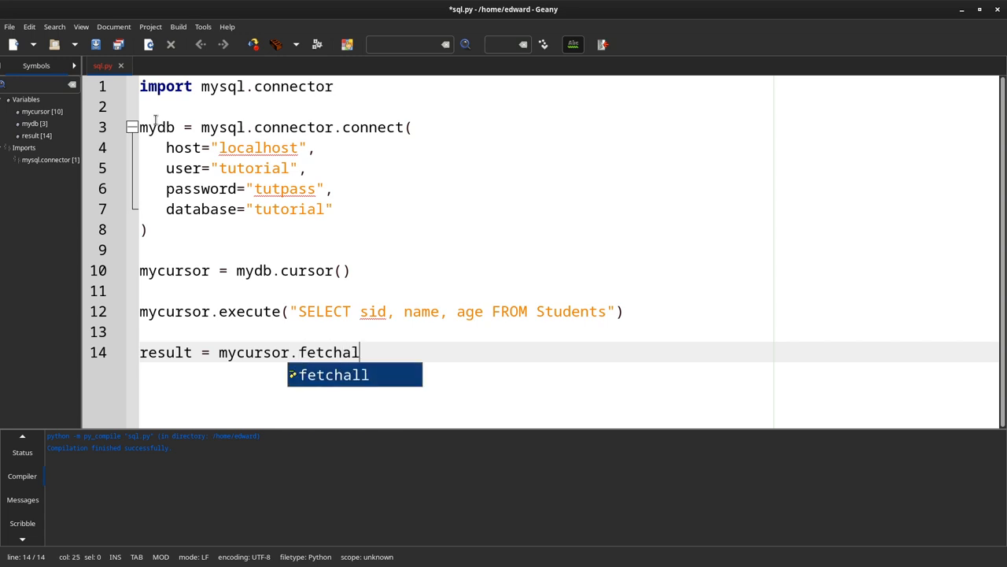
key("Tab")
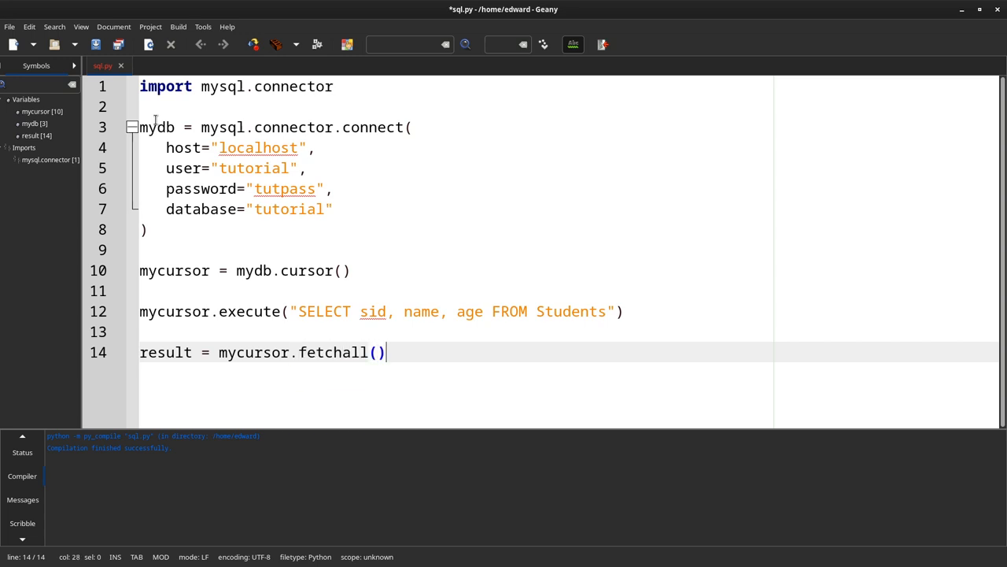
type("for x in result:")
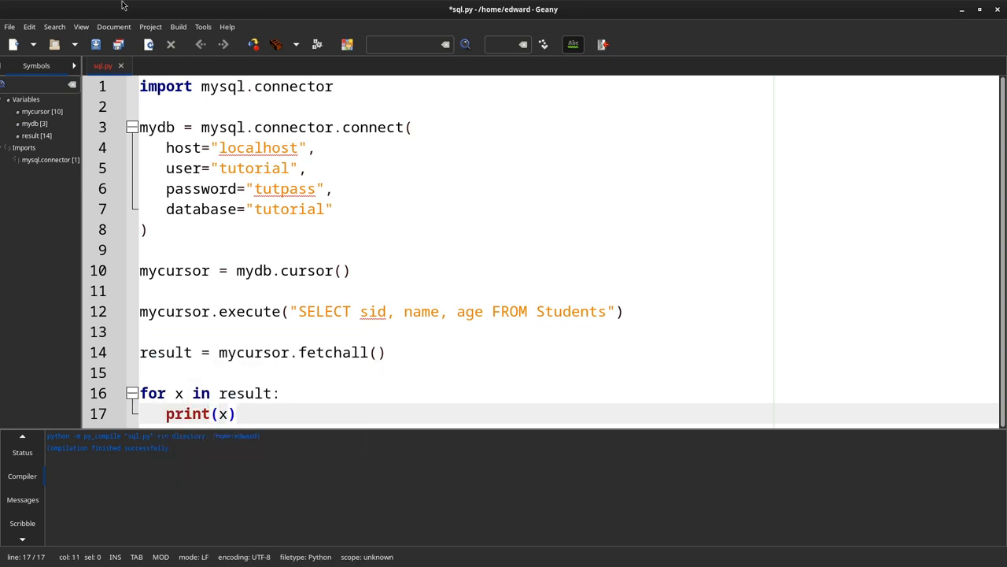
key("ctrl+s")
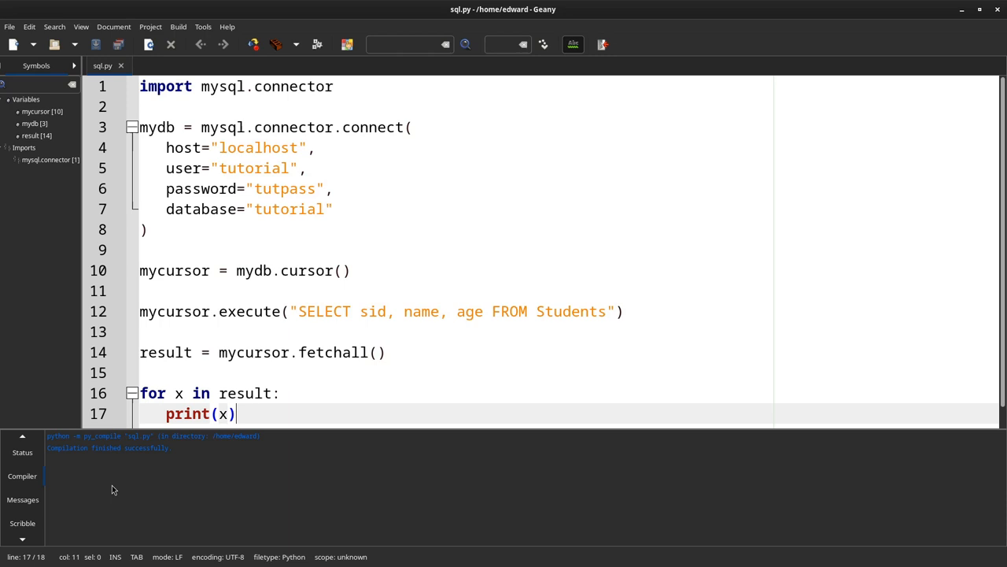
left_click(315, 44)
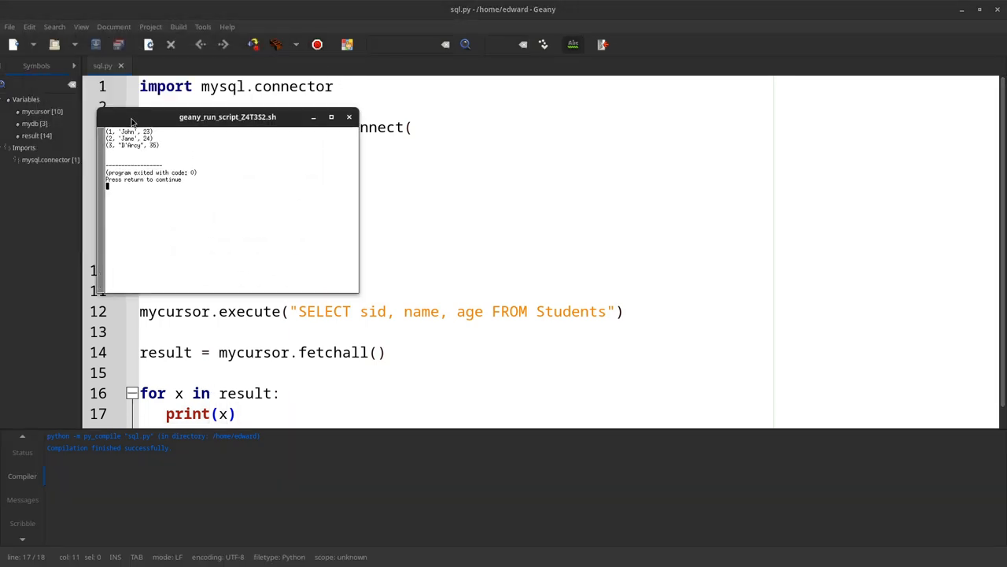
left_click_drag(226, 116, 284, 195)
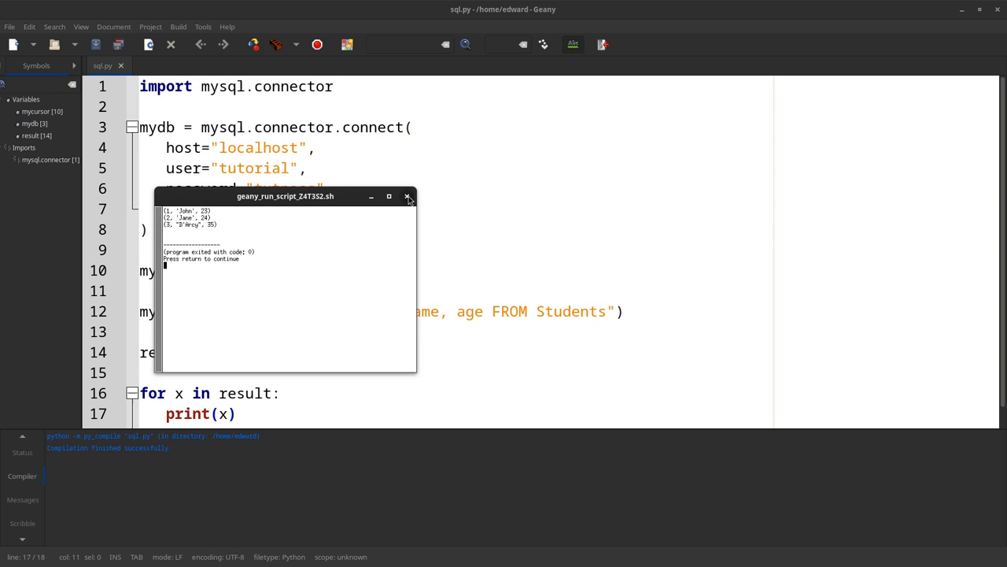
left_click(406, 195)
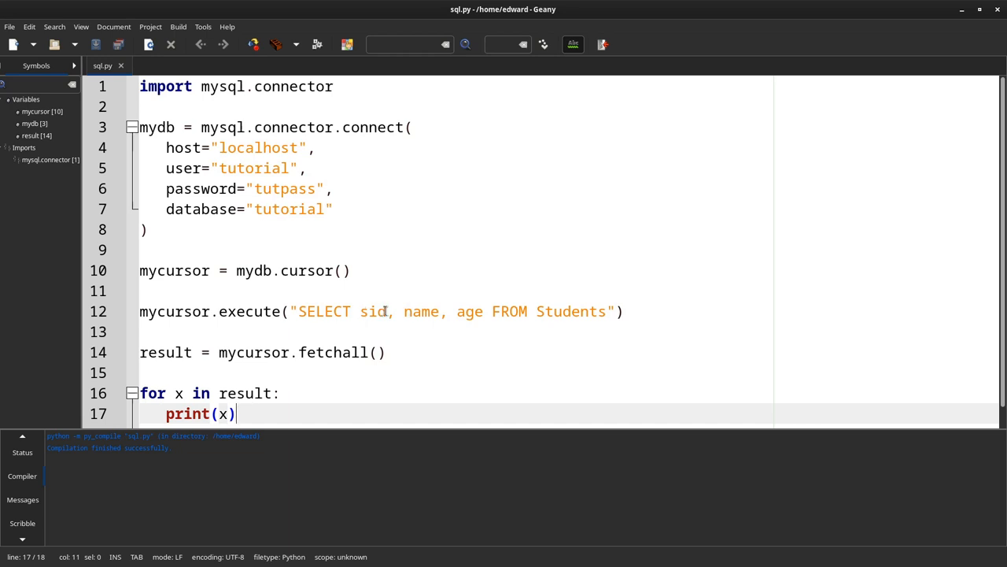
mouse_move(328, 317)
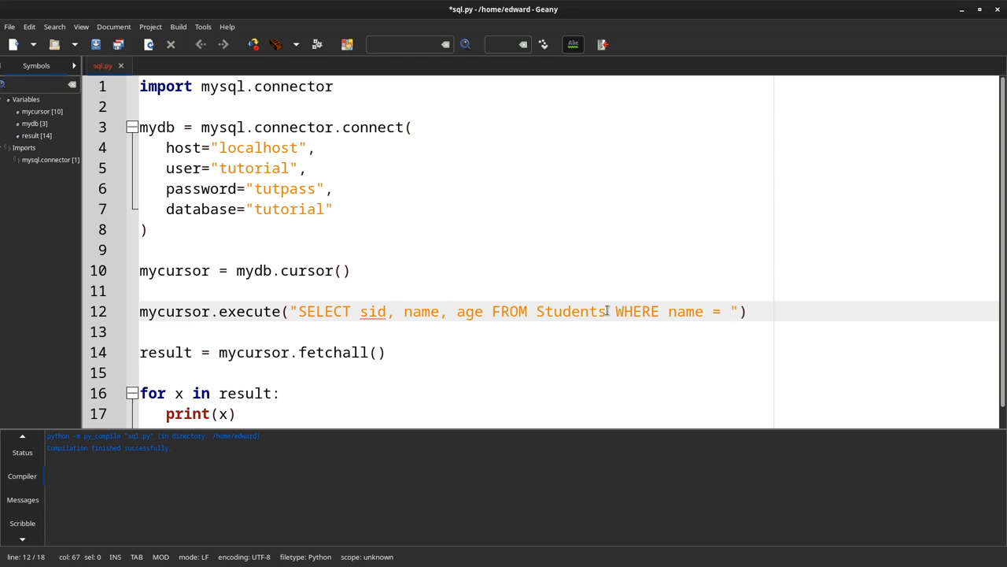
Step: Write "D'Arcy" as the literal value of the WHERE name = clause
type("Da\"")
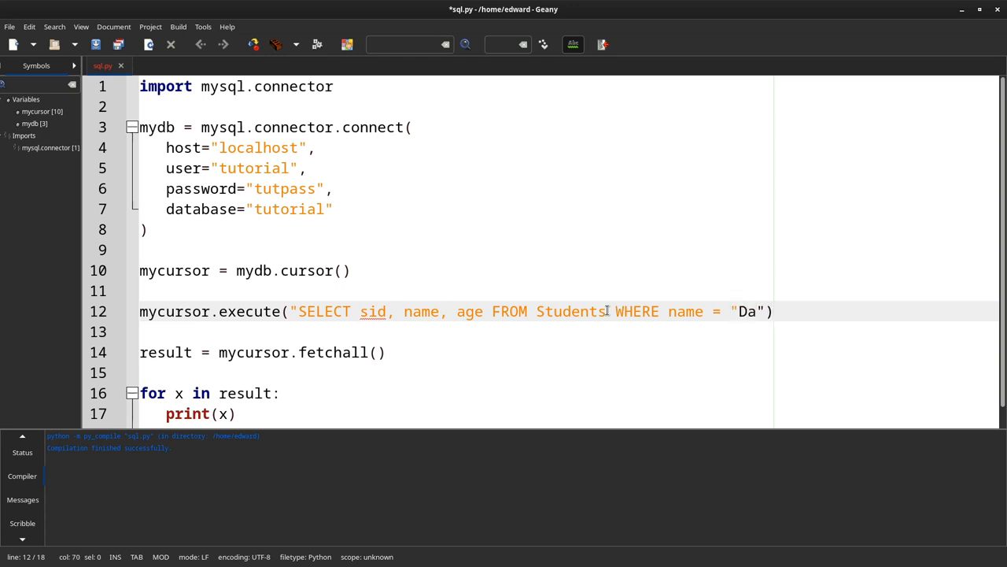
key("BackSpace")
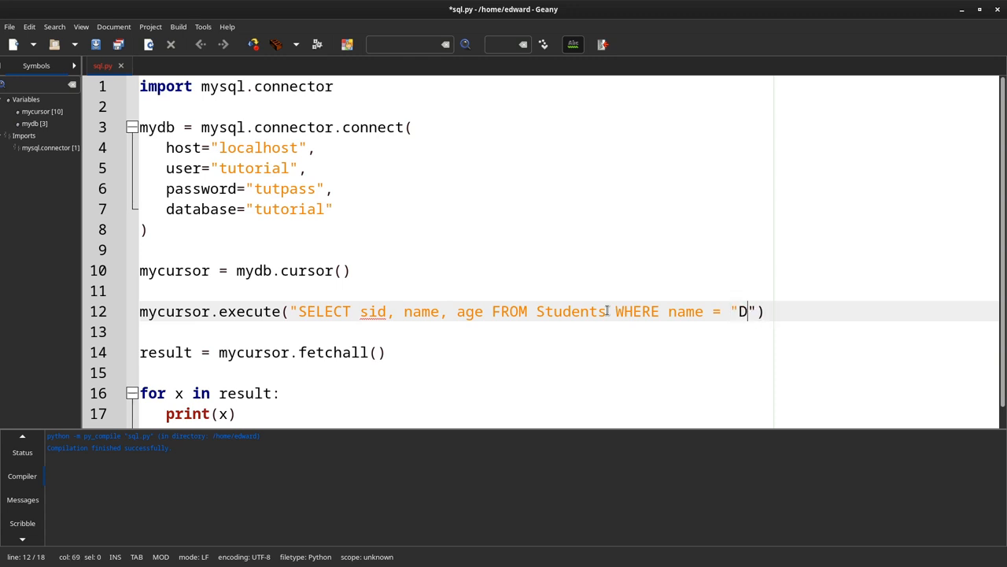
type("'Ar")
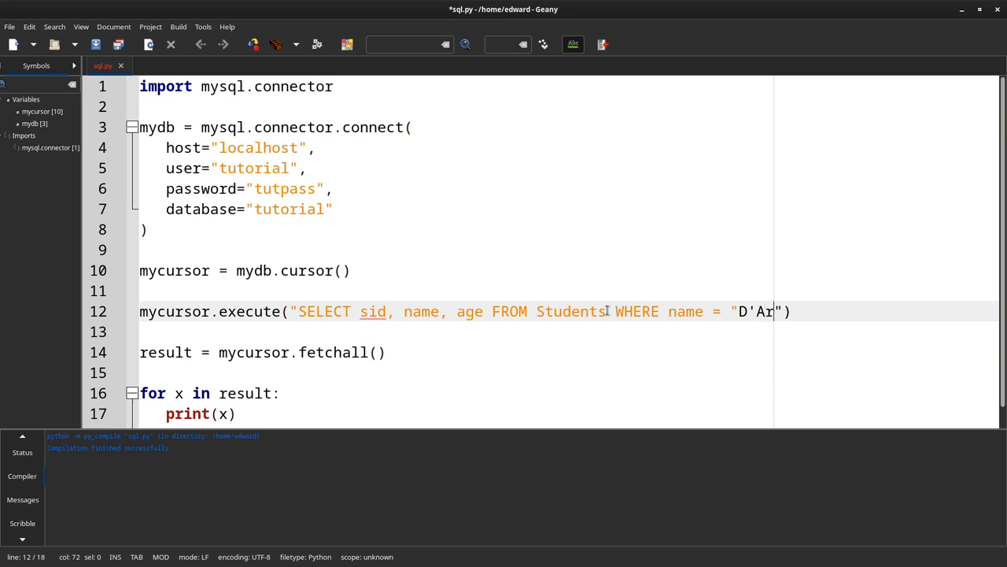
type("cy\"")
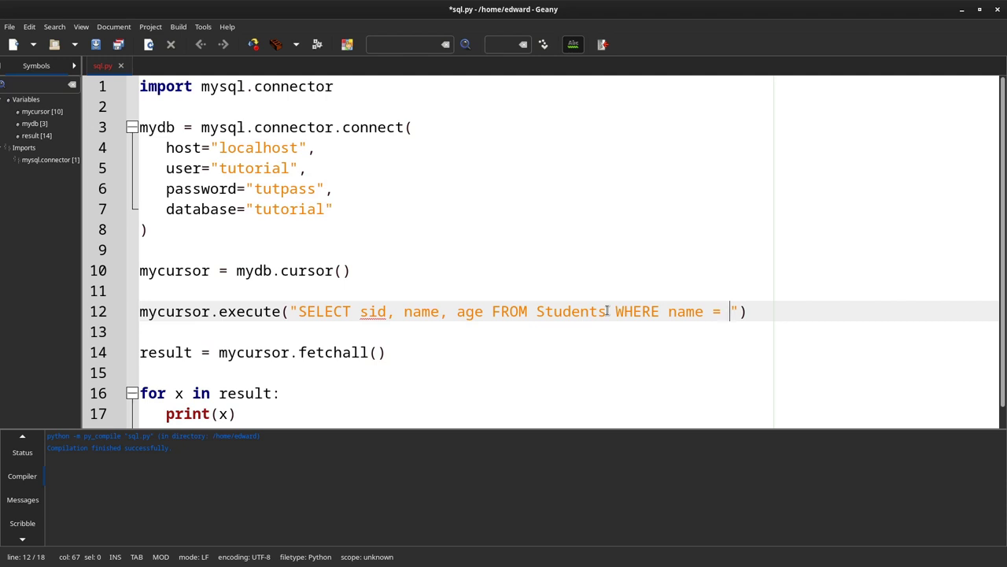
Step: Use a %s placeholder in the query and pass ("D'Arcy", ) as the execute parameter
type("%")
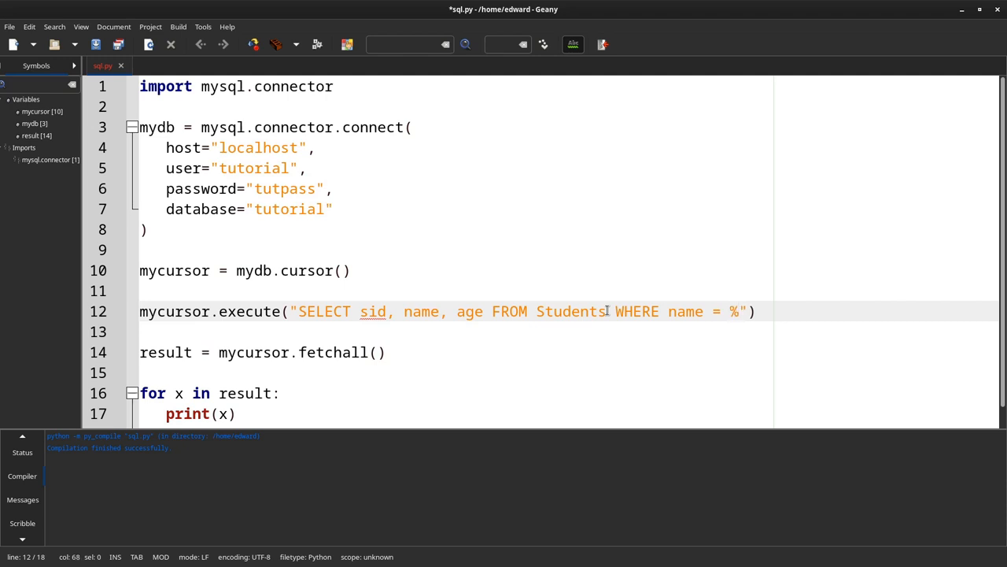
type("s")
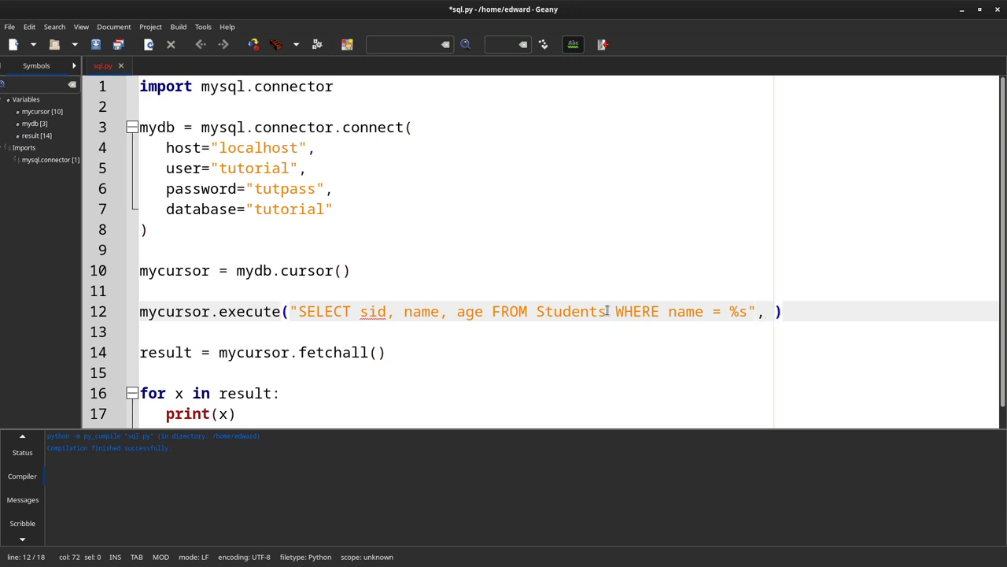
type("(\"")
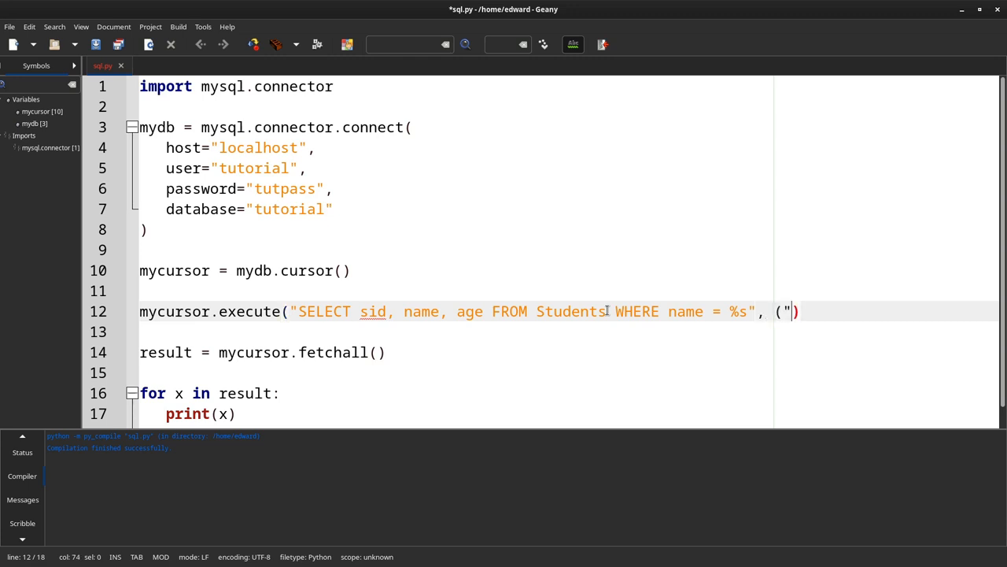
type("D")
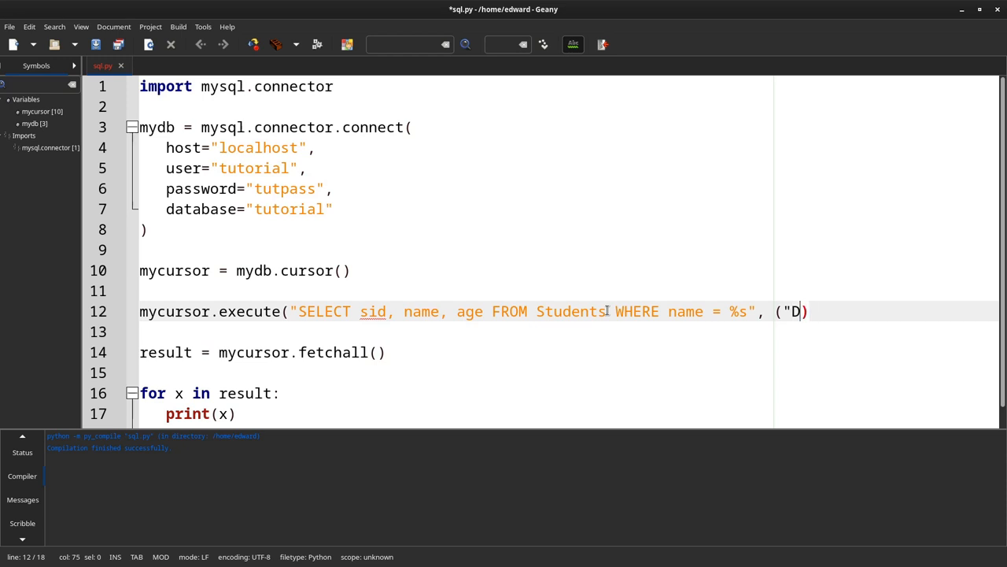
type("'Ar")
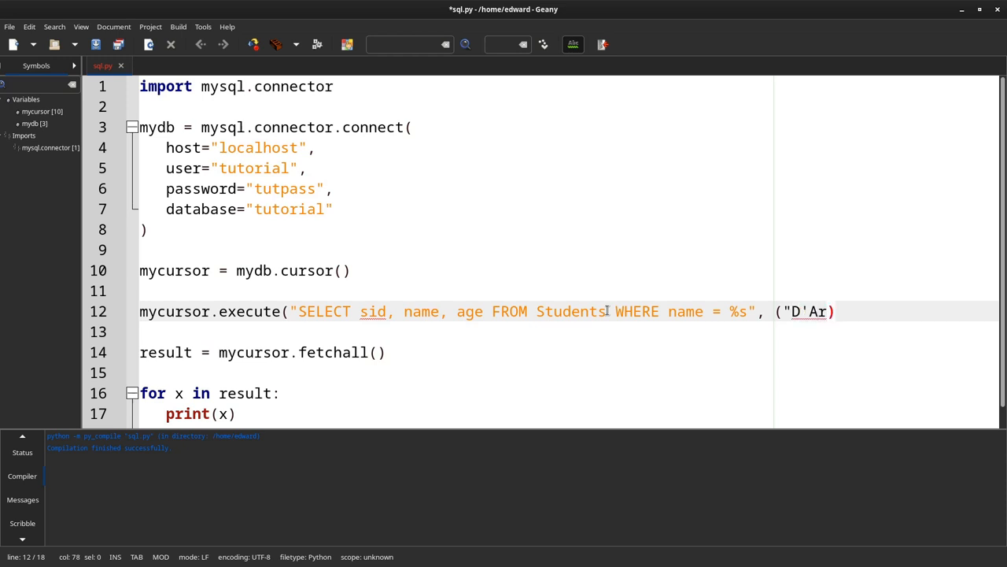
type("cy\"")
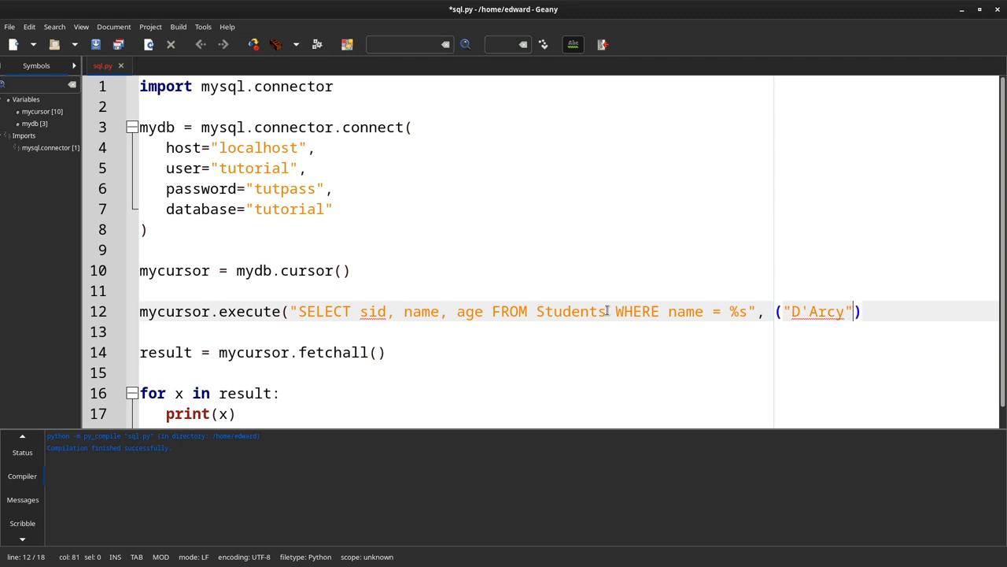
type(",")
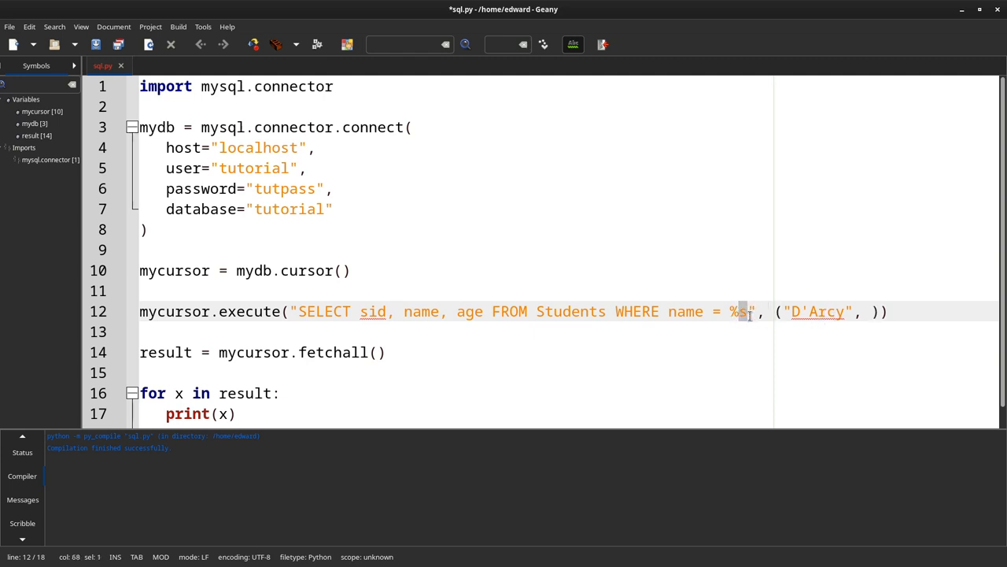
mouse_move(746, 316)
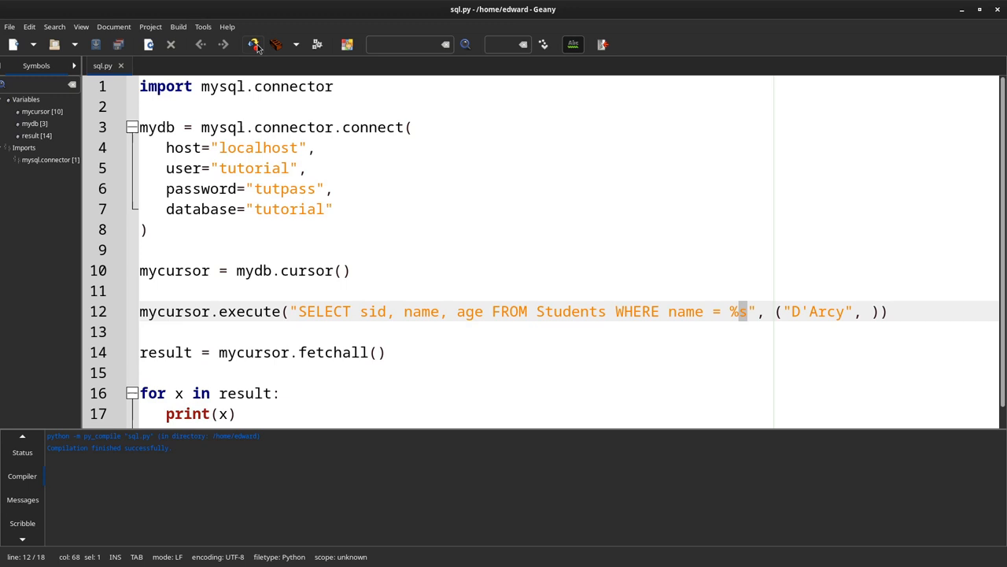
mouse_move(318, 44)
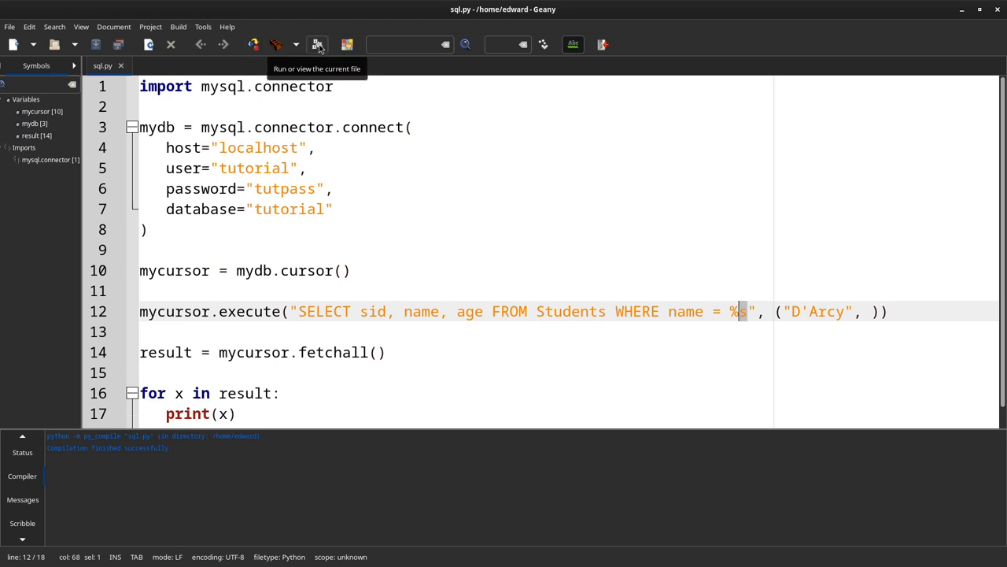
Step: Run sql.py, see only D'Arcy's row printed, and close the output window
left_click(318, 45)
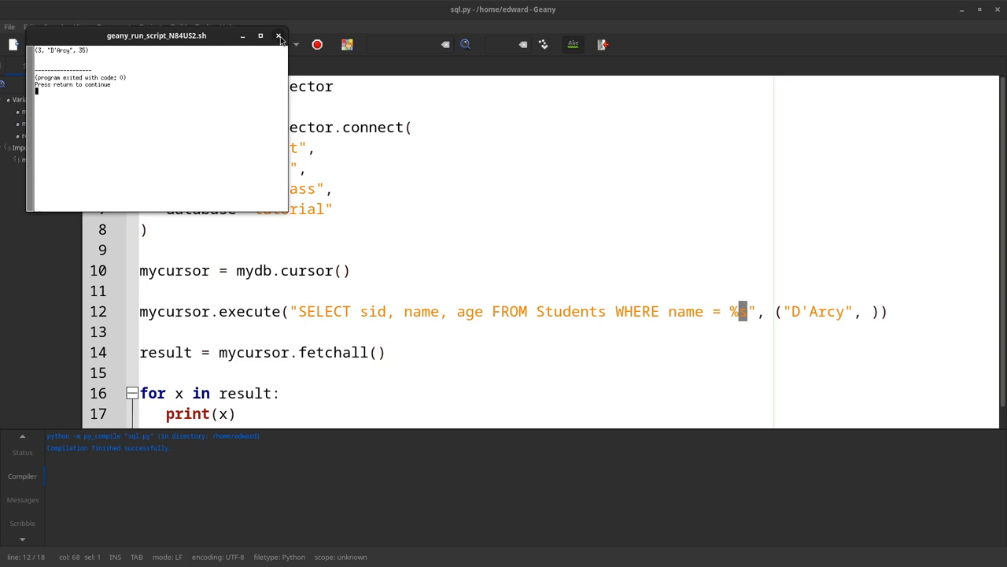
left_click(279, 36)
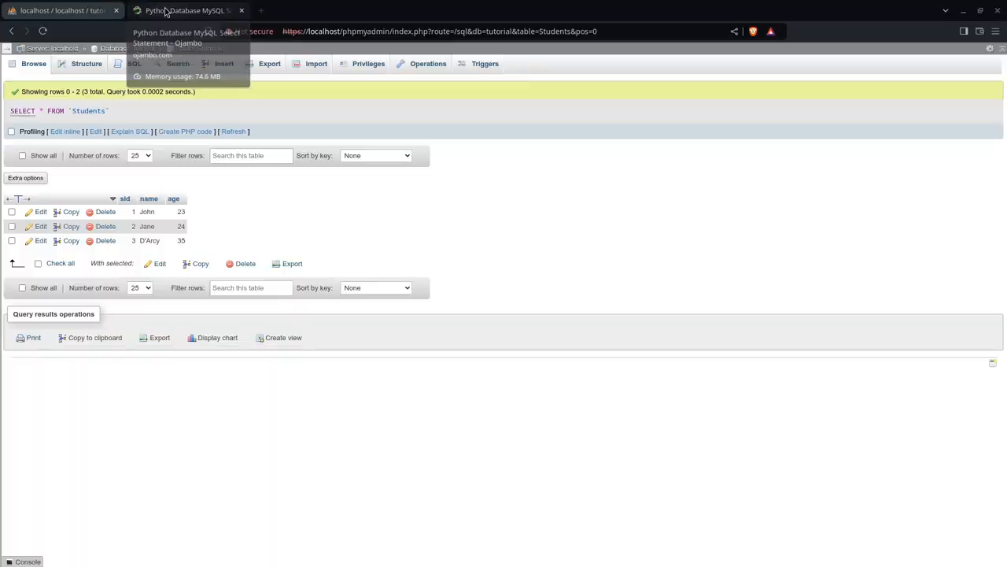
Step: Read the Qjambo.com MySQL Select Statement article down to its Learn Programming Courses section
left_click(189, 13)
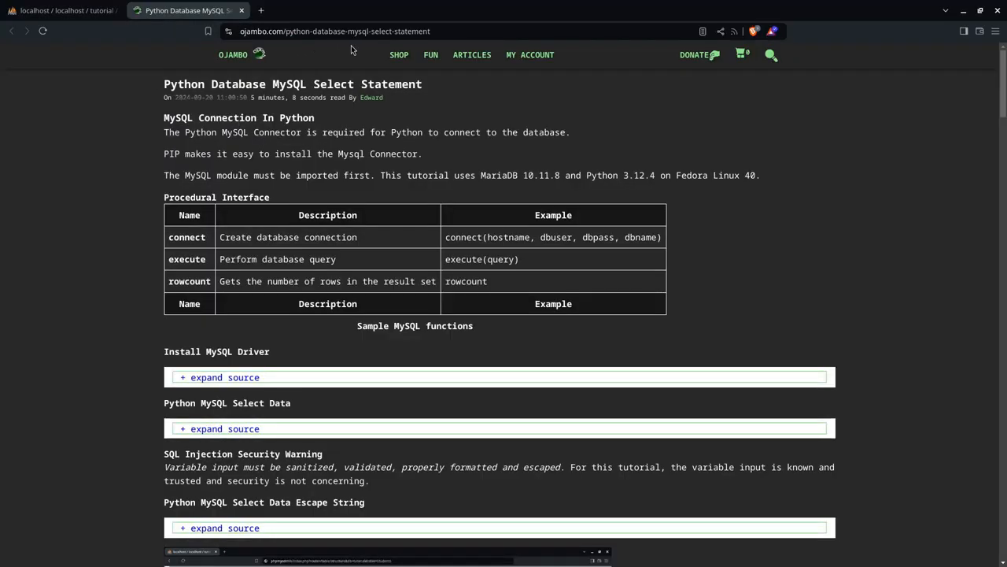
mouse_move(398, 49)
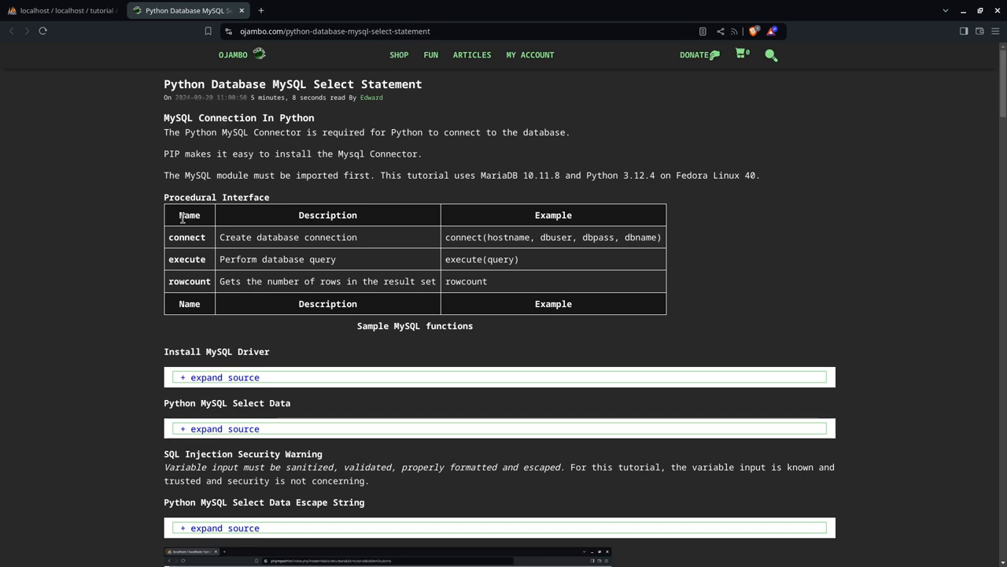
mouse_move(198, 248)
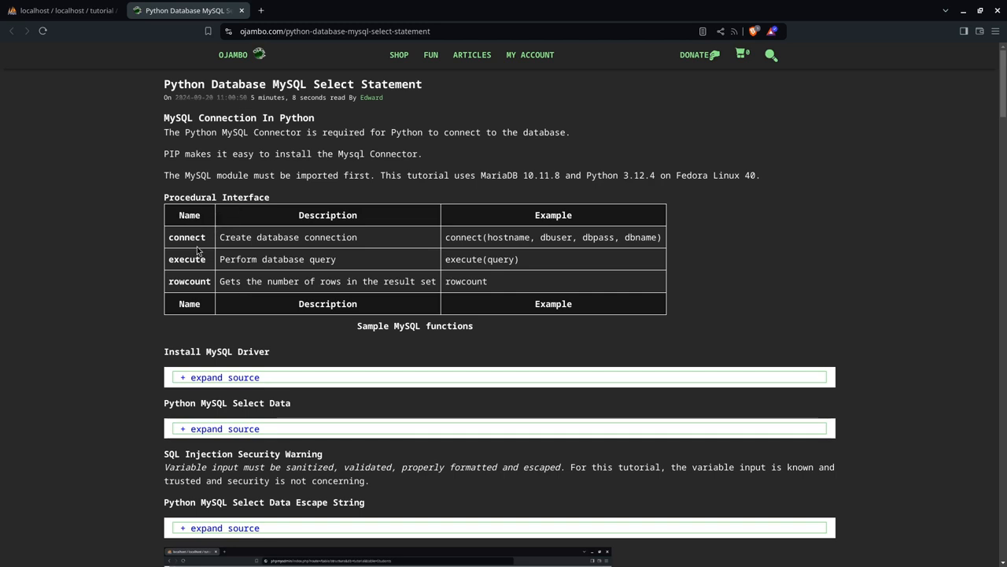
scroll("down", 3)
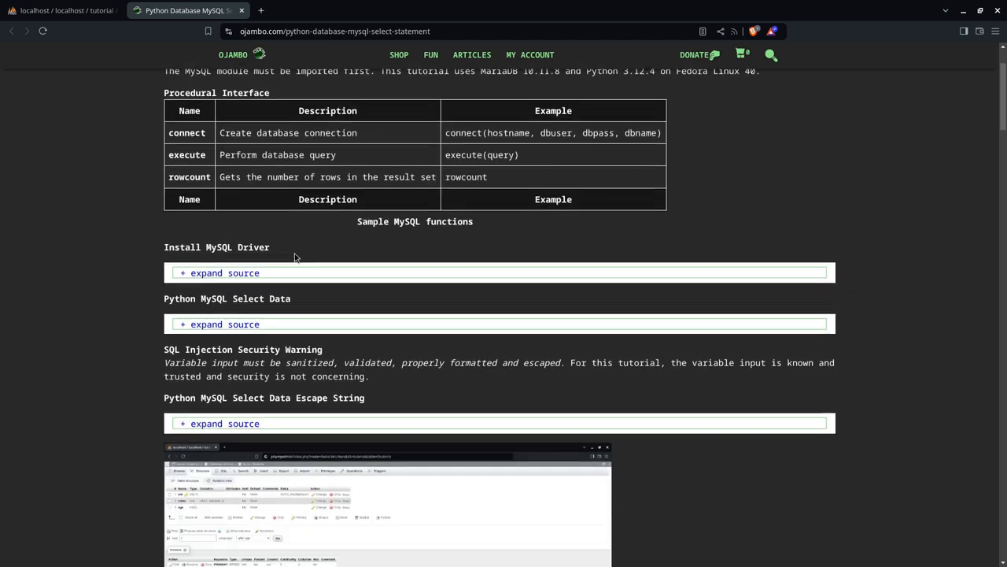
scroll("down", 3)
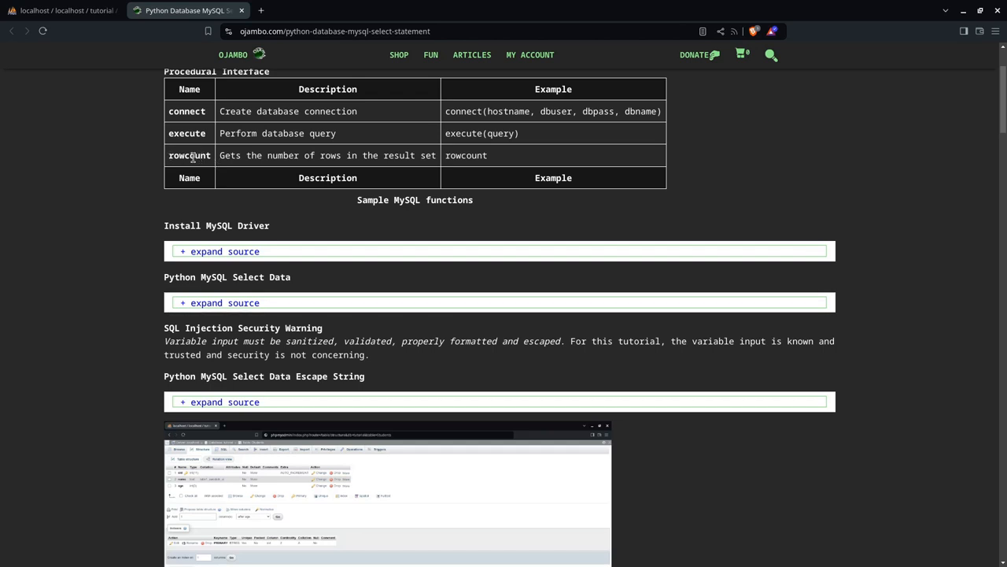
mouse_move(126, 217)
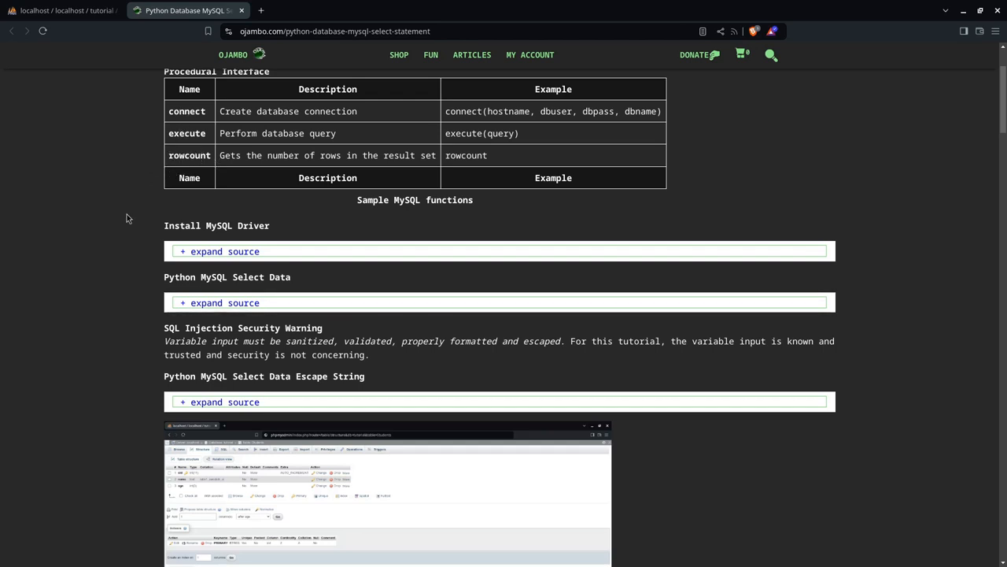
mouse_move(231, 250)
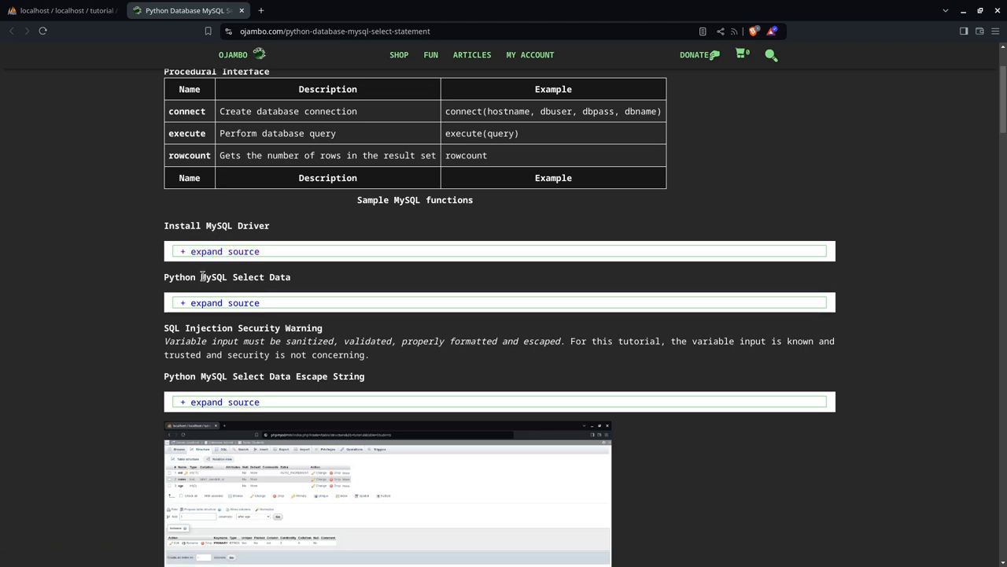
scroll("down", 3)
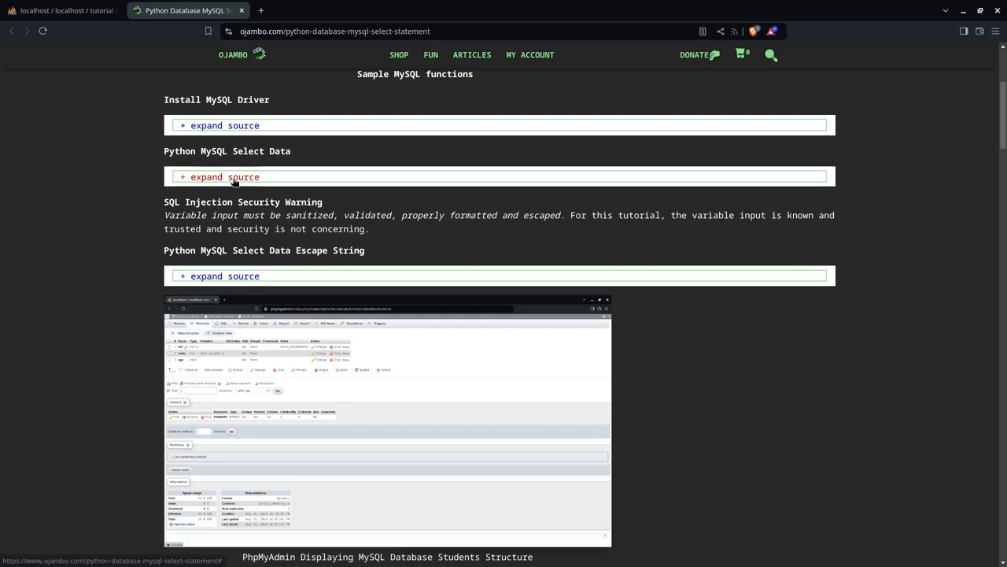
mouse_move(233, 279)
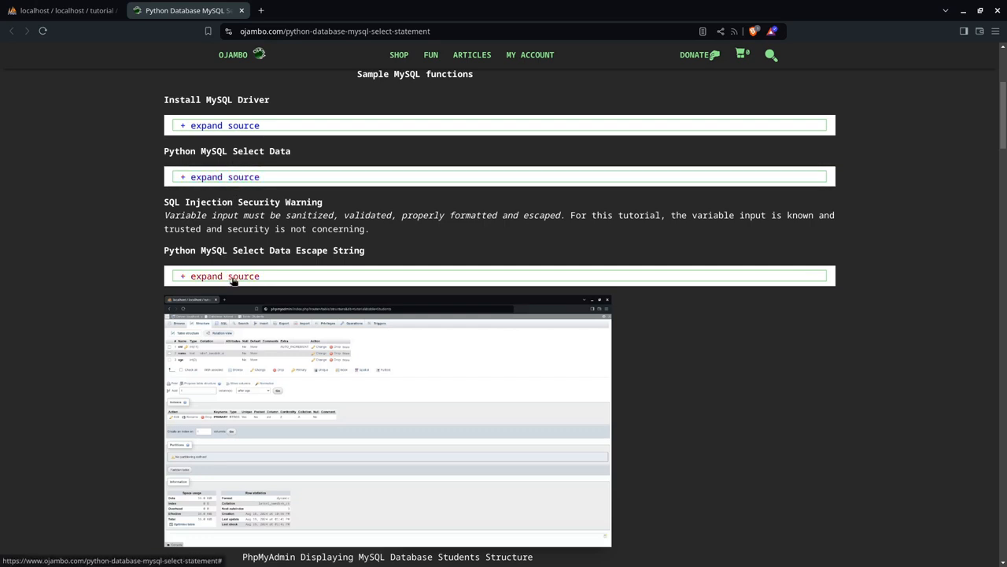
scroll("down", 3)
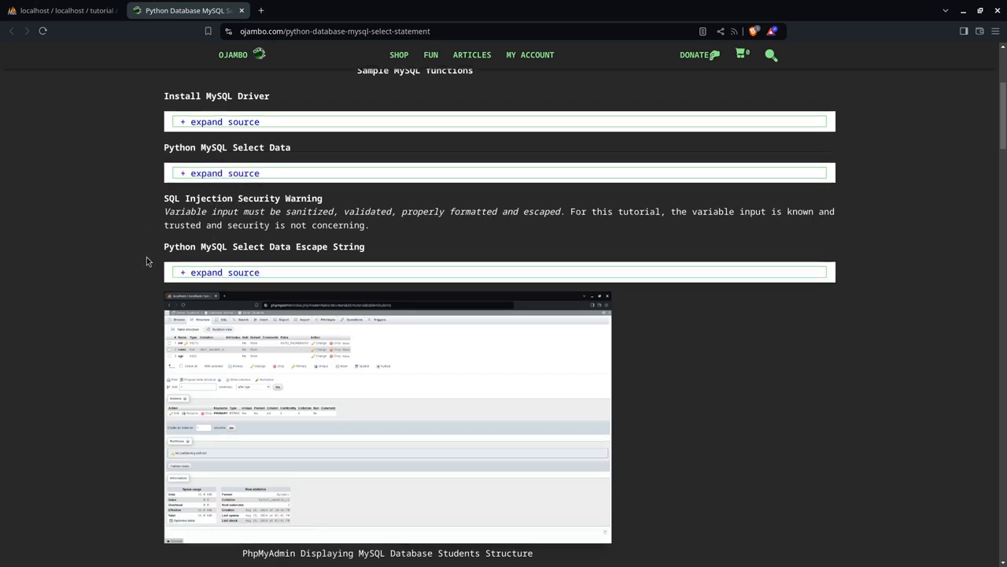
scroll("down", 3)
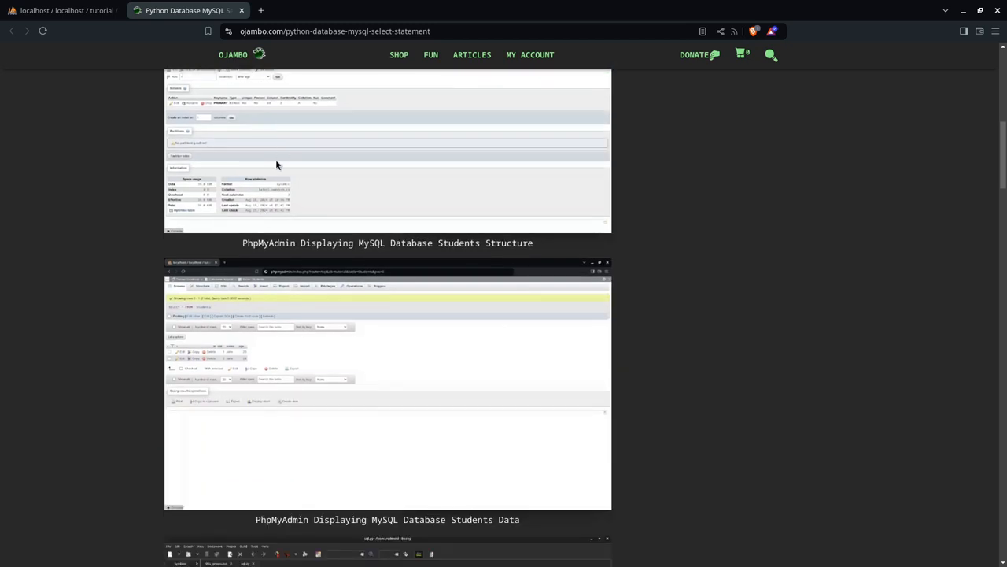
scroll("down", 3)
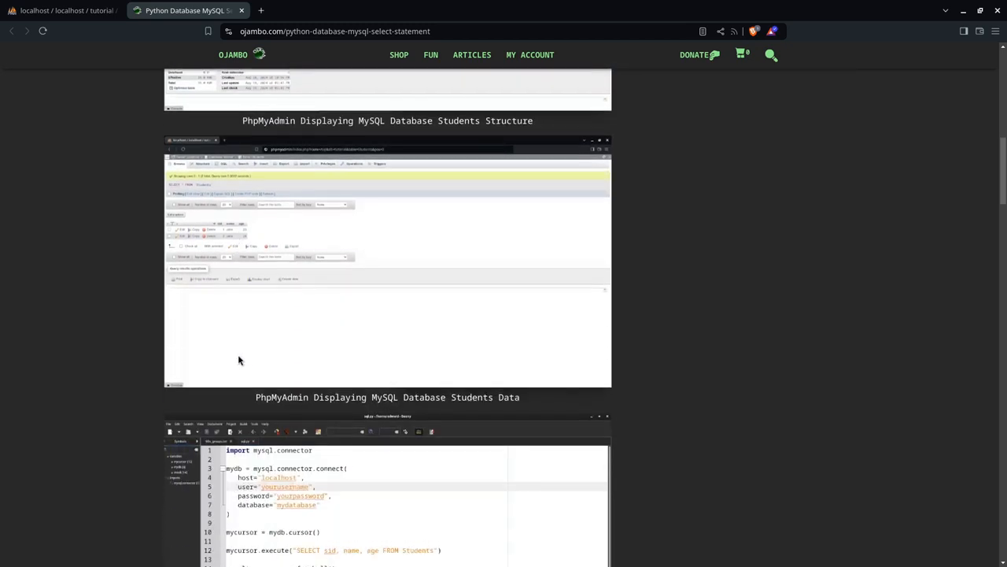
scroll("down", 3)
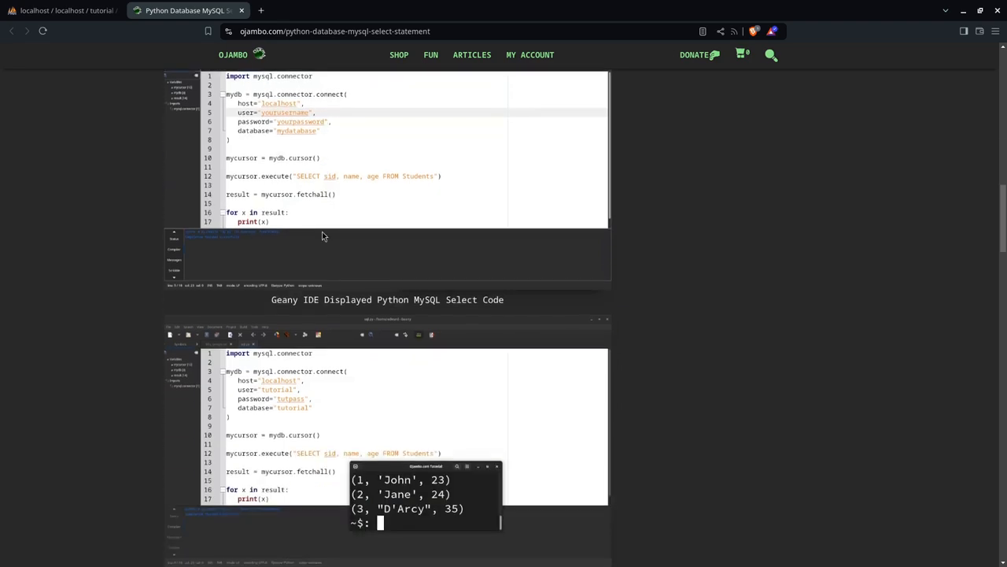
scroll("down", 3)
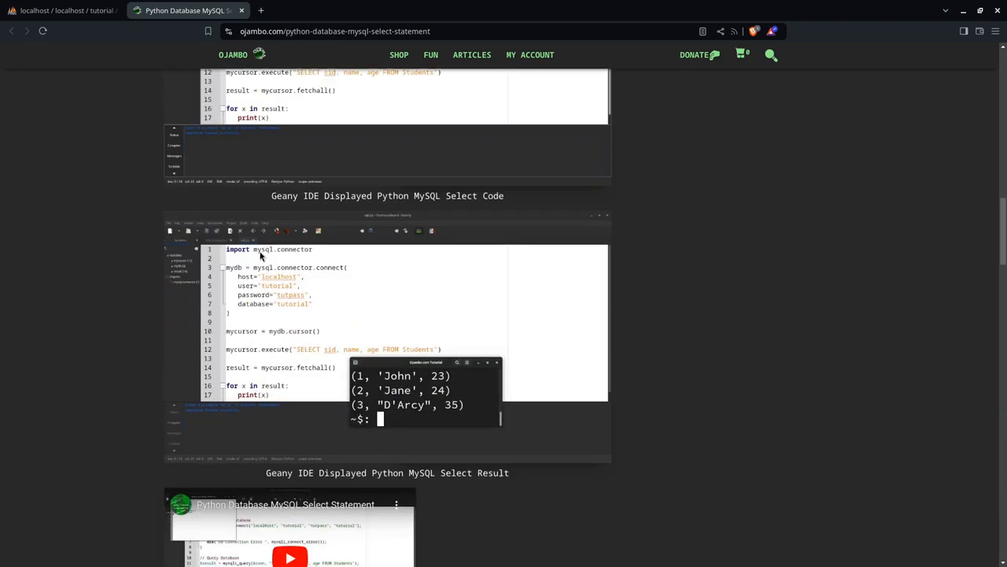
scroll("down", 3)
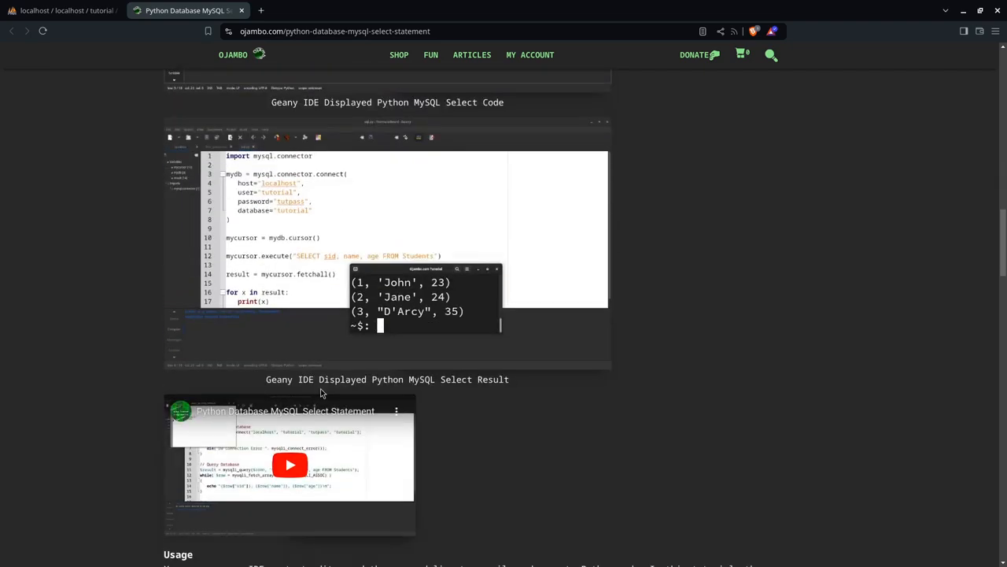
scroll("down", 3)
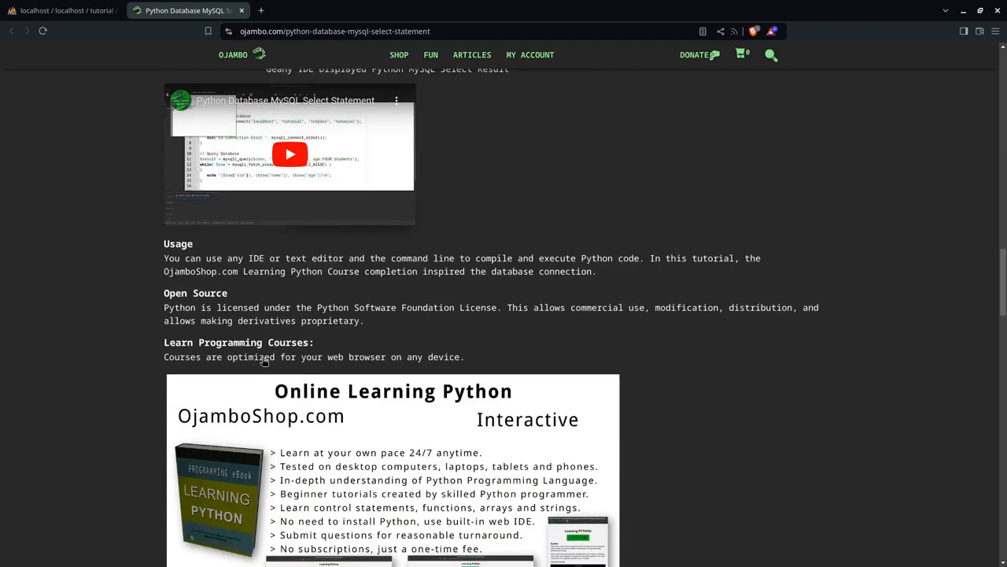
scroll("down", 3)
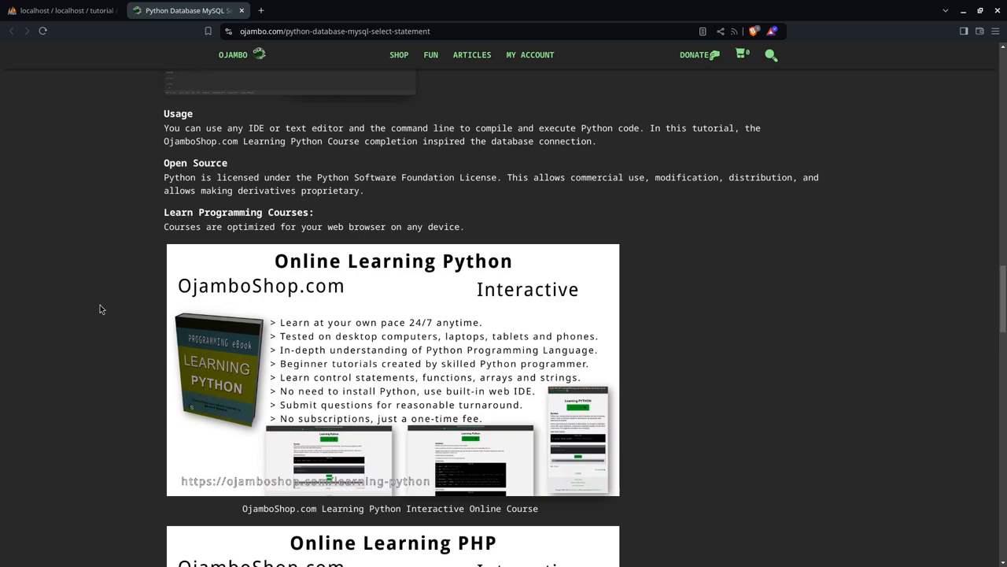
mouse_move(161, 195)
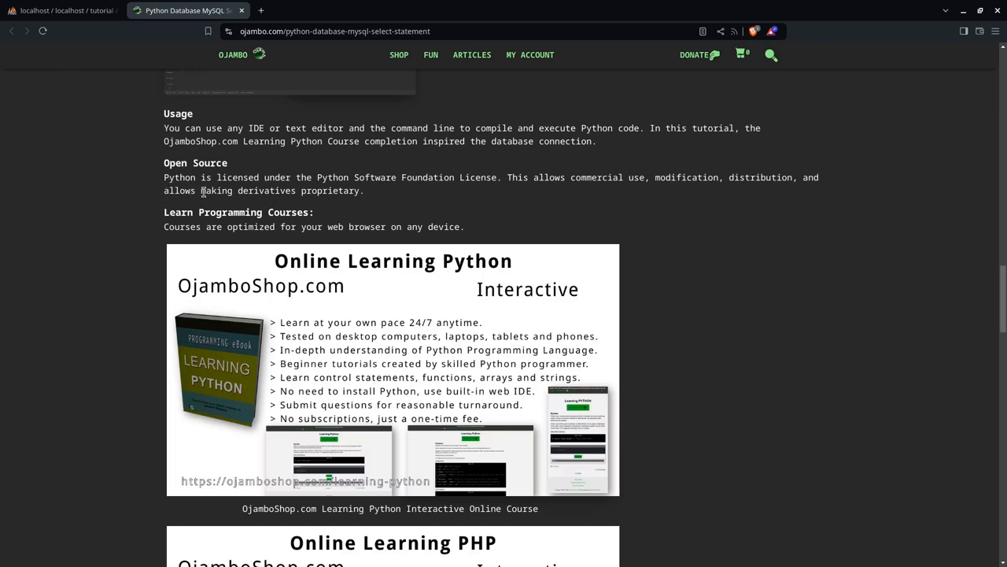
mouse_move(173, 177)
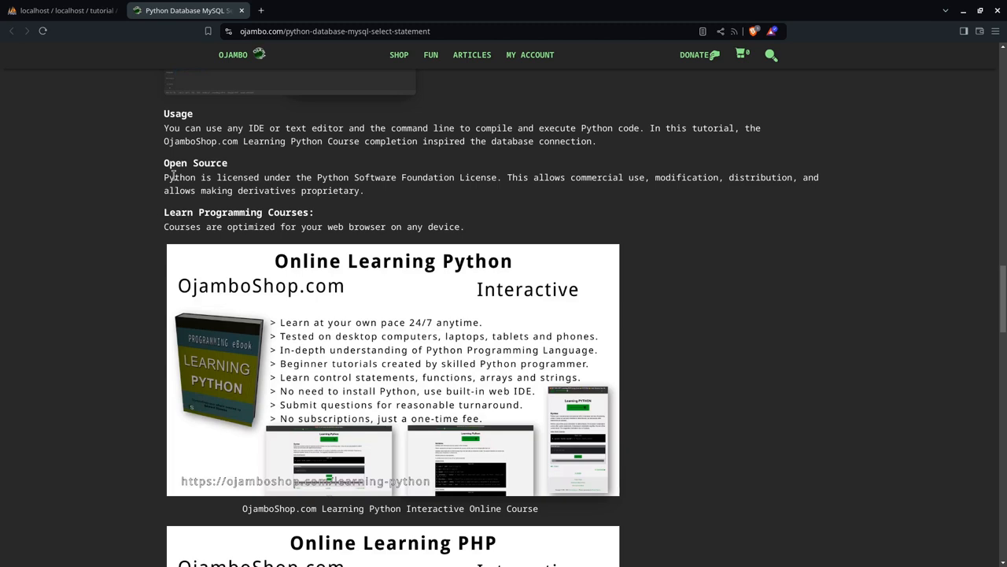
mouse_move(236, 211)
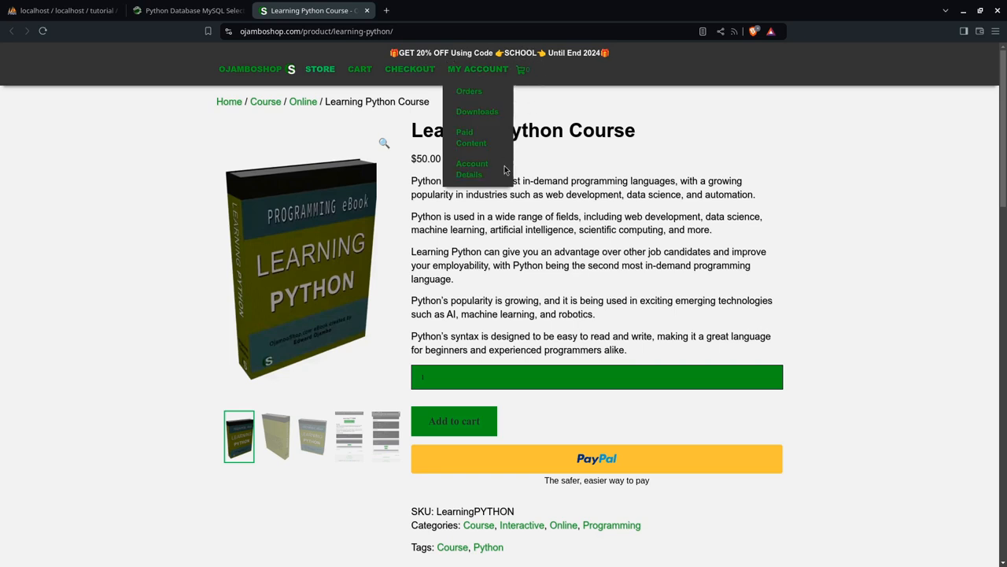
mouse_move(498, 198)
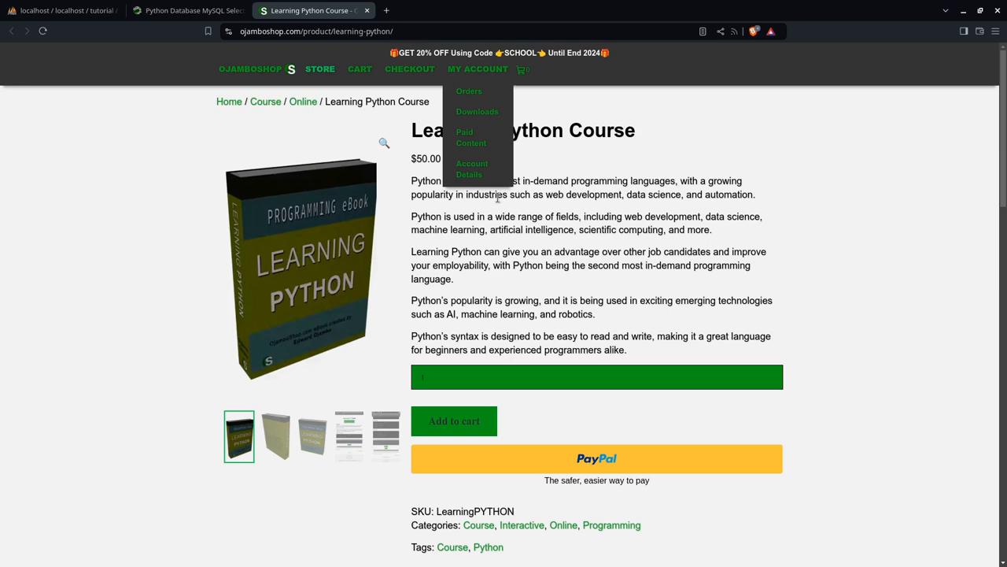
mouse_move(559, 251)
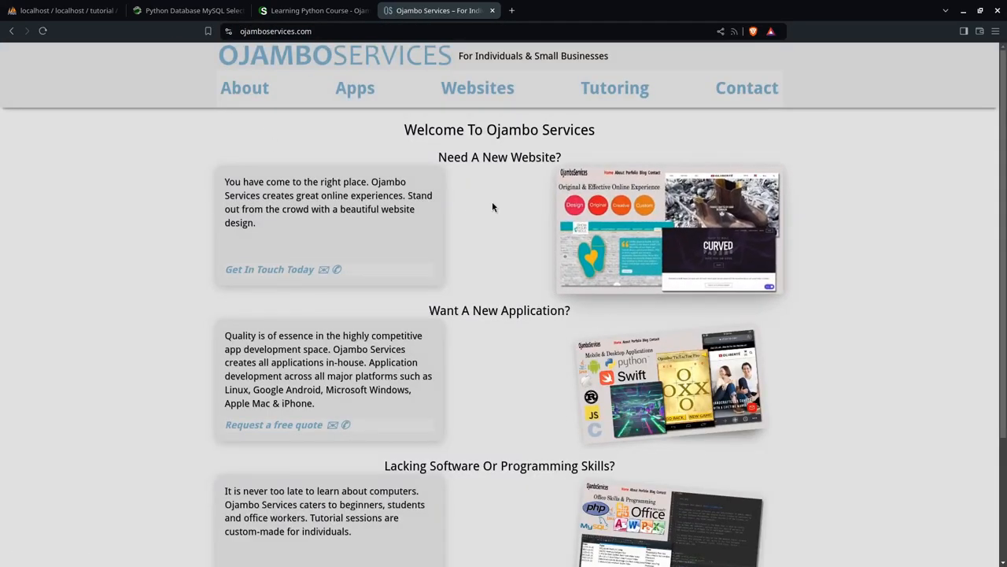
Step: Review the tutoring offer and footer contact numbers, highlighting the custom-made tutorial sessions text, then return to the top
scroll("down", 3)
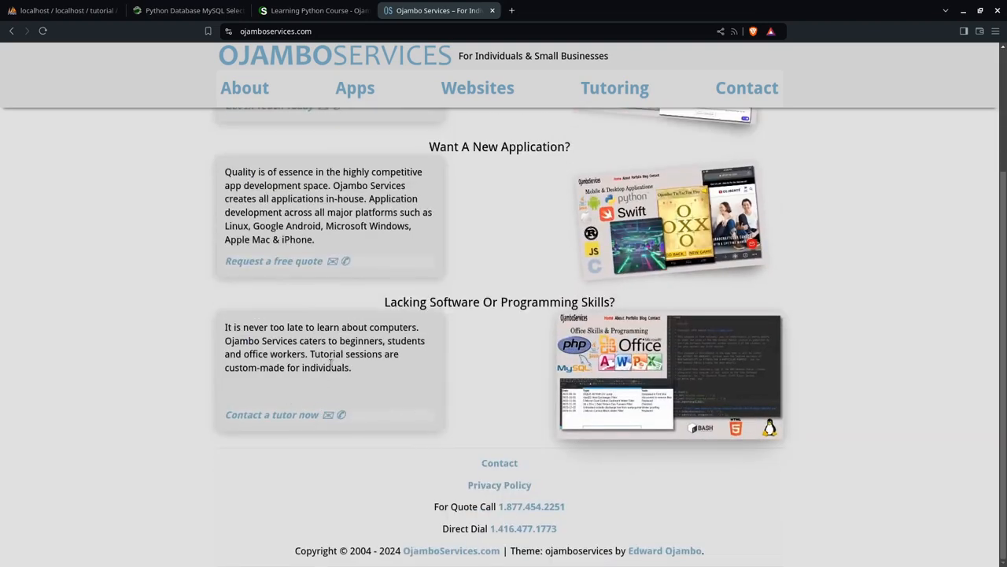
left_click_drag(255, 353, 351, 368)
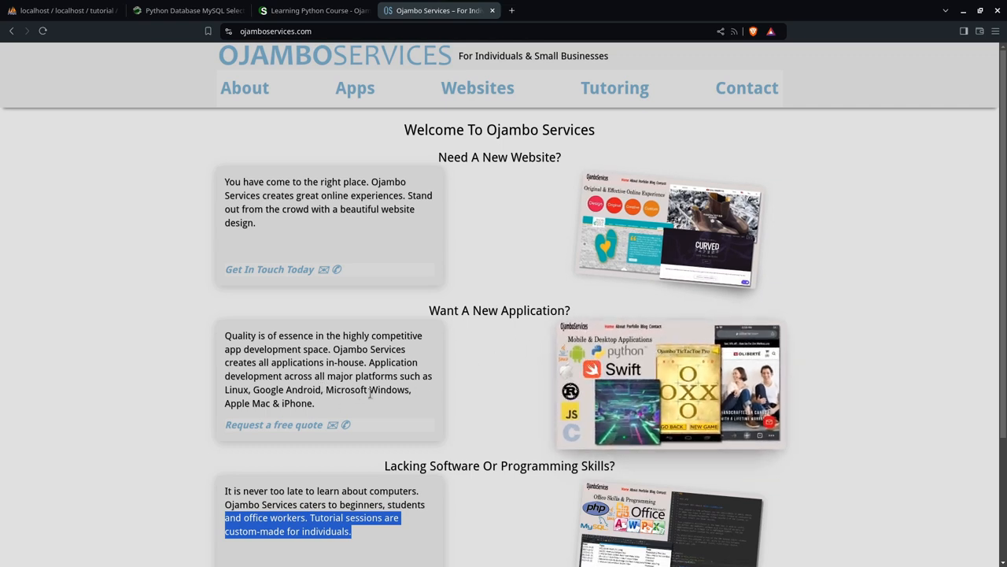
mouse_move(436, 359)
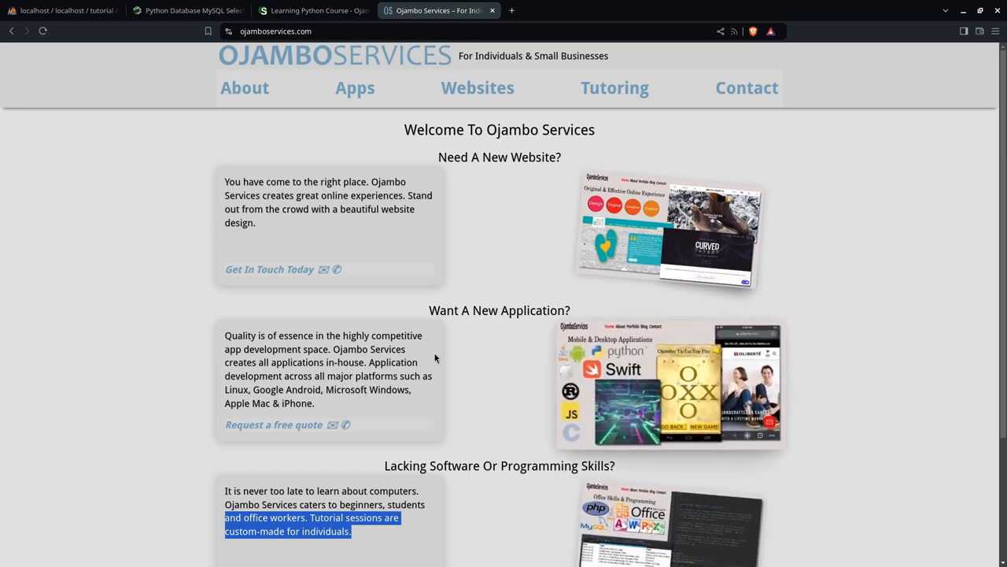
mouse_move(291, 403)
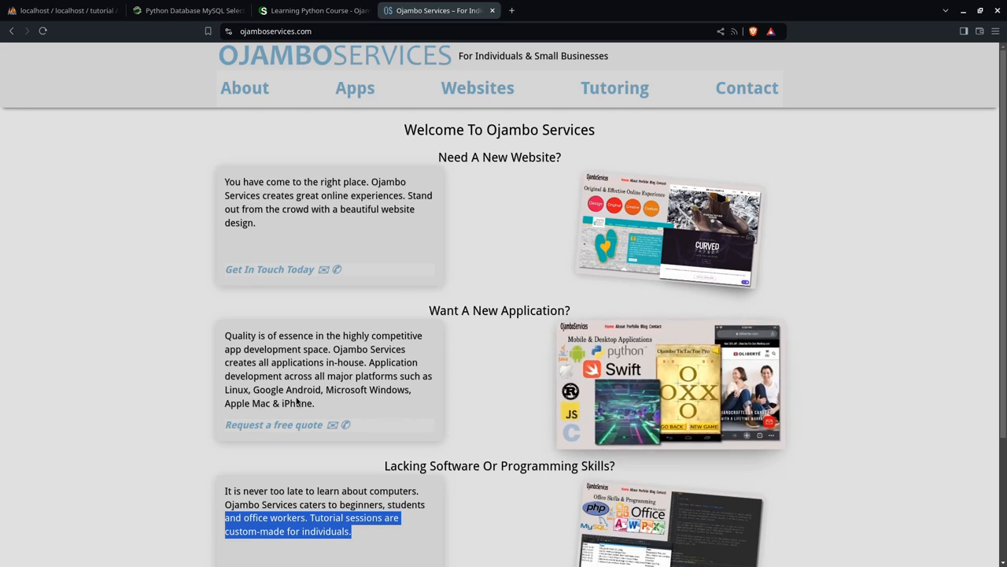
mouse_move(280, 387)
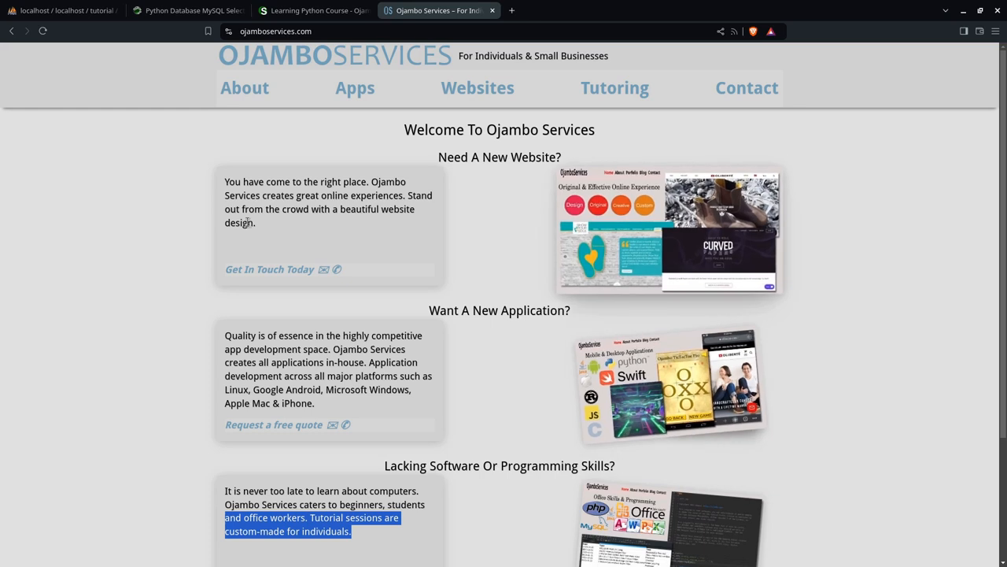
mouse_move(359, 230)
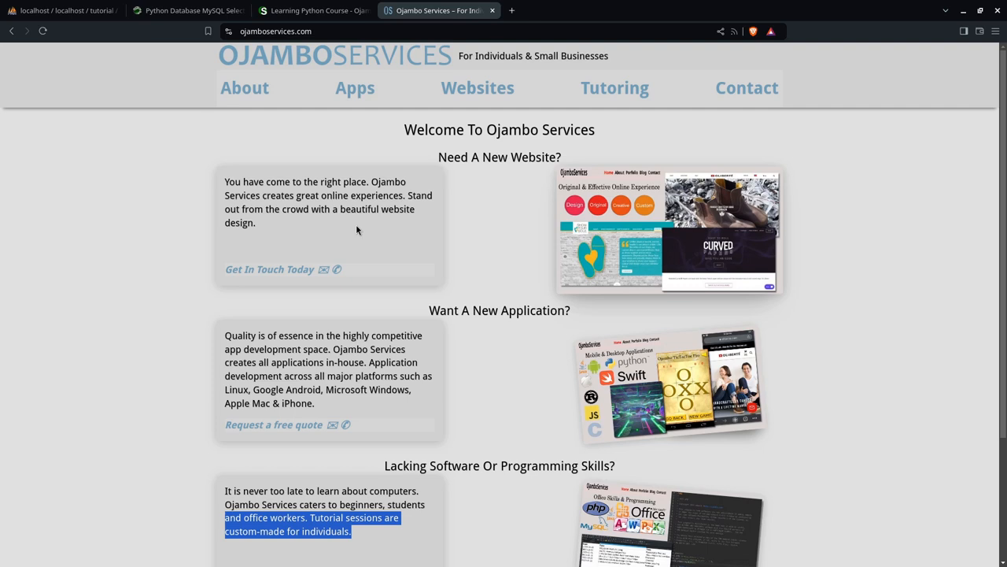
scroll("down", 3)
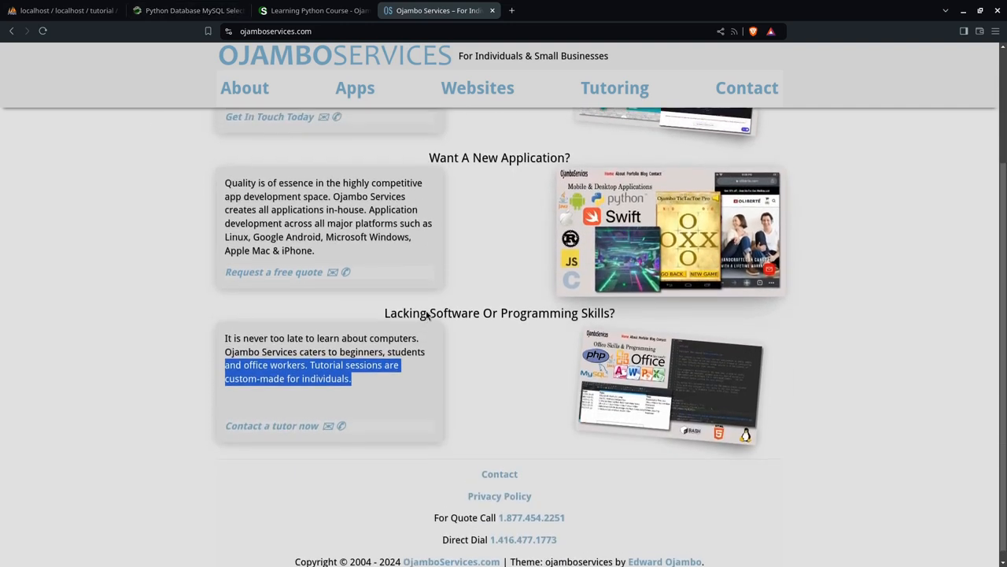
scroll("down", 3)
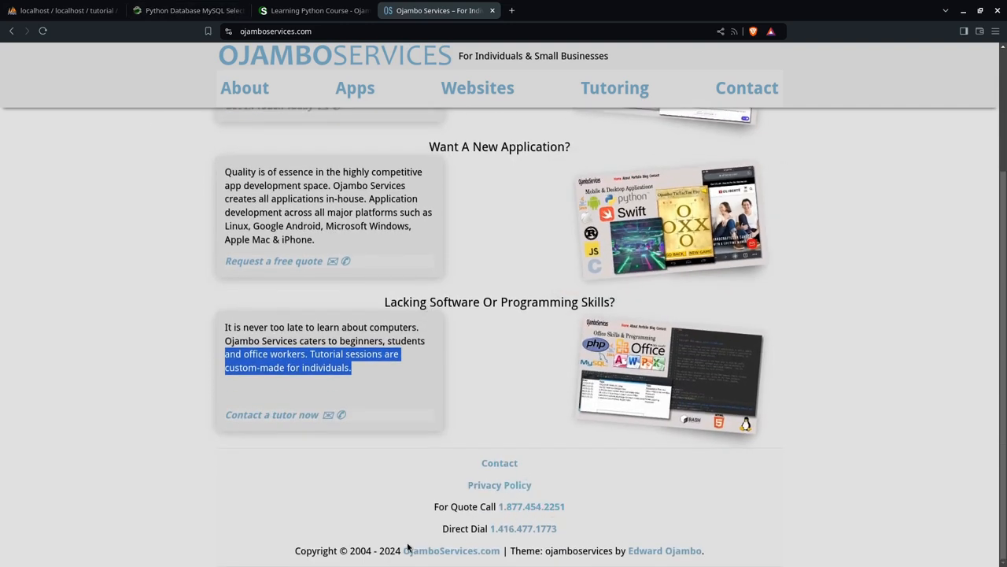
mouse_move(475, 543)
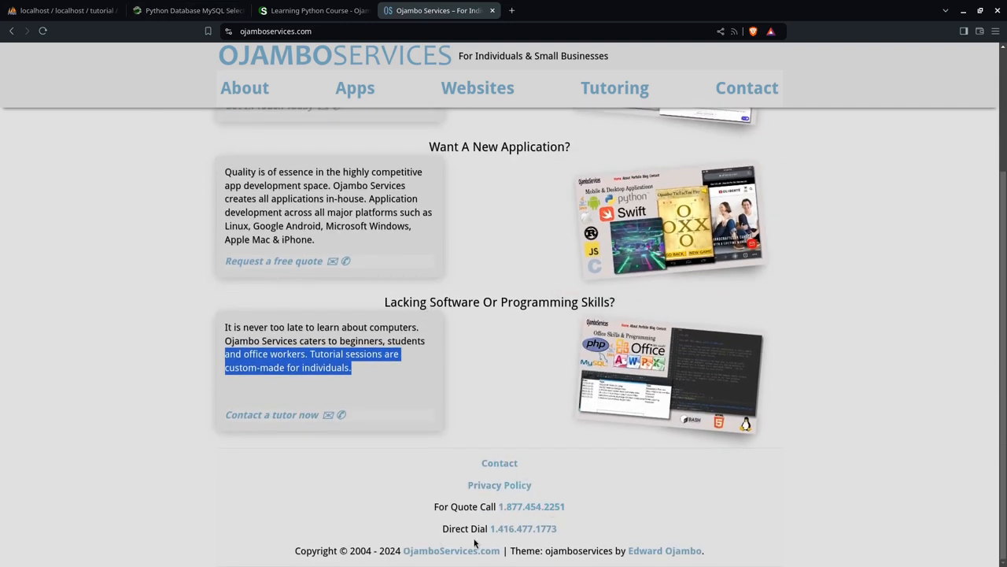
scroll("up", 3)
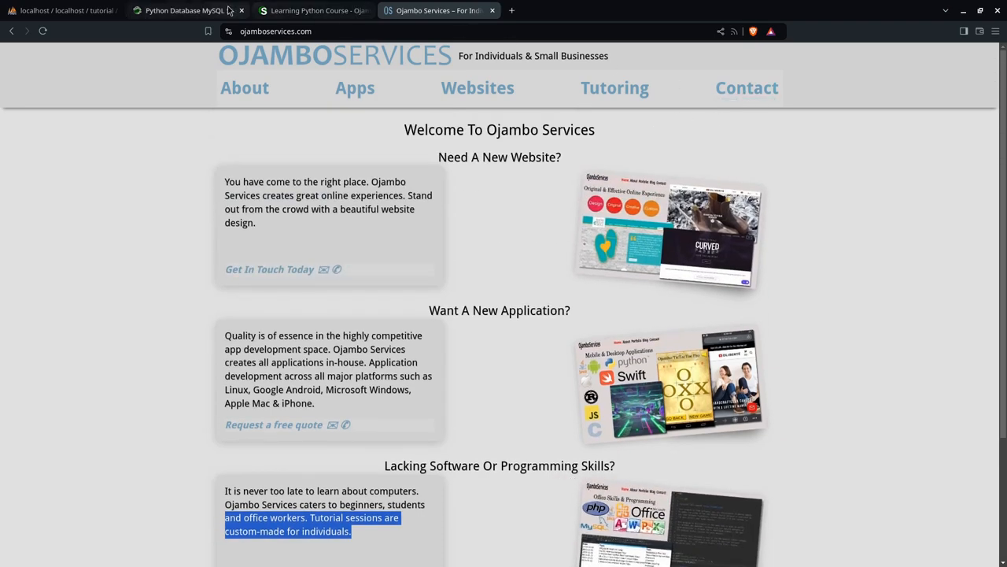
Step: View OjamboShop's $50.00 Learning PHP Course page, then return to the Python database tutorial article
left_click(185, 11)
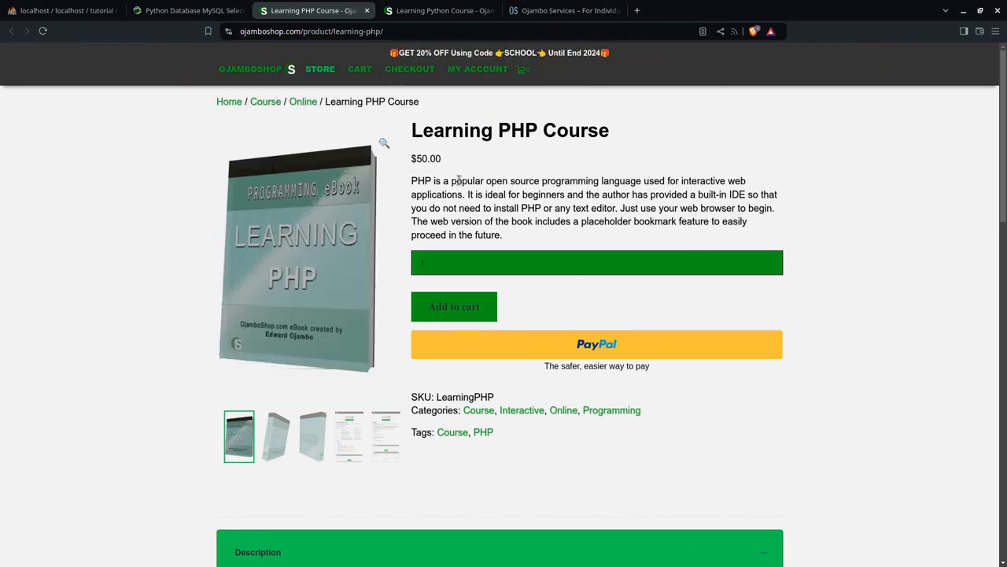
mouse_move(535, 56)
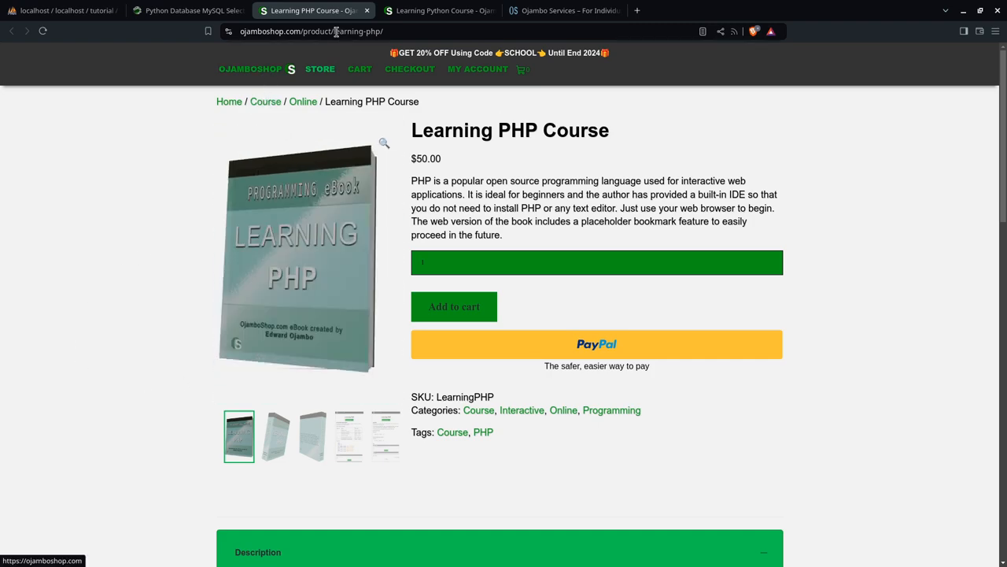
left_click(181, 10)
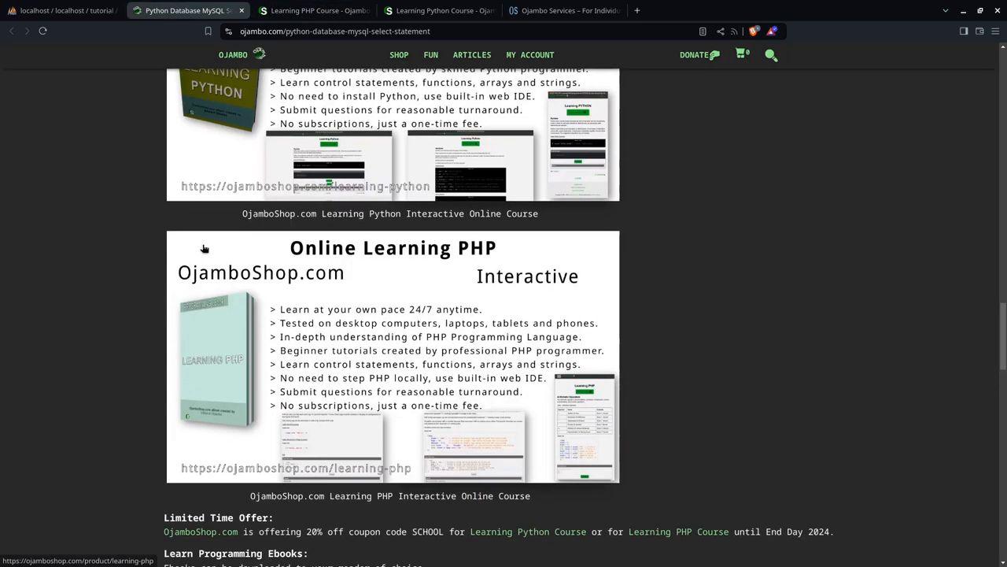
Step: Reach the article's References and launch the Learning PHP ebook Amazon link in a new tab
scroll("down", 3)
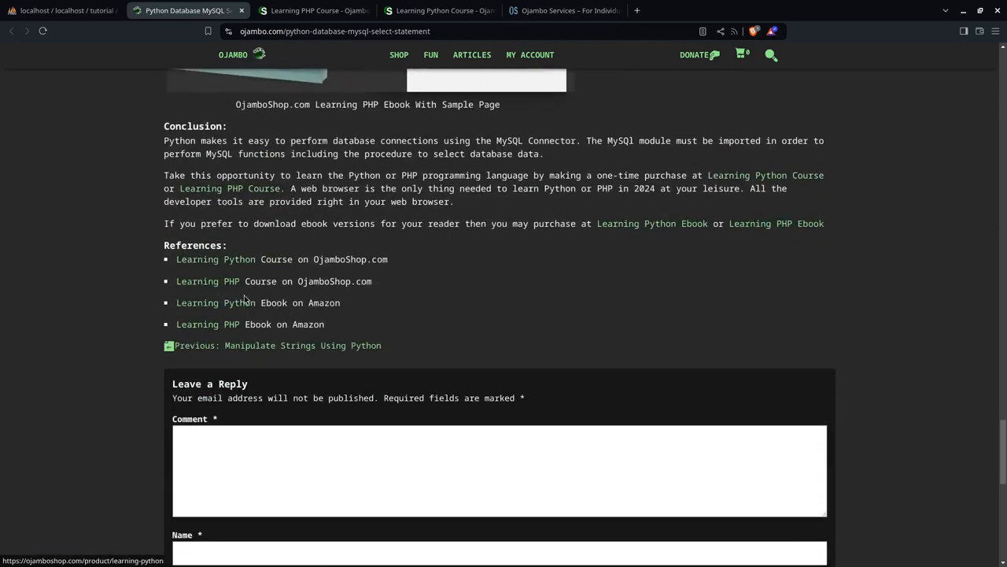
mouse_move(208, 309)
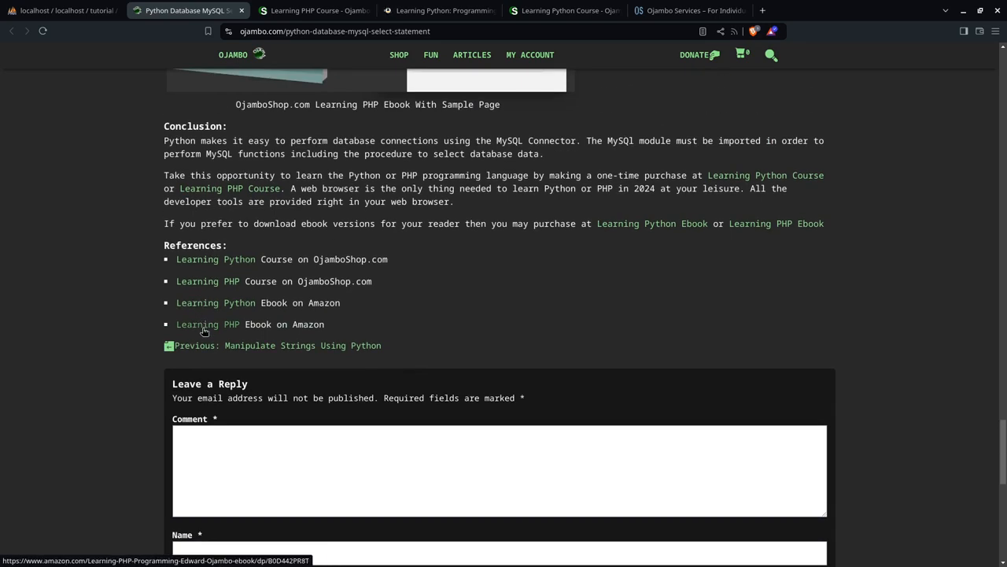
left_click(208, 324)
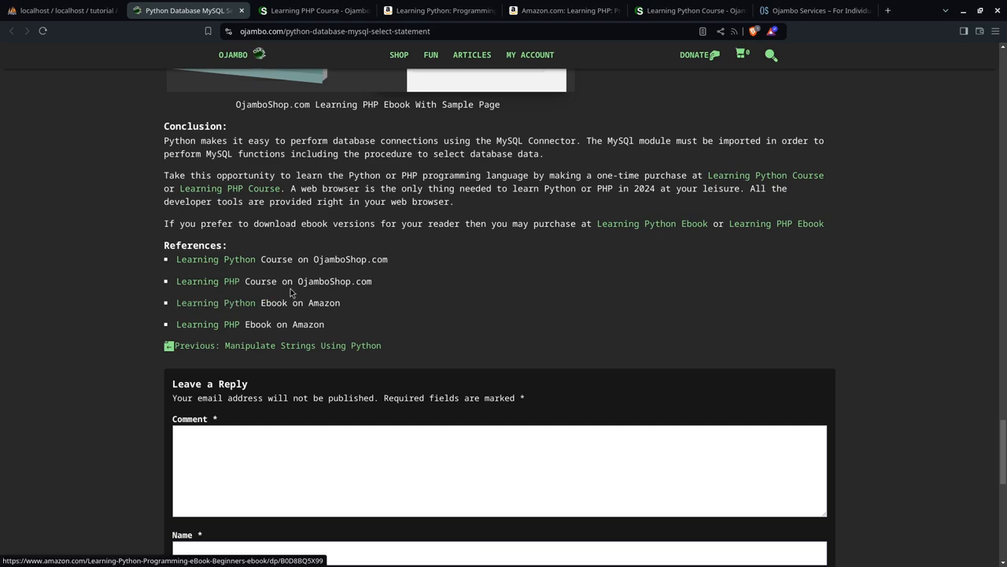
mouse_move(386, 221)
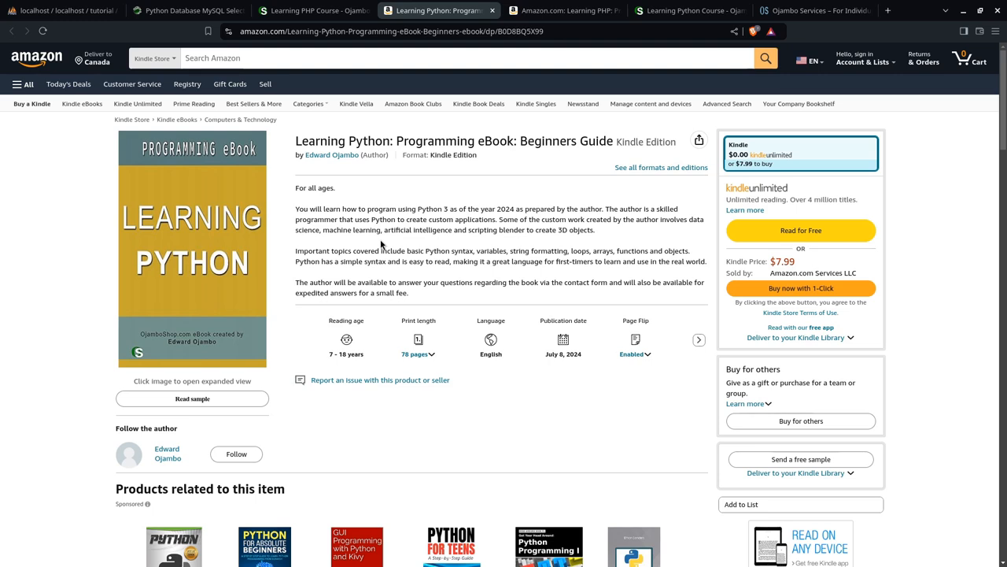
mouse_move(388, 189)
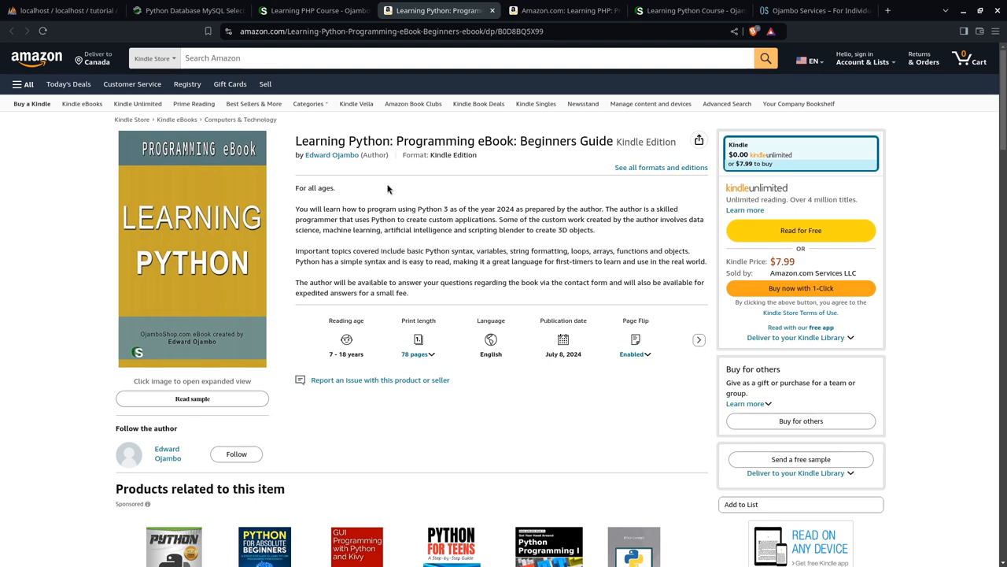
mouse_move(504, 219)
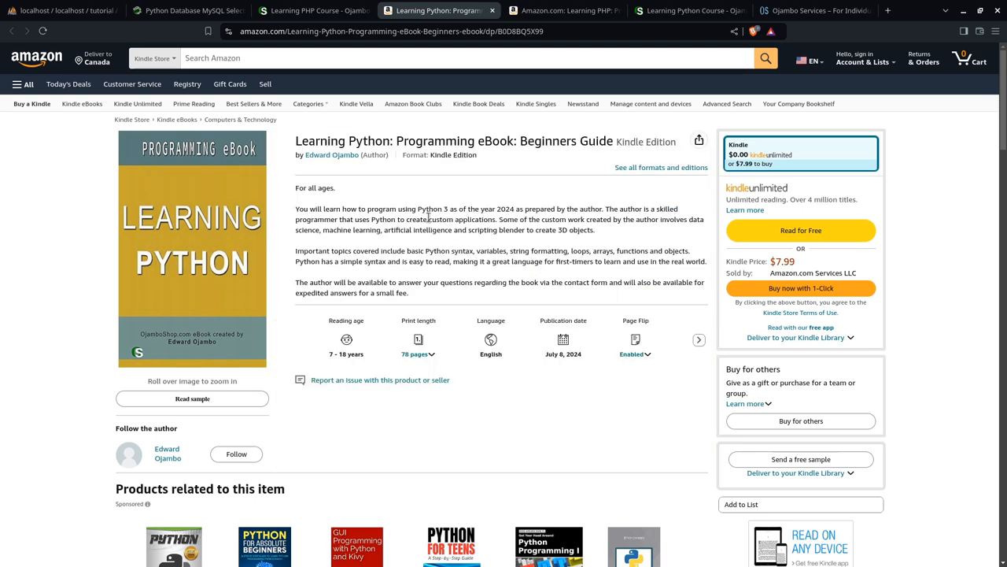
mouse_move(400, 226)
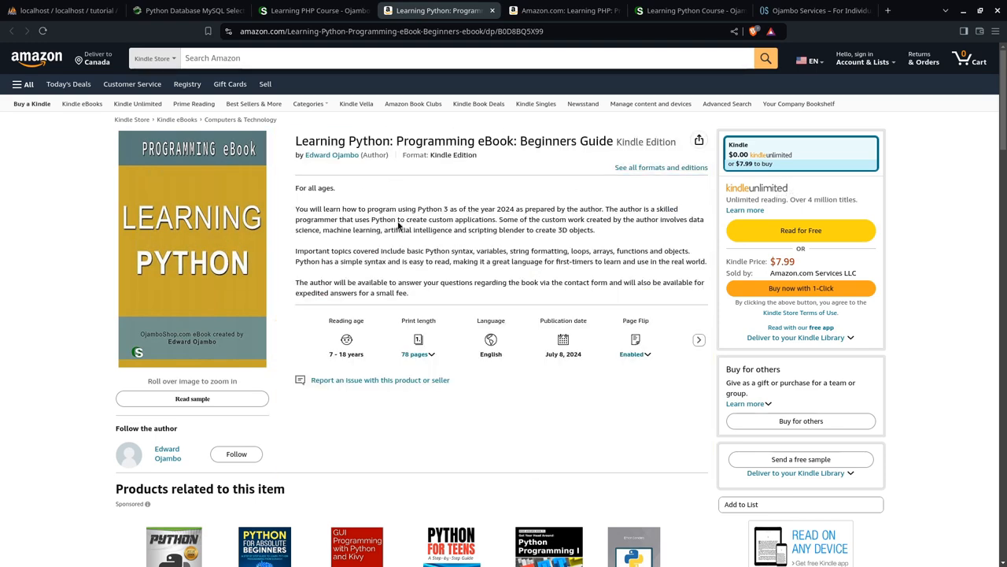
mouse_move(727, 212)
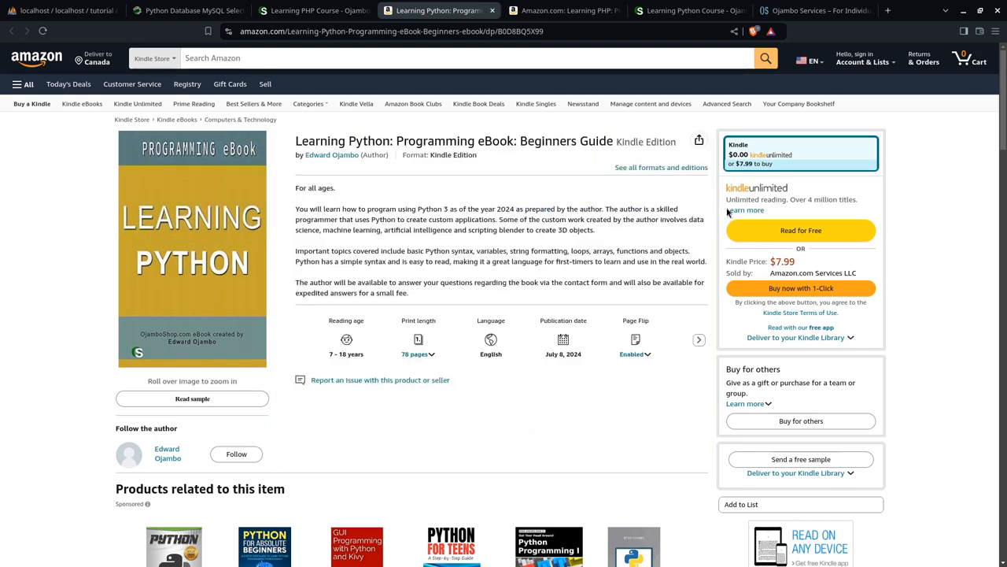
mouse_move(861, 198)
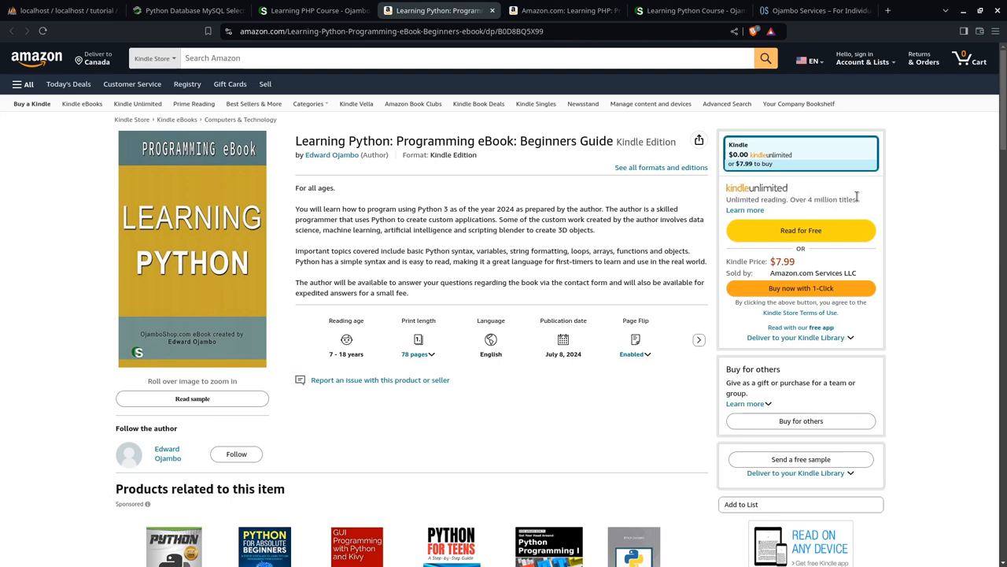
mouse_move(674, 179)
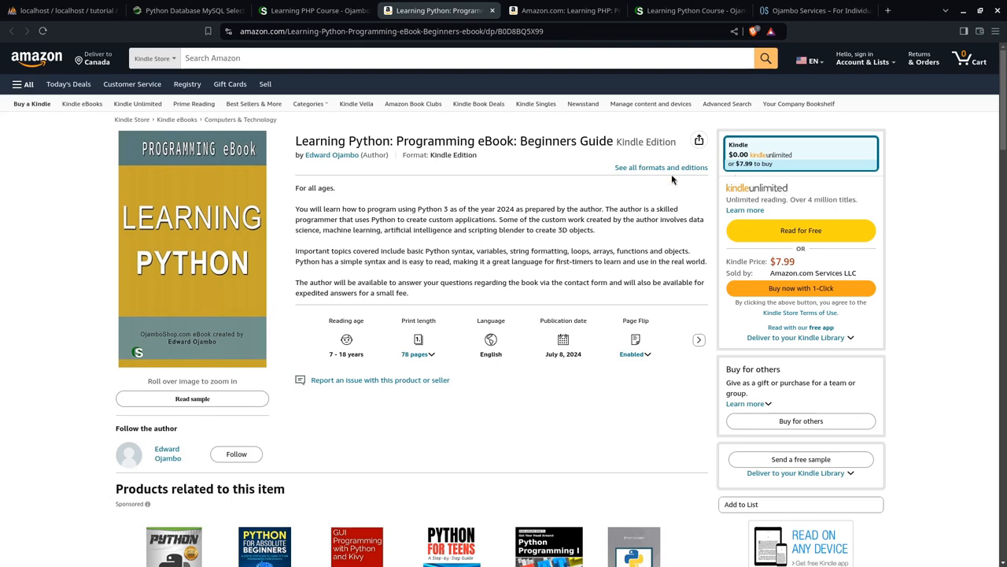
mouse_move(564, 110)
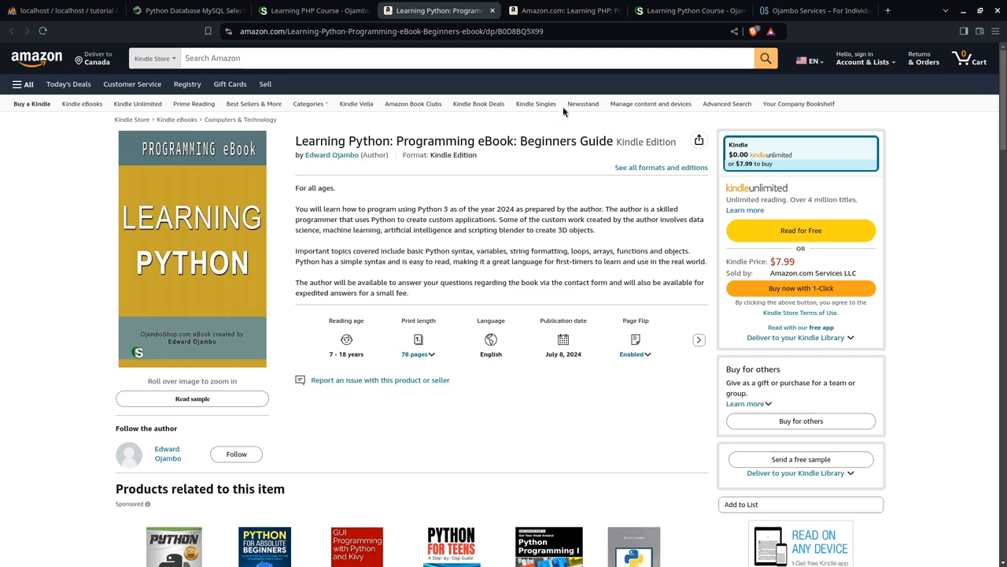
Step: View the Learning PHP ebook Amazon page, dismiss the shipping-to-Canada notice, and return to the article
scroll("down", 3)
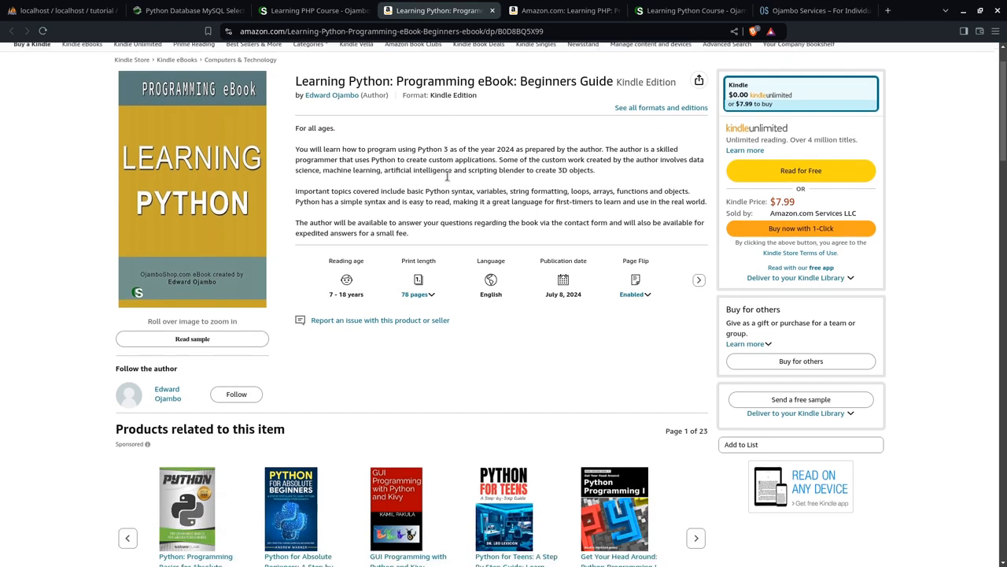
left_click(561, 11)
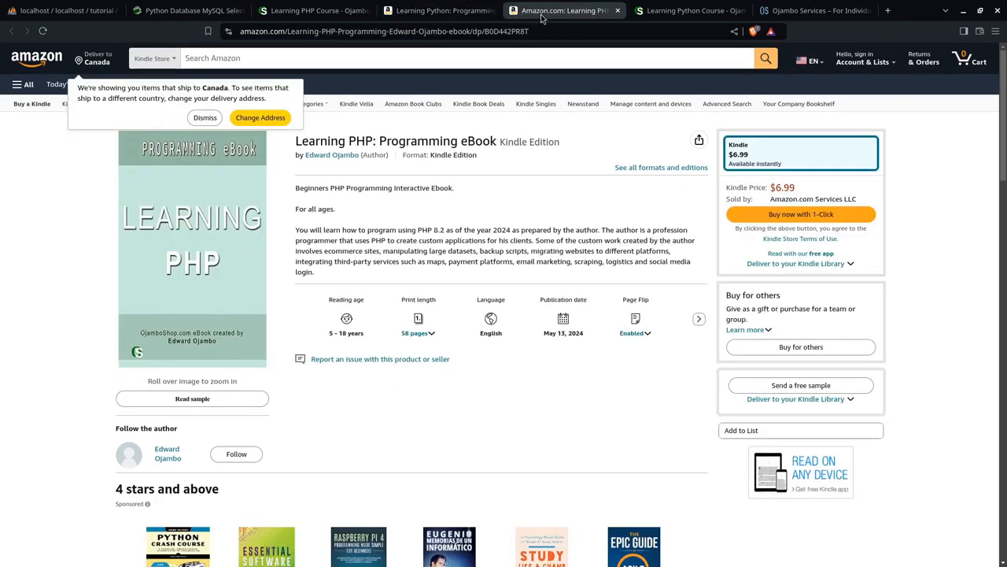
left_click(204, 116)
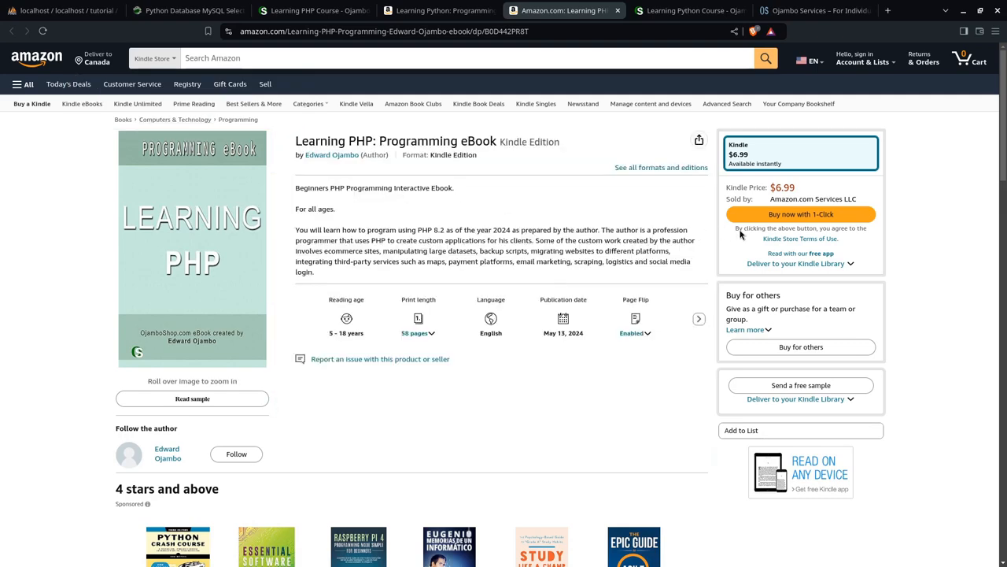
mouse_move(422, 126)
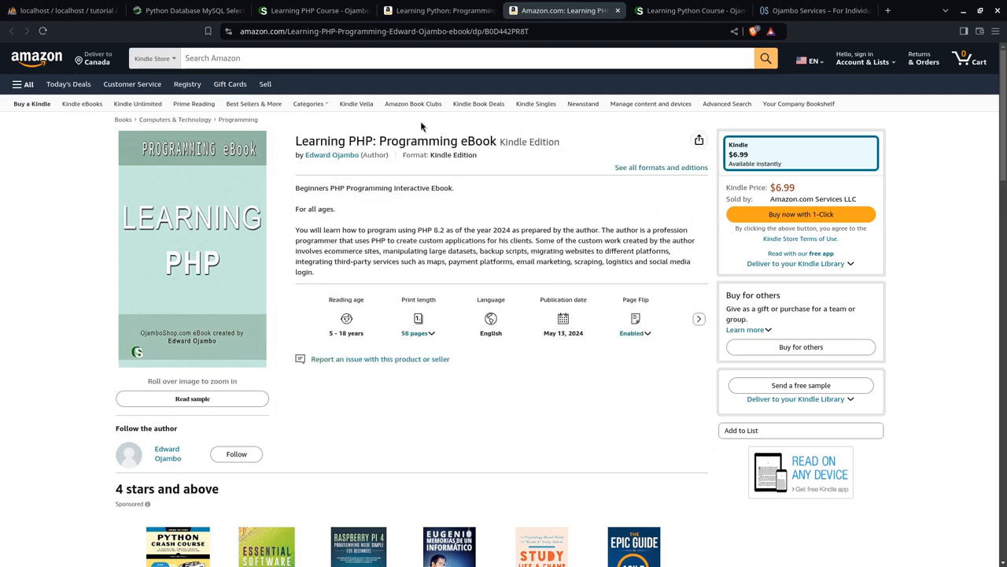
left_click(181, 9)
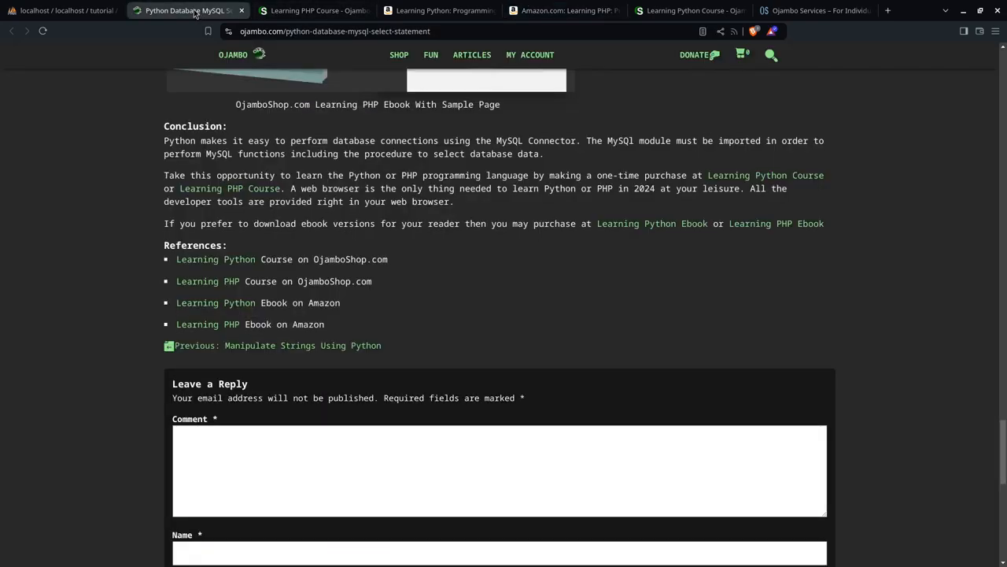
mouse_move(227, 260)
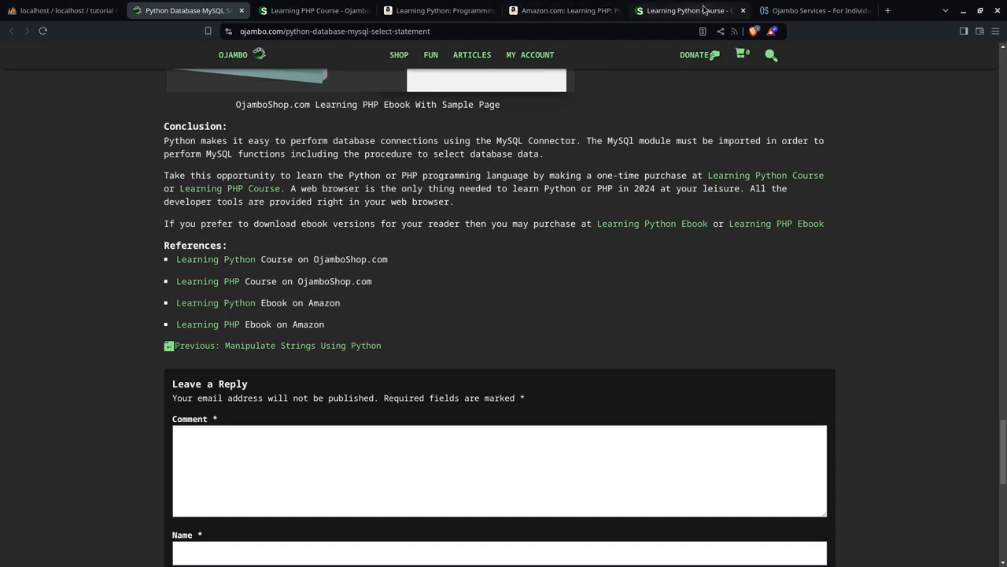
left_click(822, 10)
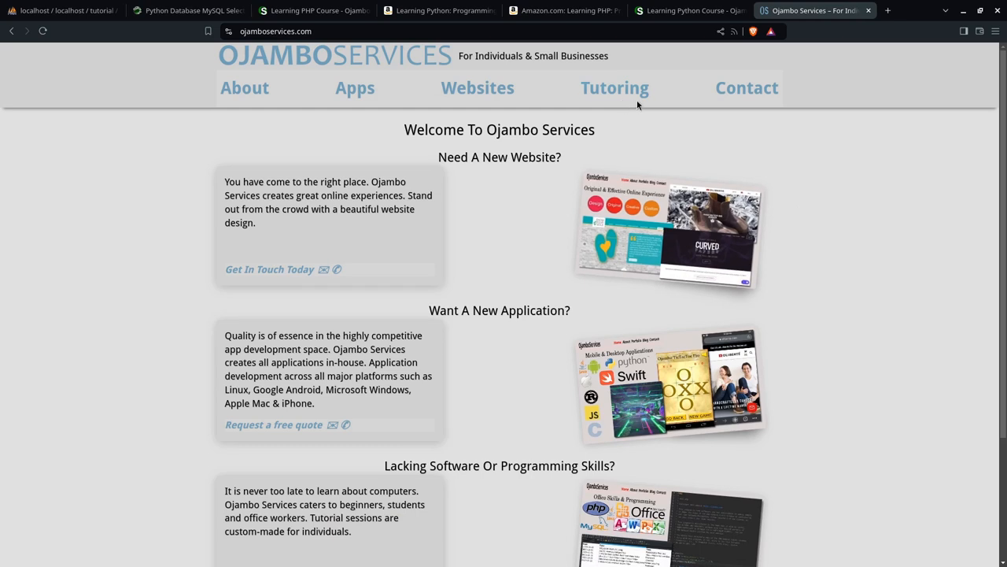
mouse_move(747, 88)
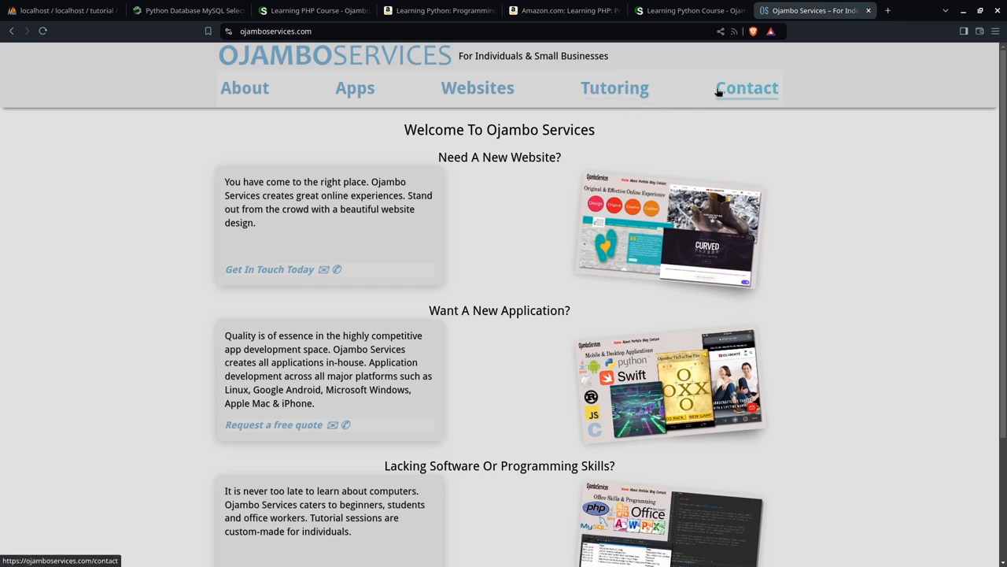
Step: Show the Contact Ojamboservices form and review its name, email, reason, budget and description fields down to Send
left_click(746, 89)
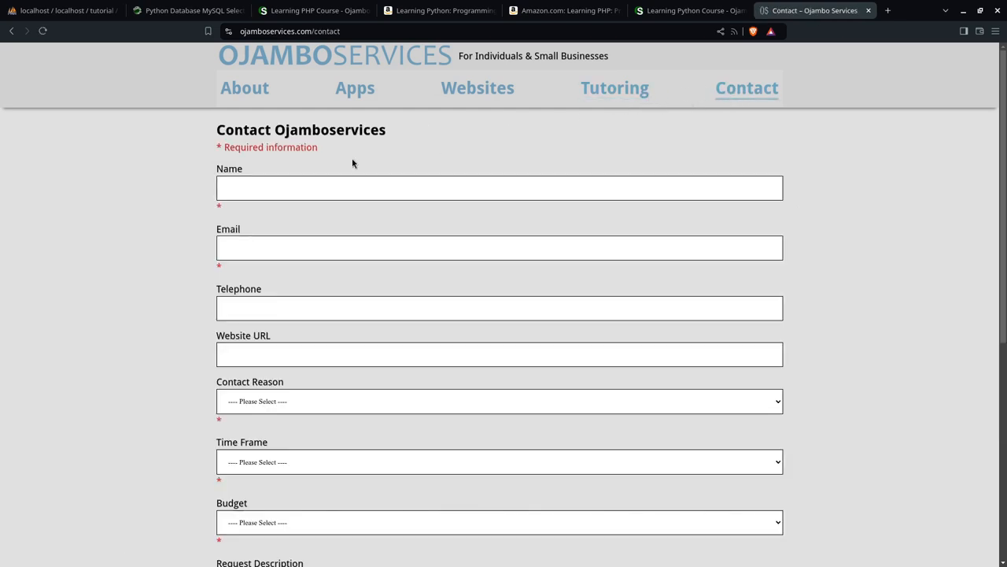
scroll("down", 3)
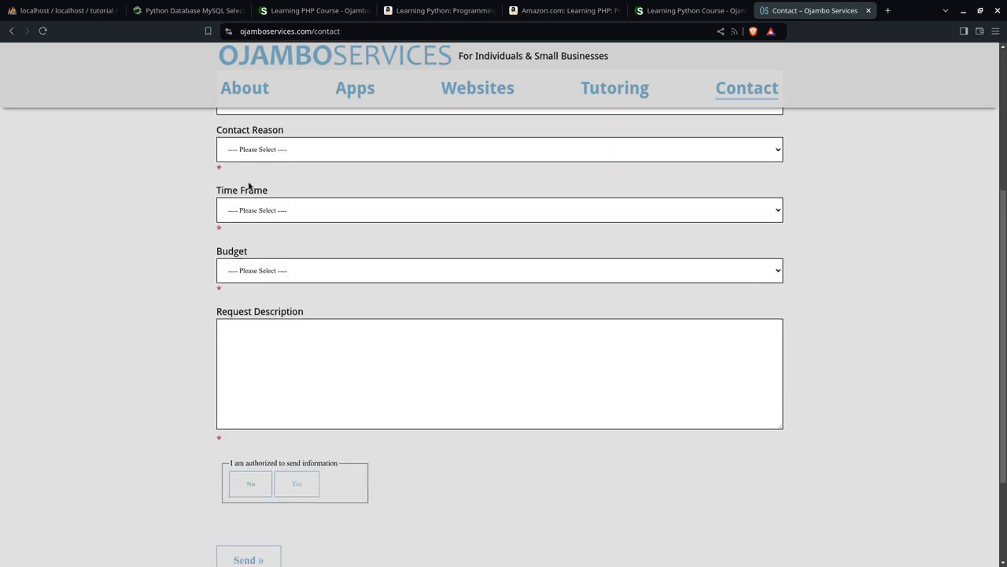
mouse_move(274, 211)
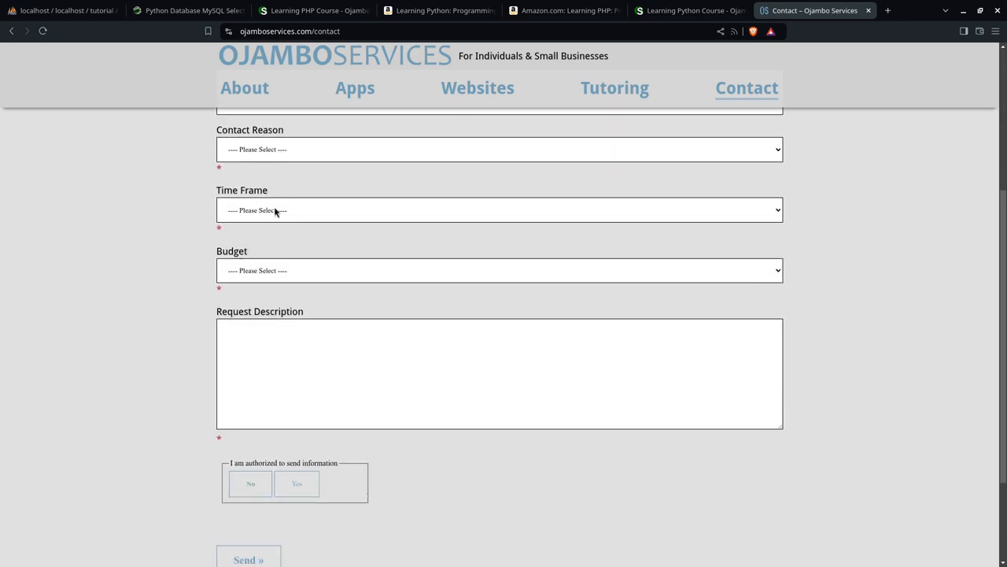
scroll("down", 3)
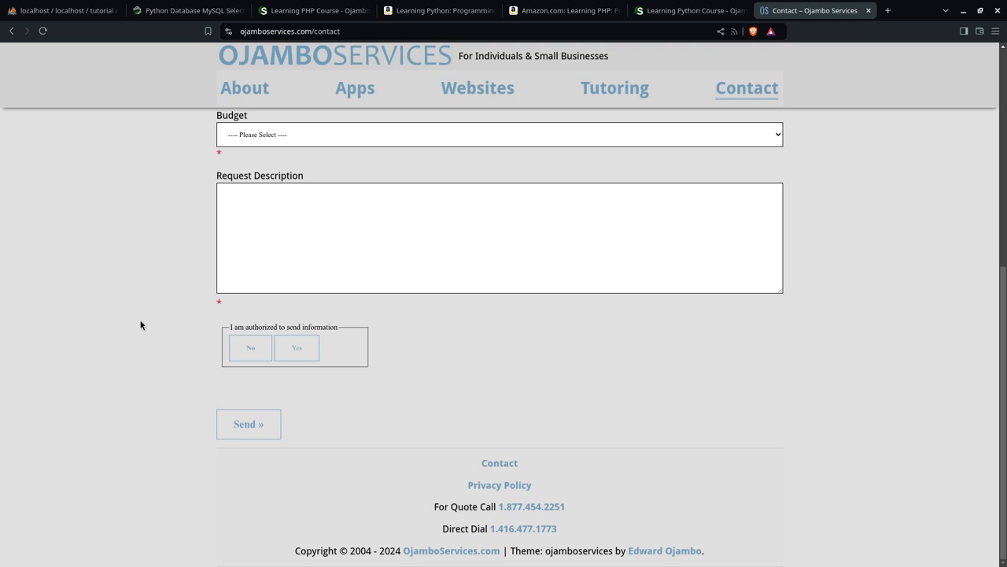
scroll("up", 3)
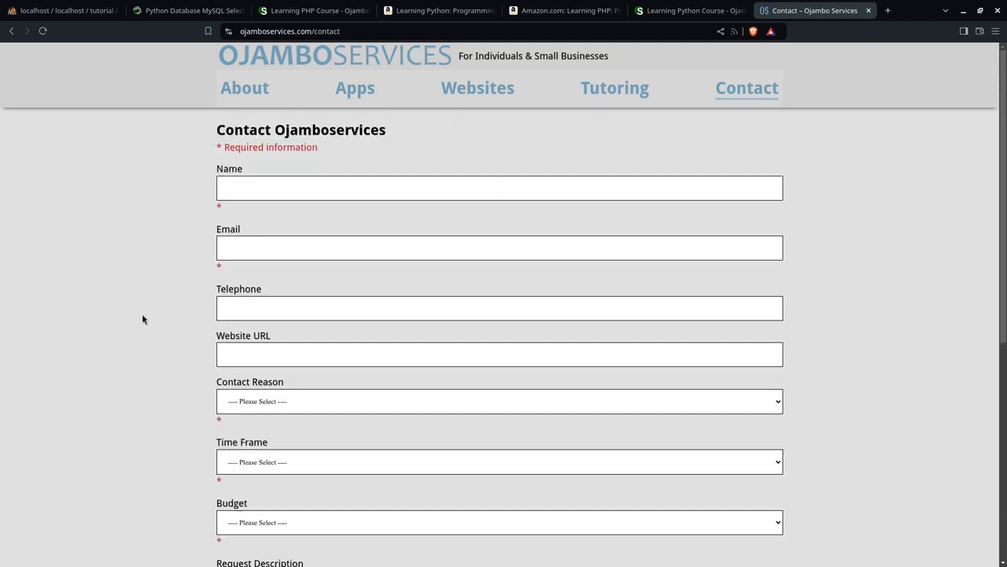